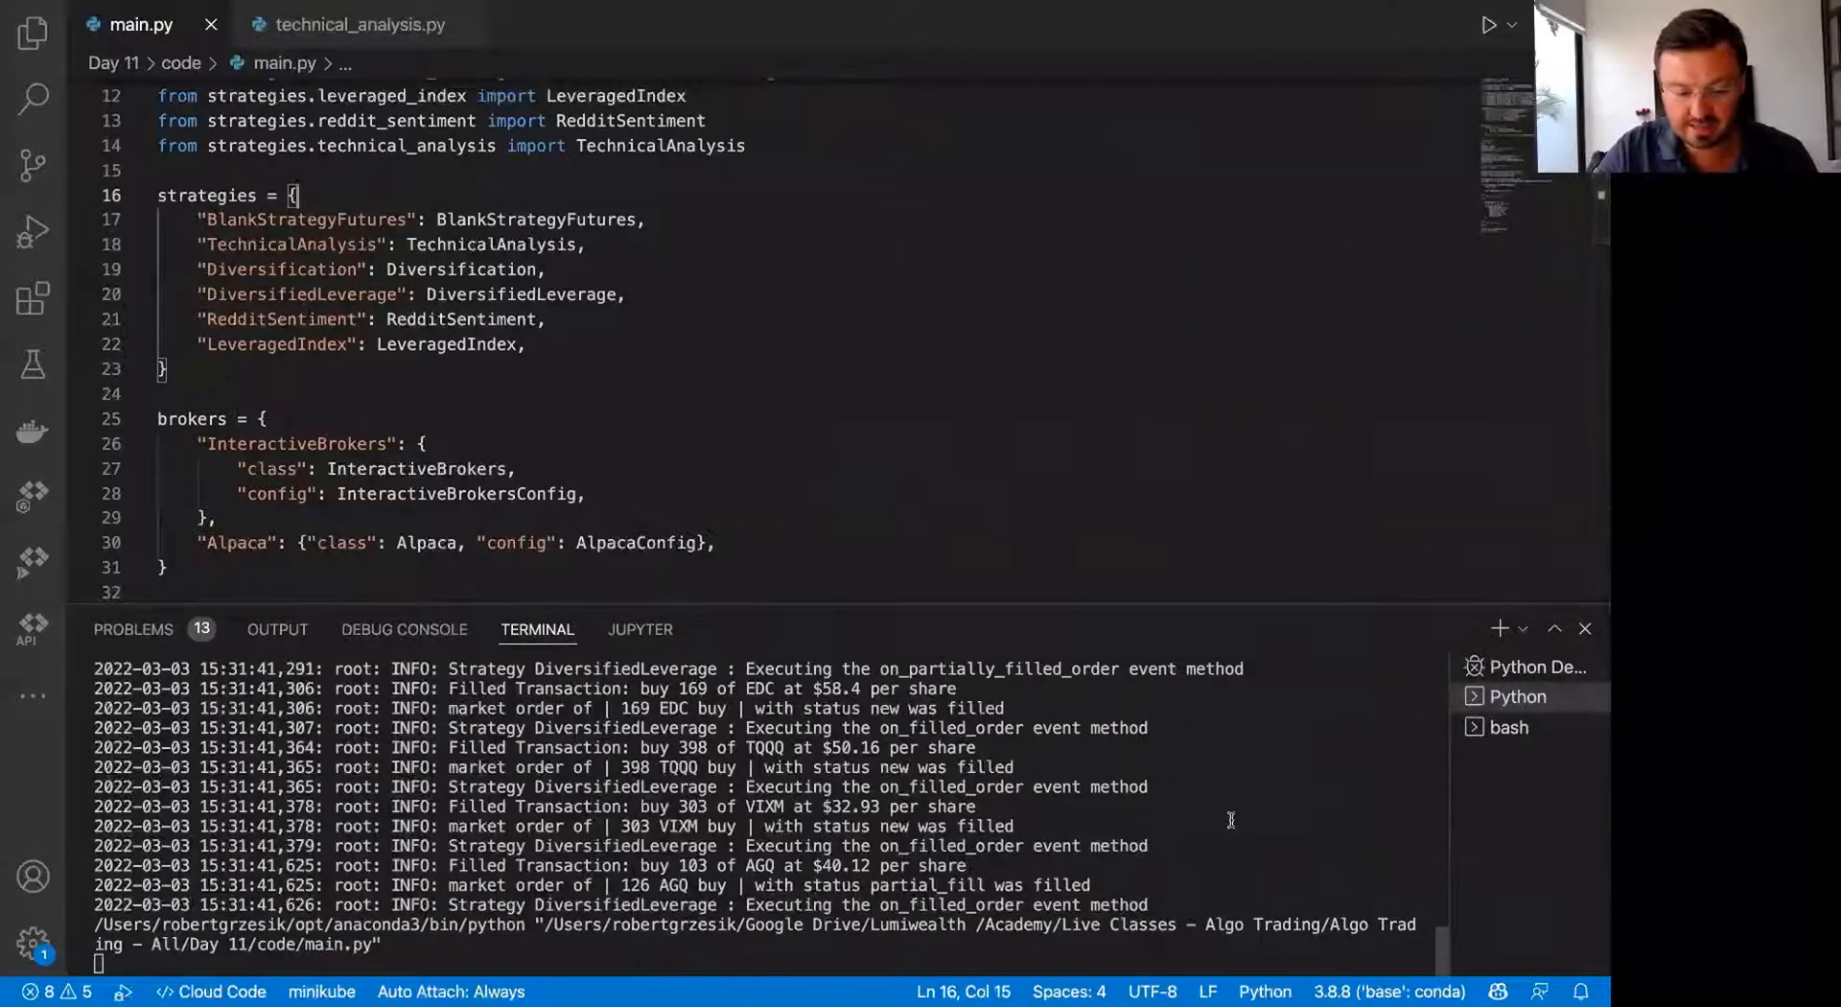
# Step: Clear the terminal and run main.py to backtest TechnicalAnalysis on Alpaca, 2016-01-01 to 2022-03-01
pyautogui.press('ctrl+c')
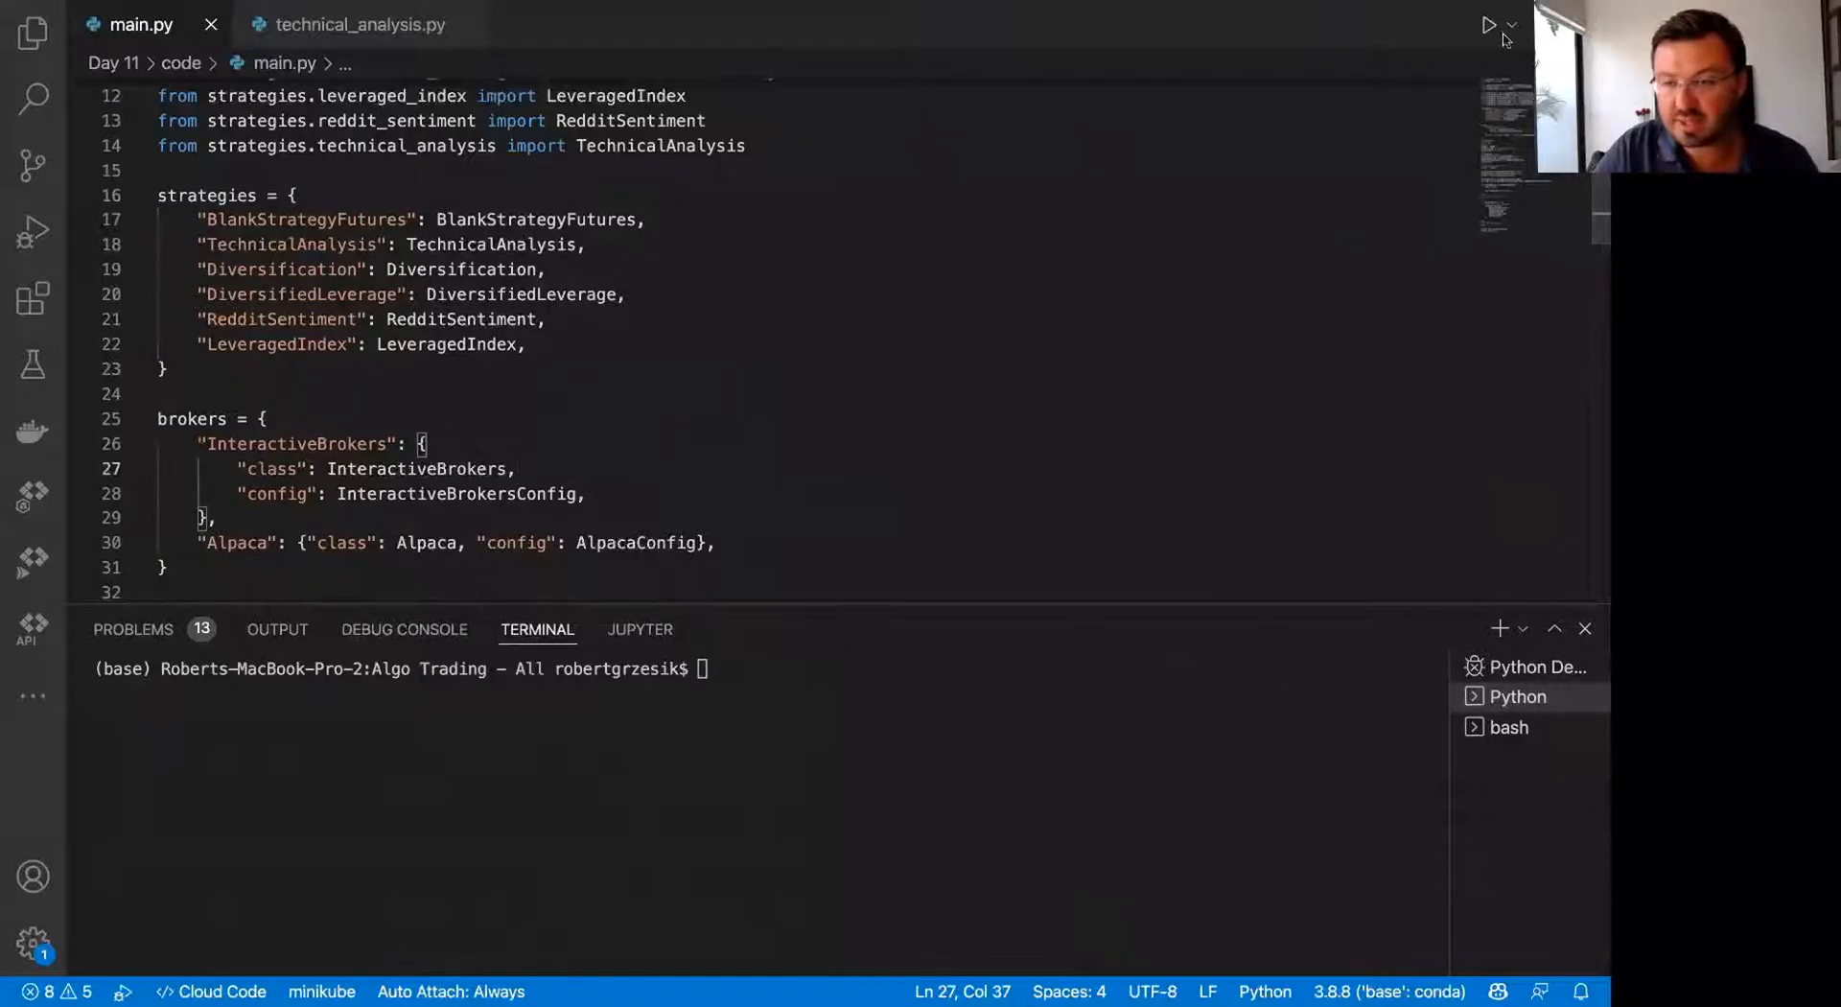
pyautogui.click(1486, 23)
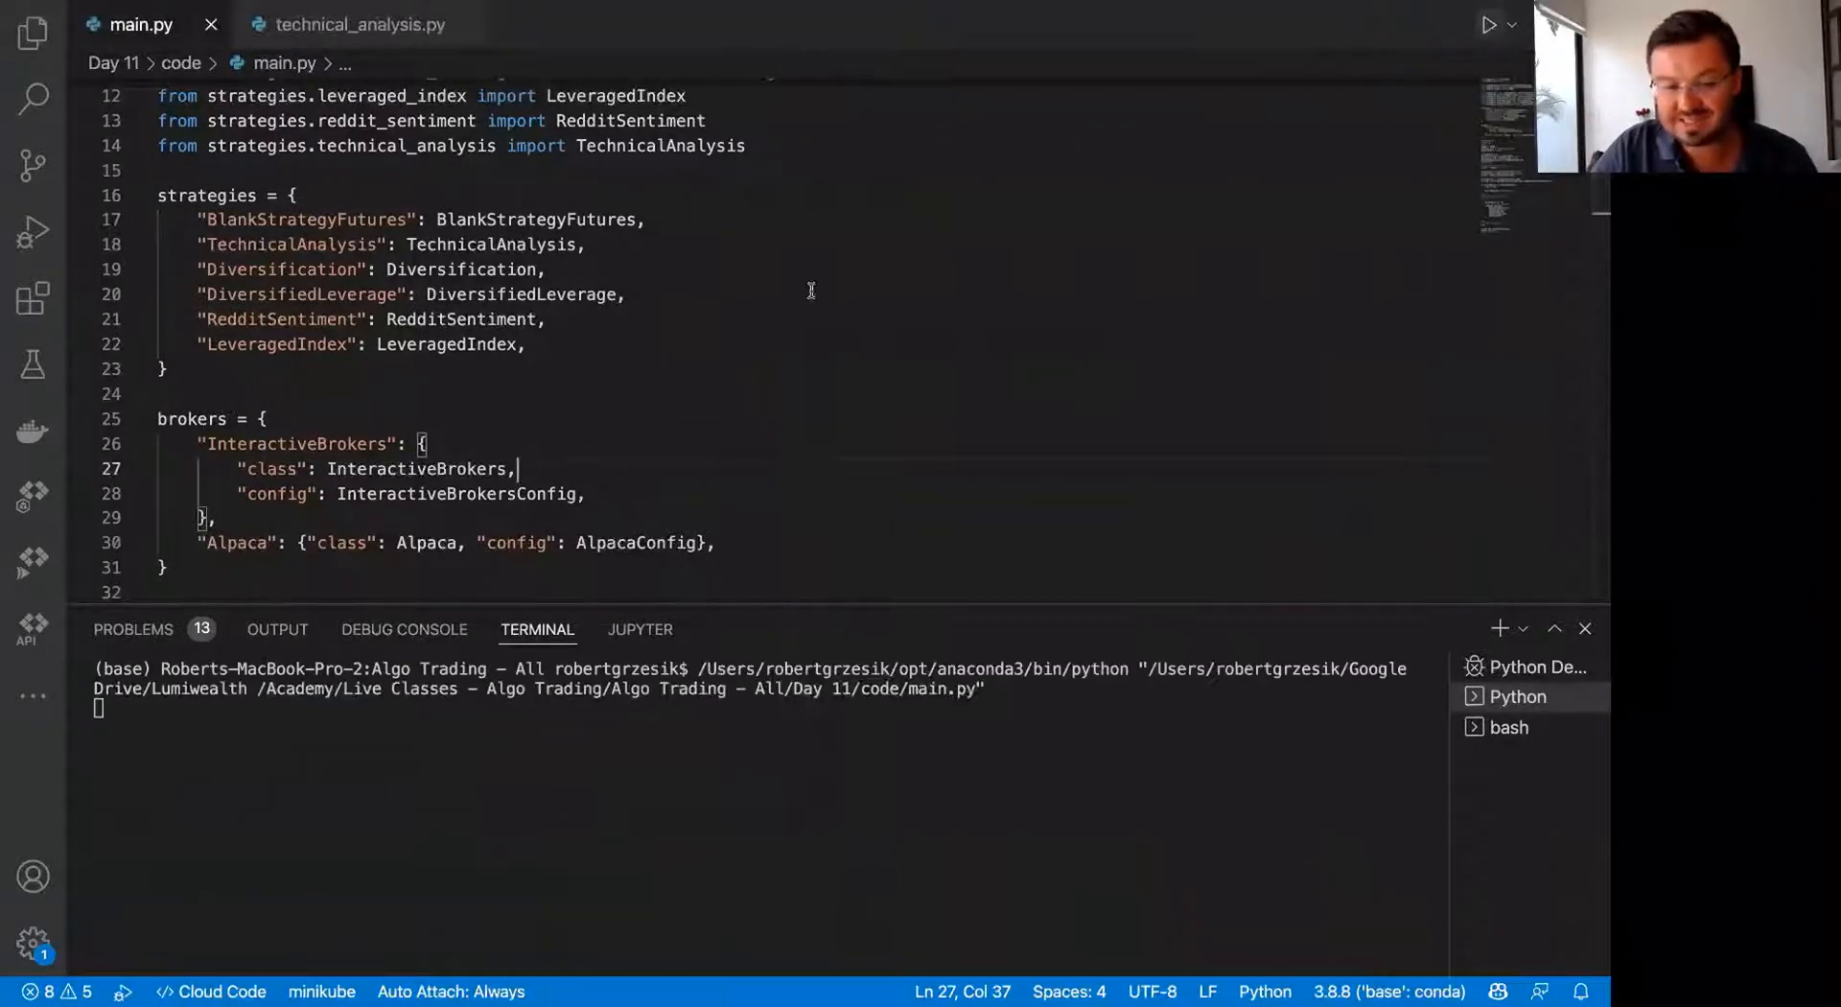
pyautogui.scroll(-3)
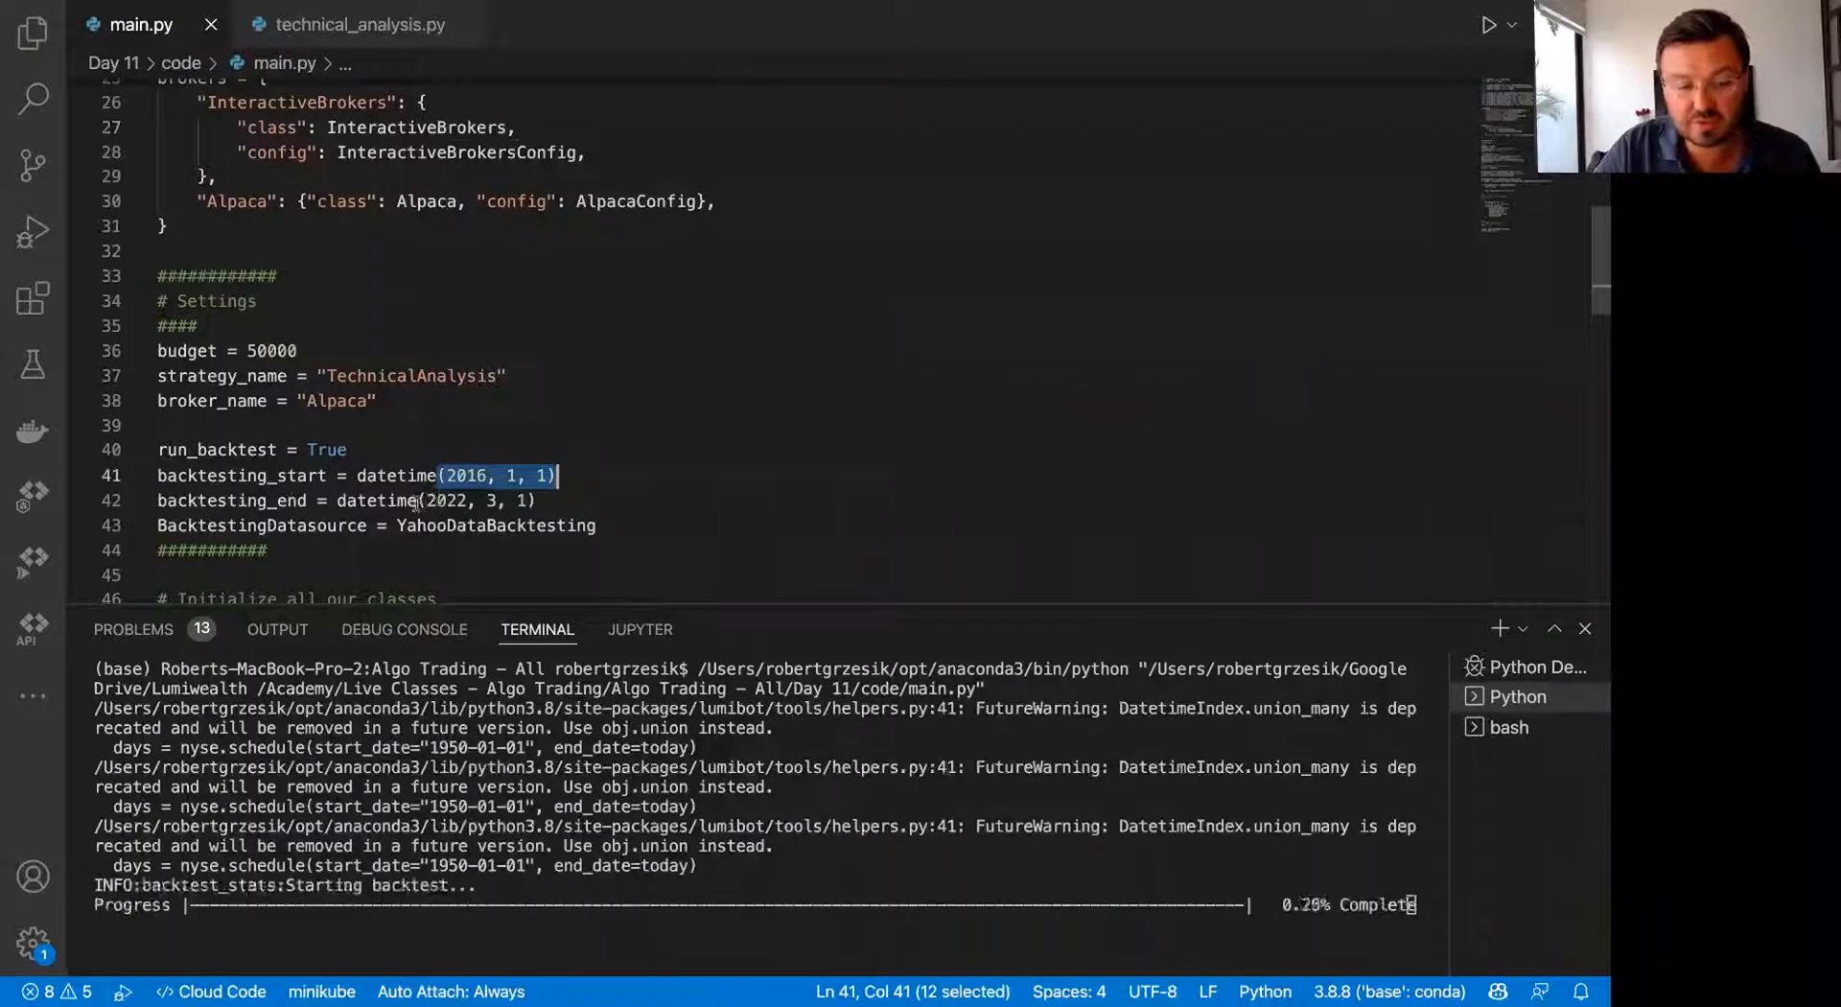
pyautogui.click(504, 376)
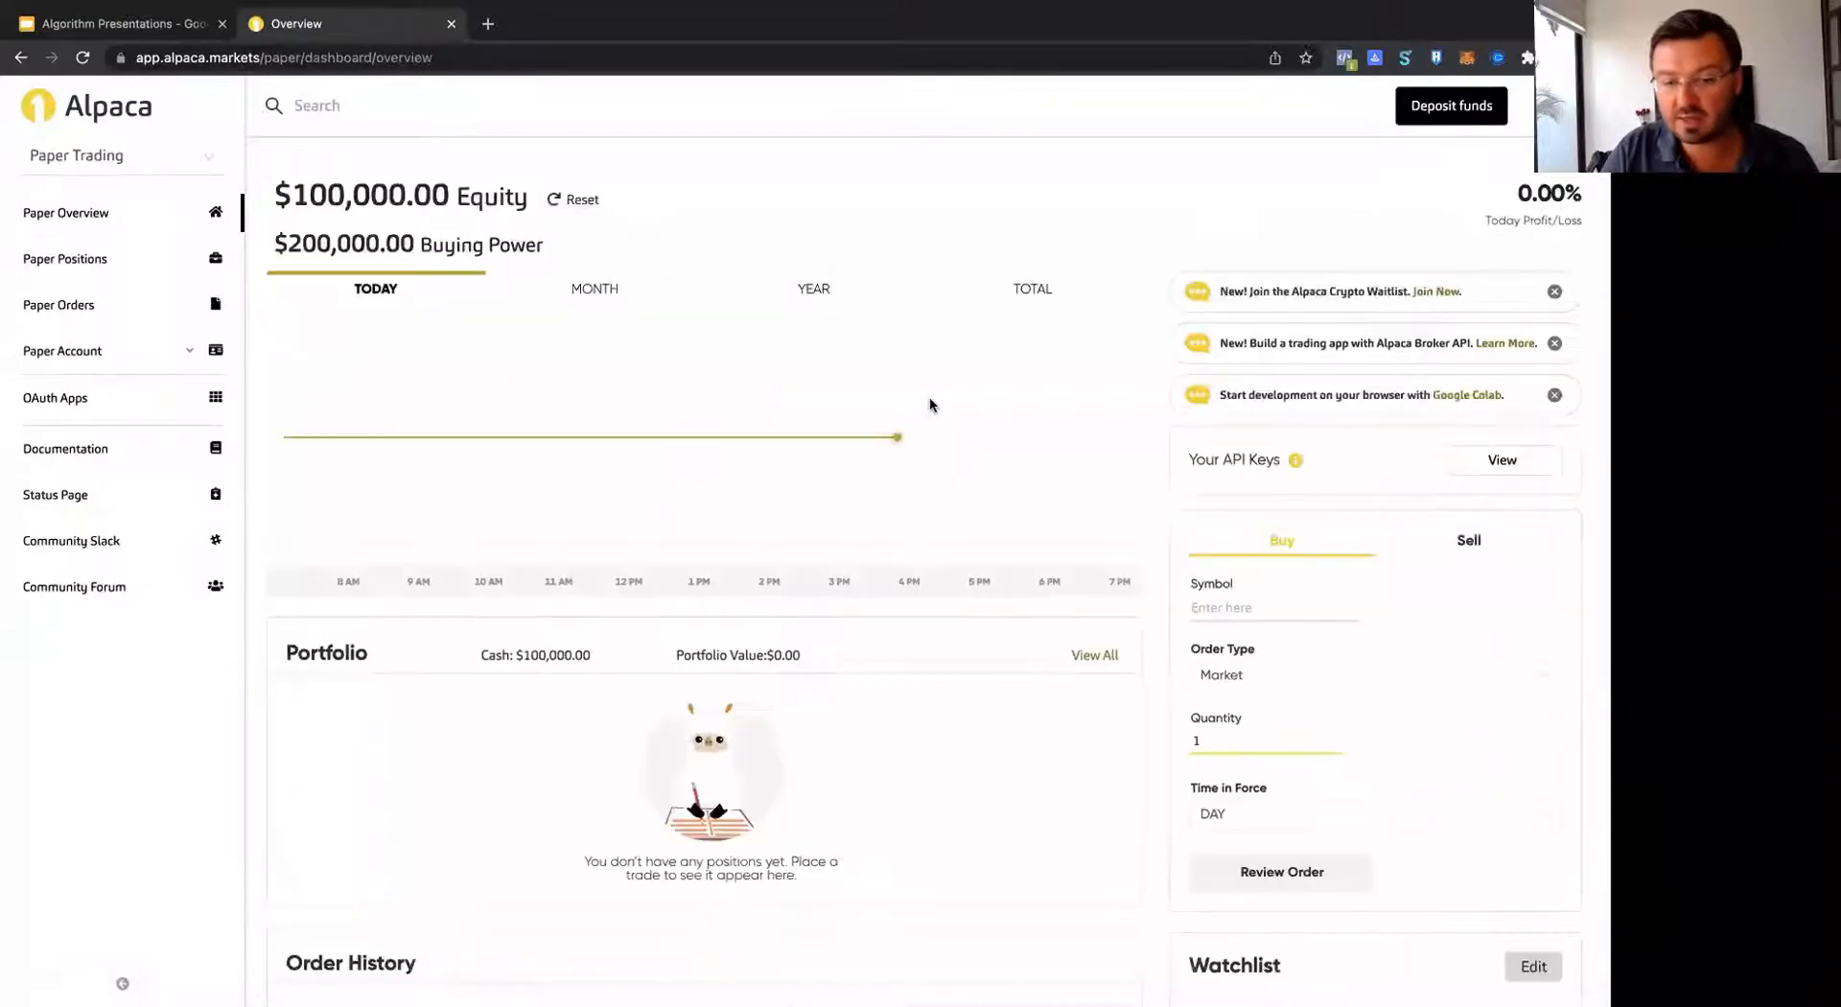
pyautogui.moveTo(1055, 470)
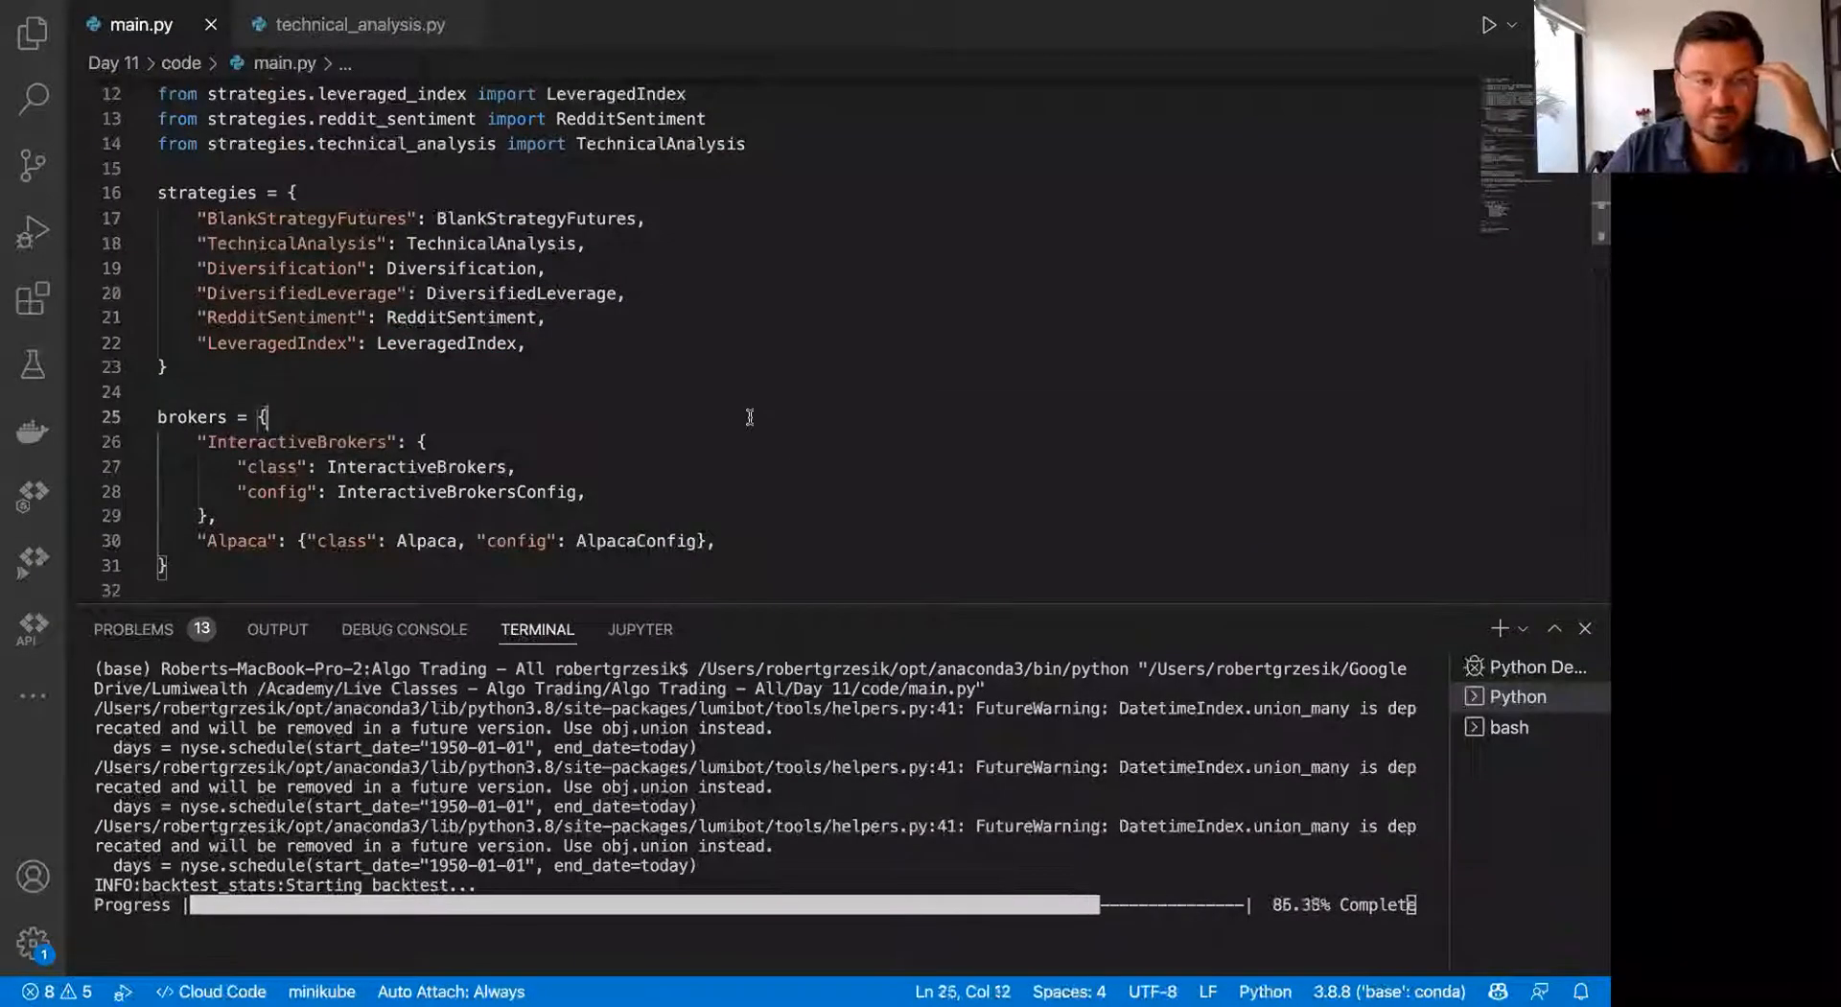
# Step: Switch to technical_analysis.py and view the initialize method with UPRO, TMF and RSI thresholds
pyautogui.click(351, 23)
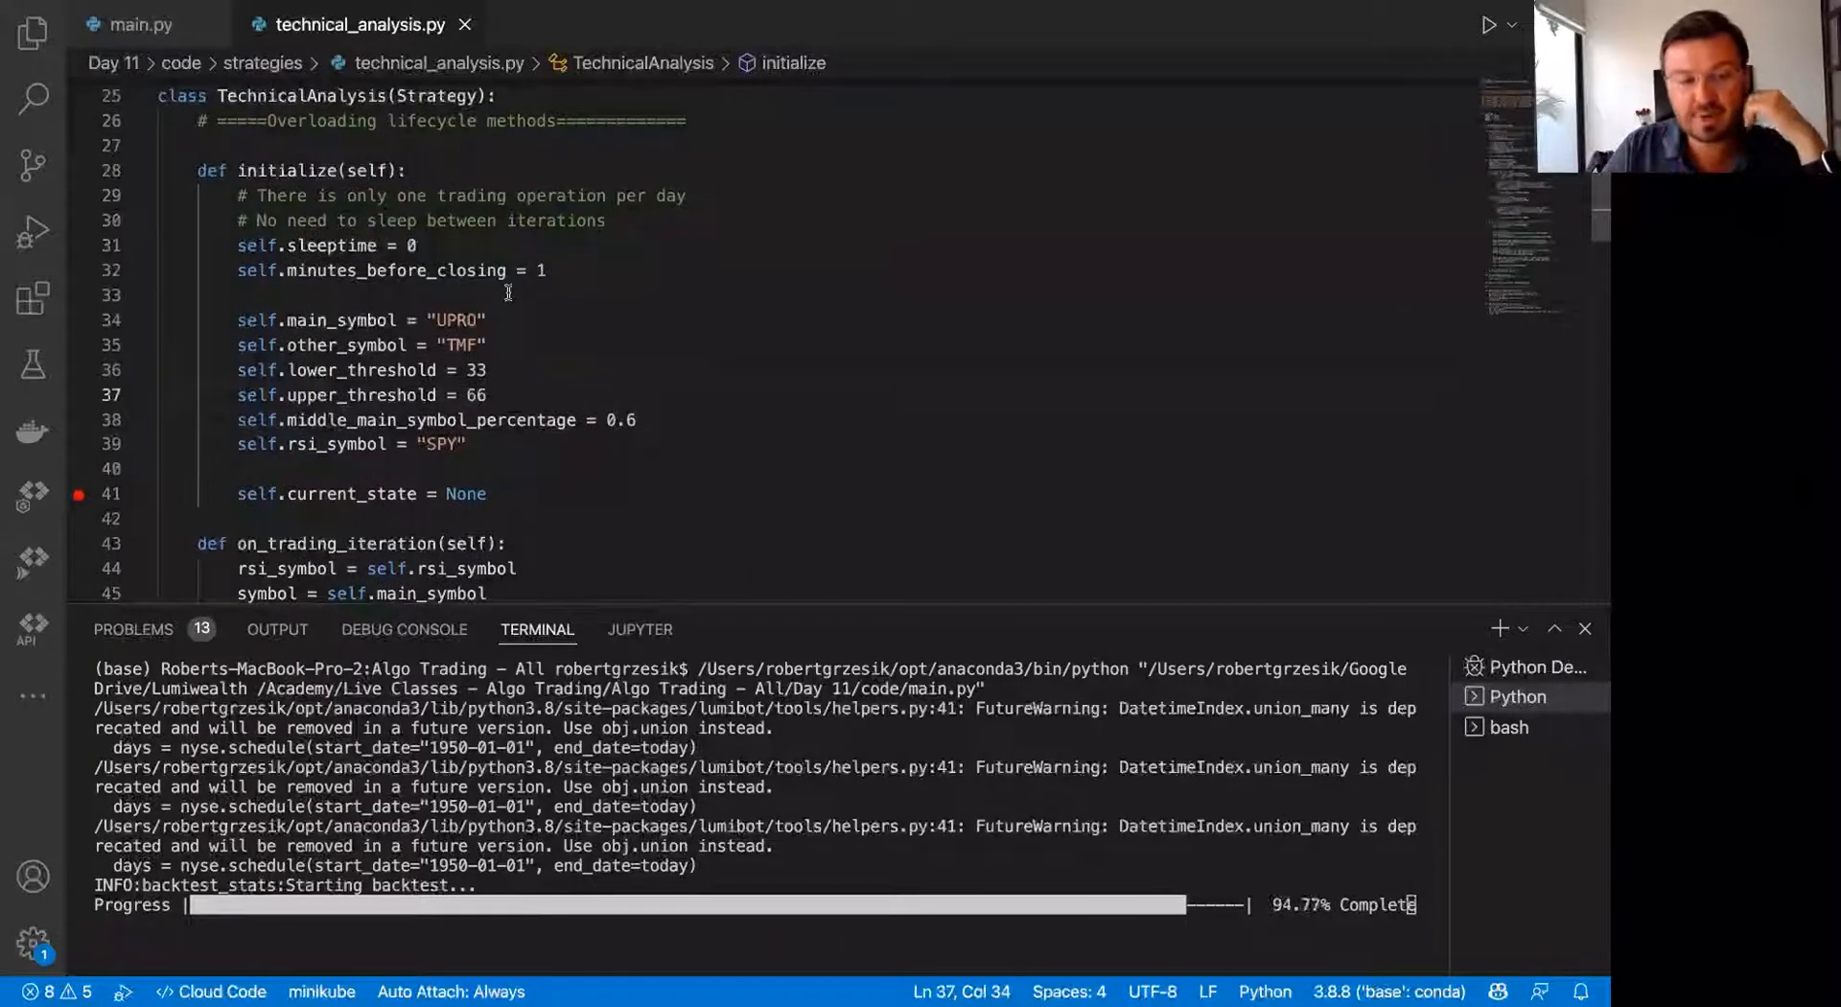
pyautogui.doubleClick(464, 345)
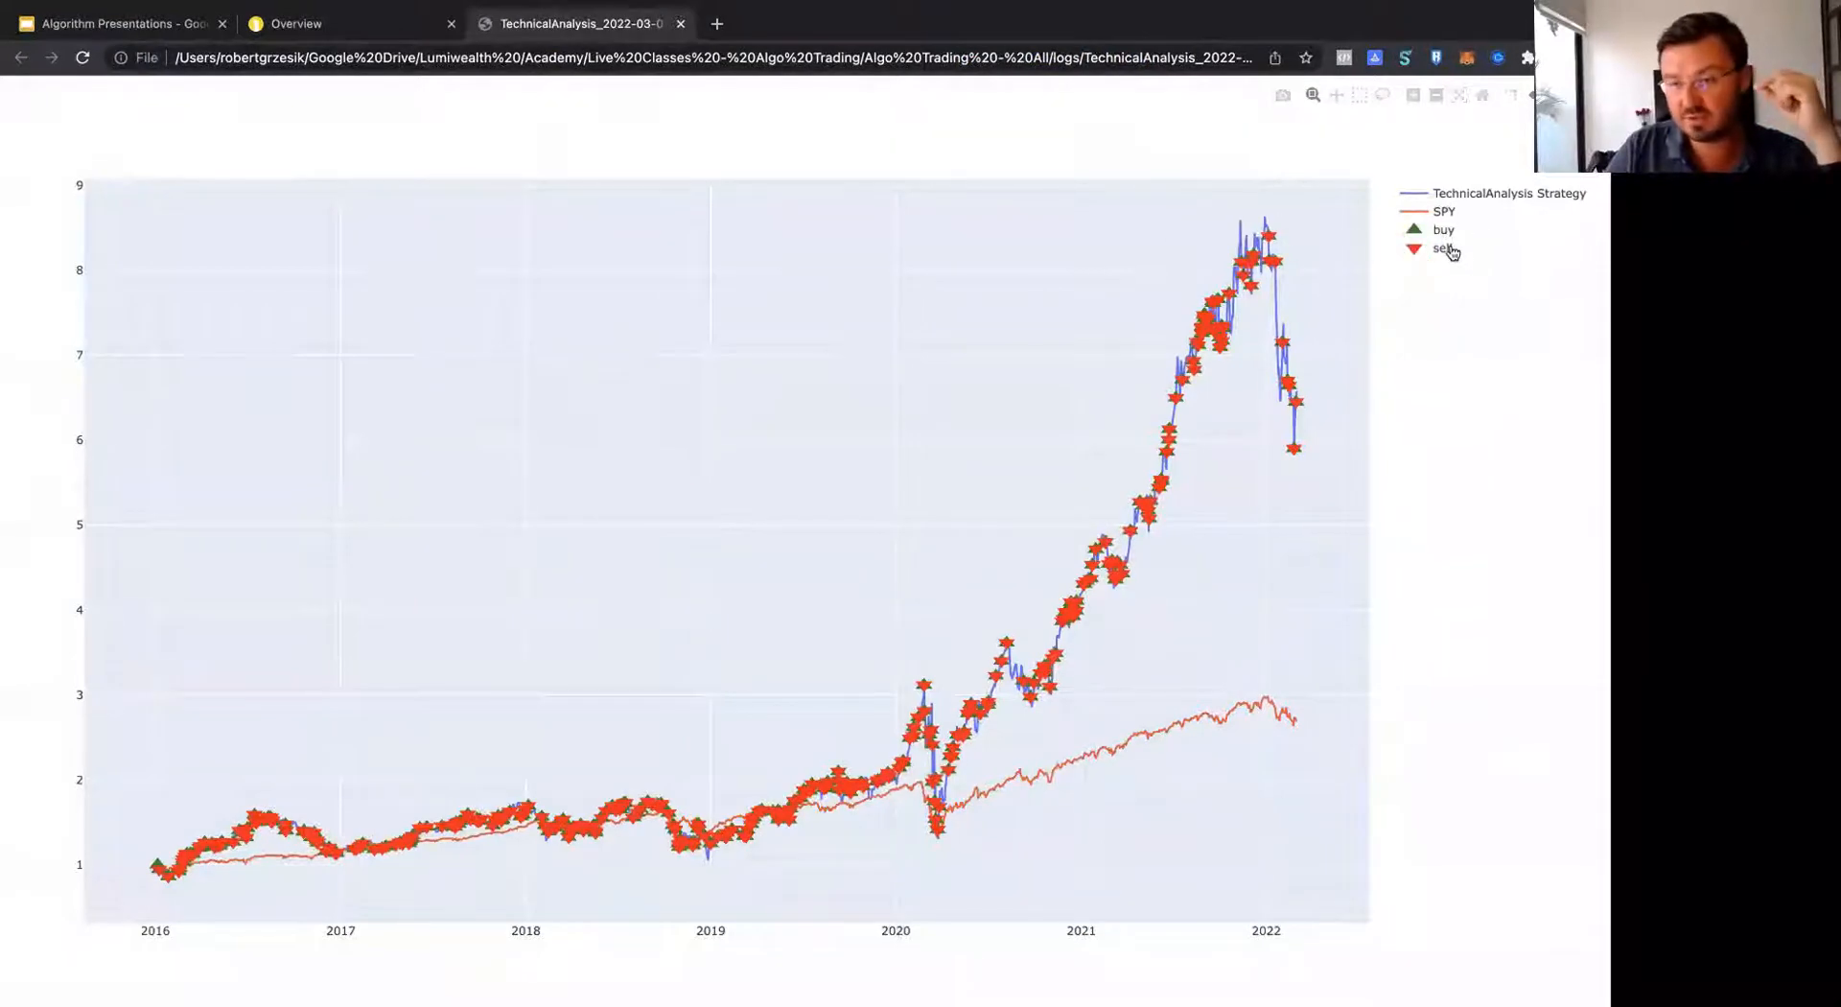
# Step: Hide the buy/sell markers on the Plotly chart and return to the strategy-versus-SPY view
pyautogui.click(1442, 228)
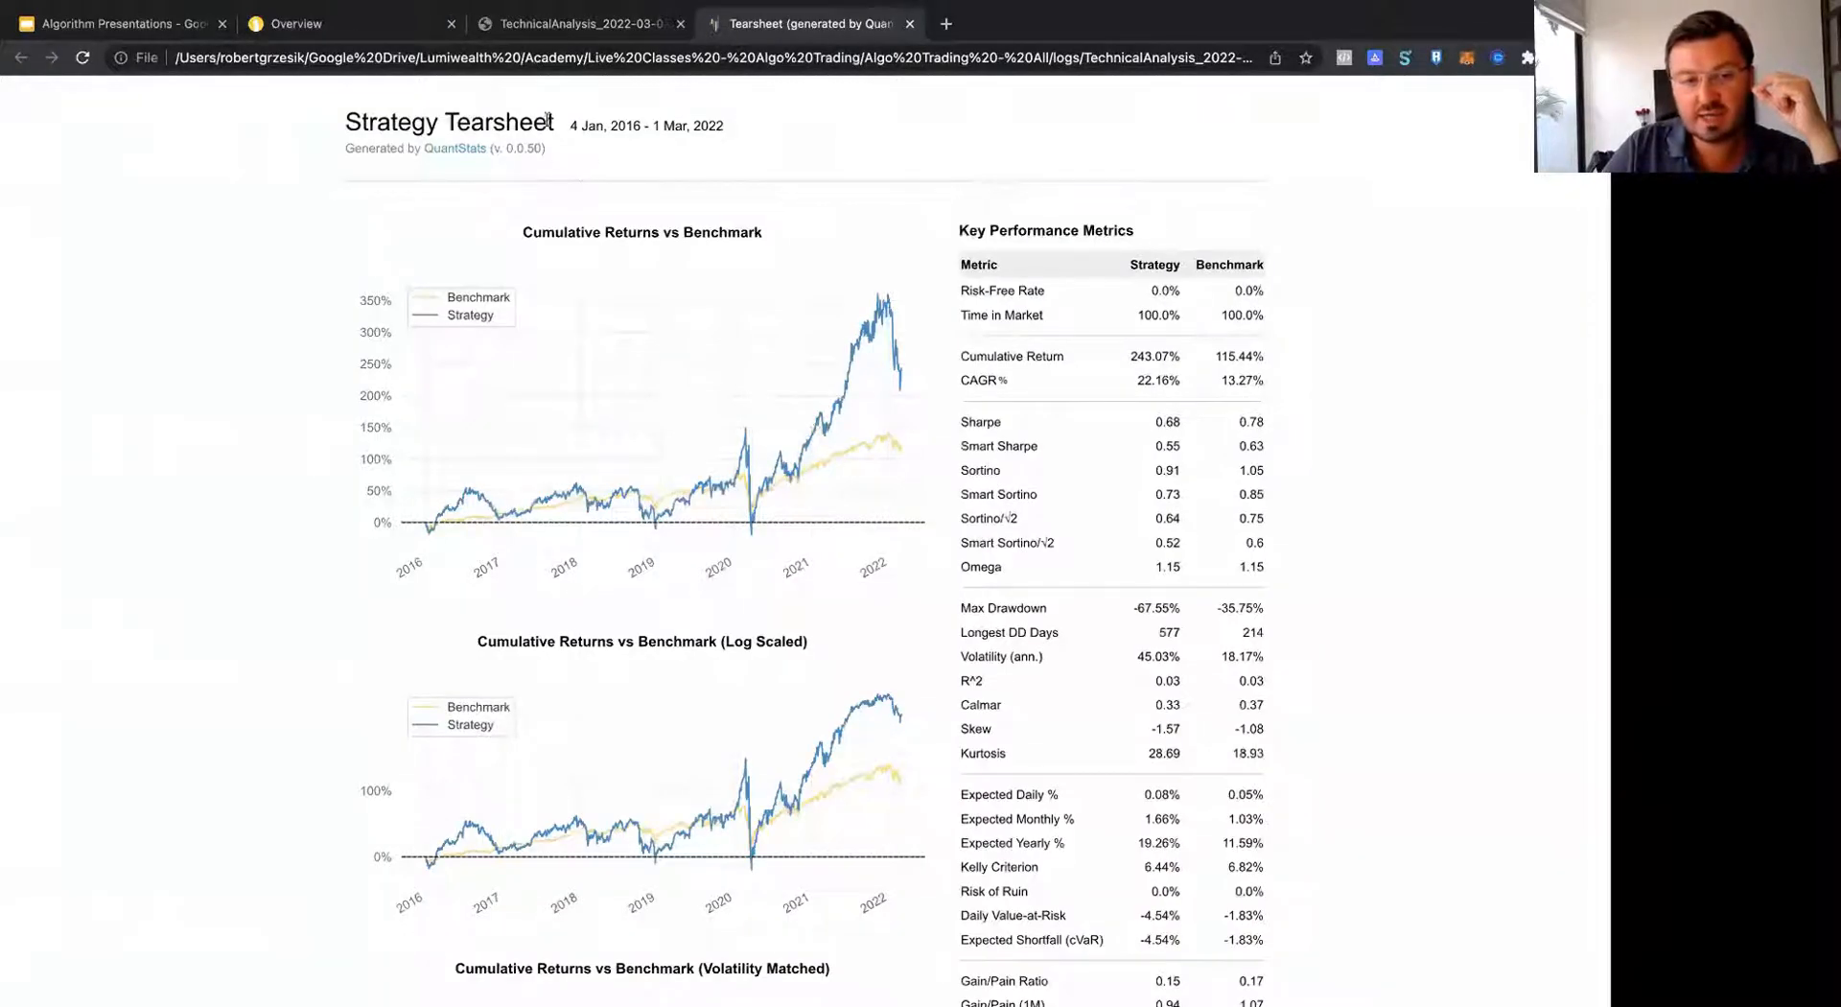
pyautogui.click(575, 23)
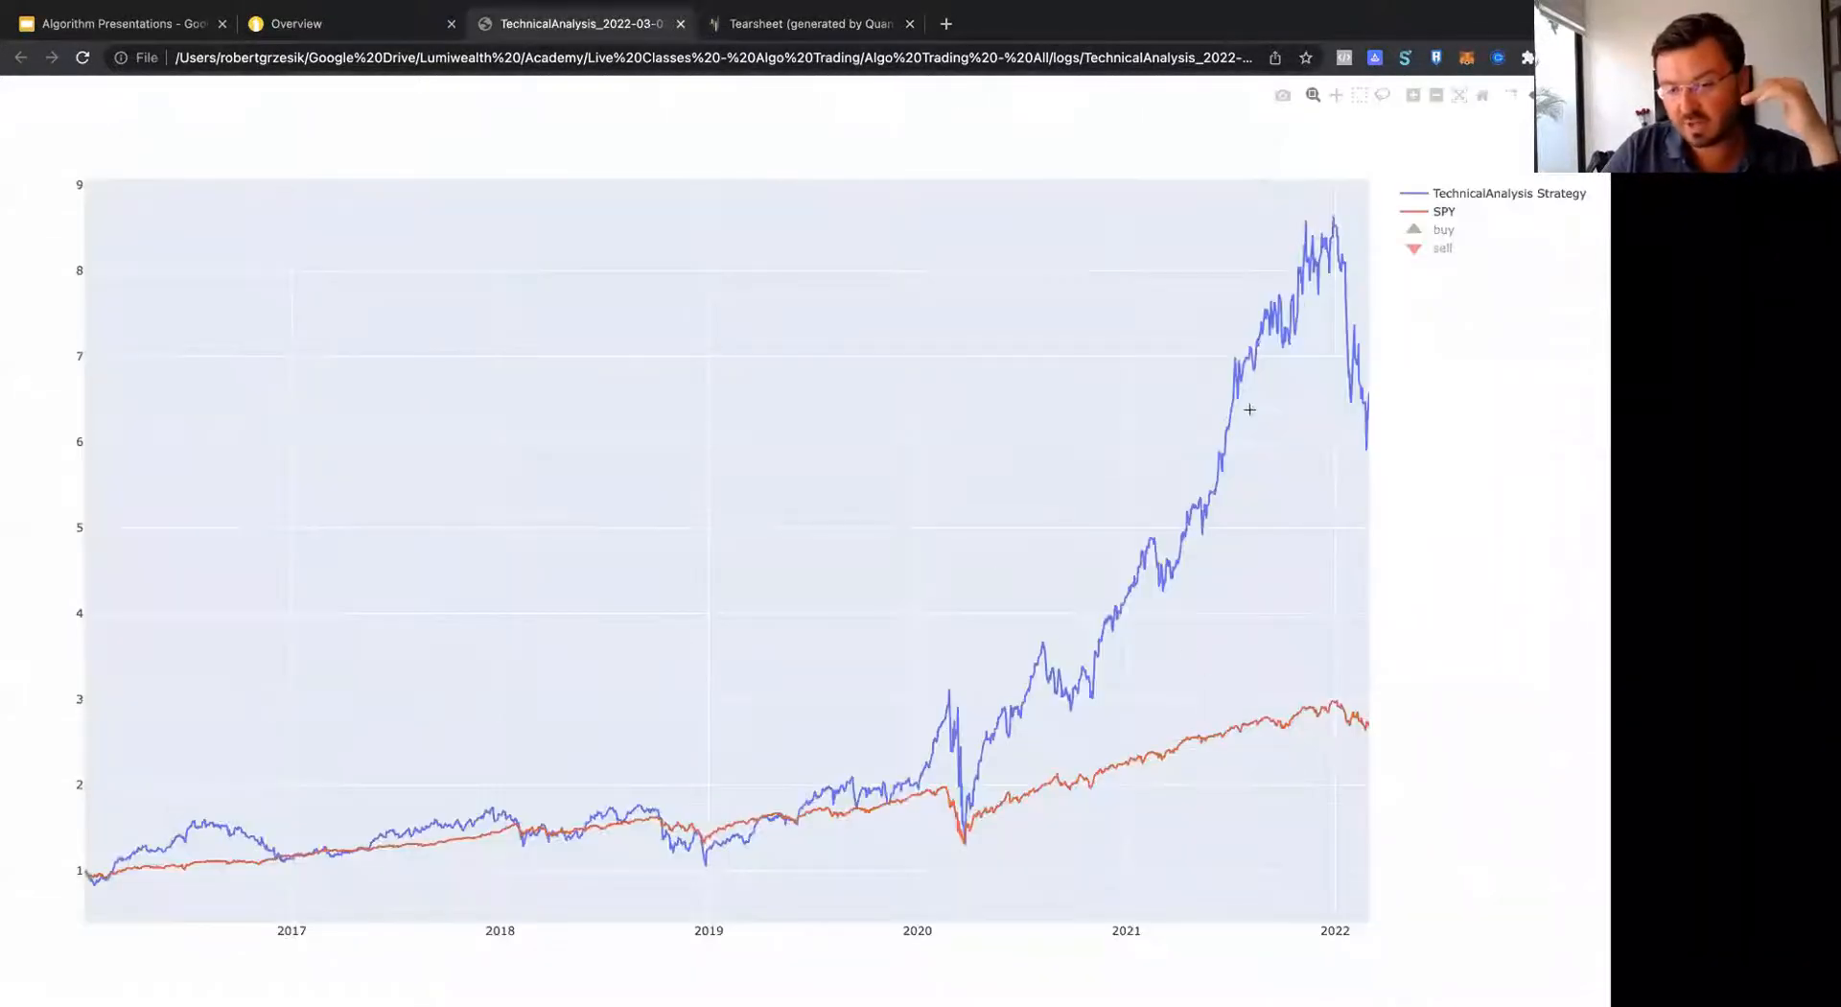
pyautogui.moveTo(1273, 732)
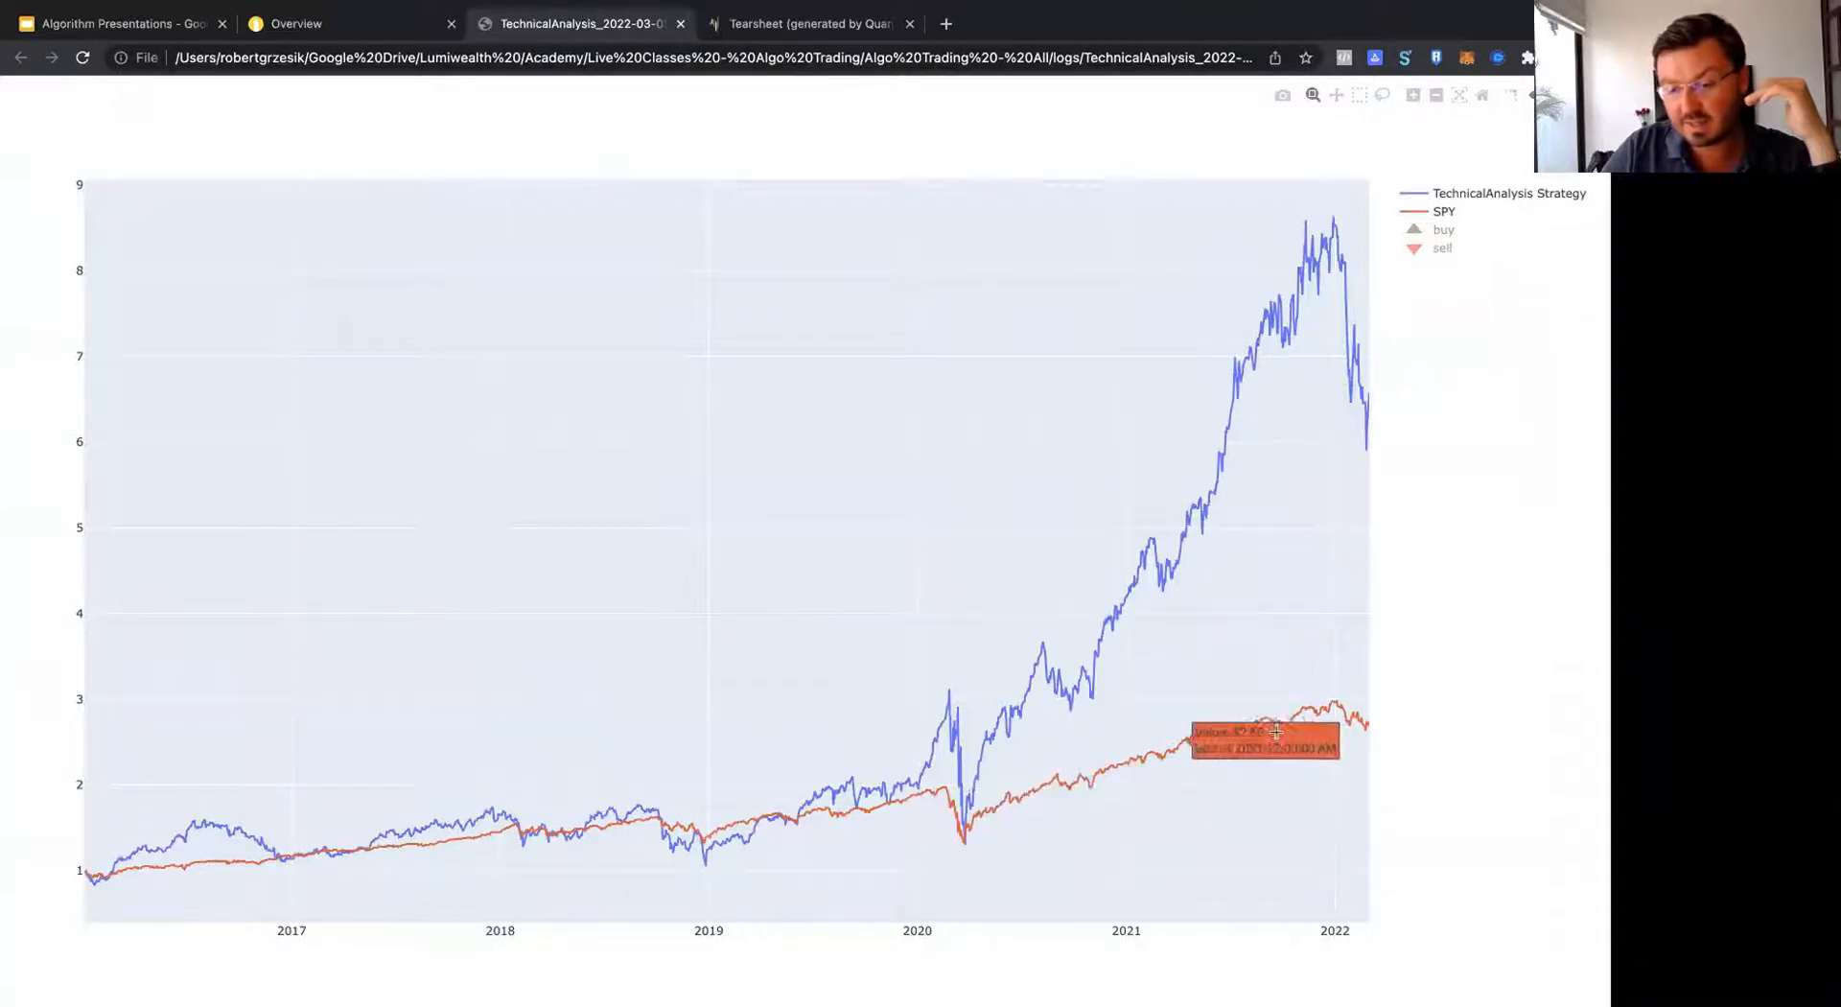
pyautogui.moveTo(1503, 585)
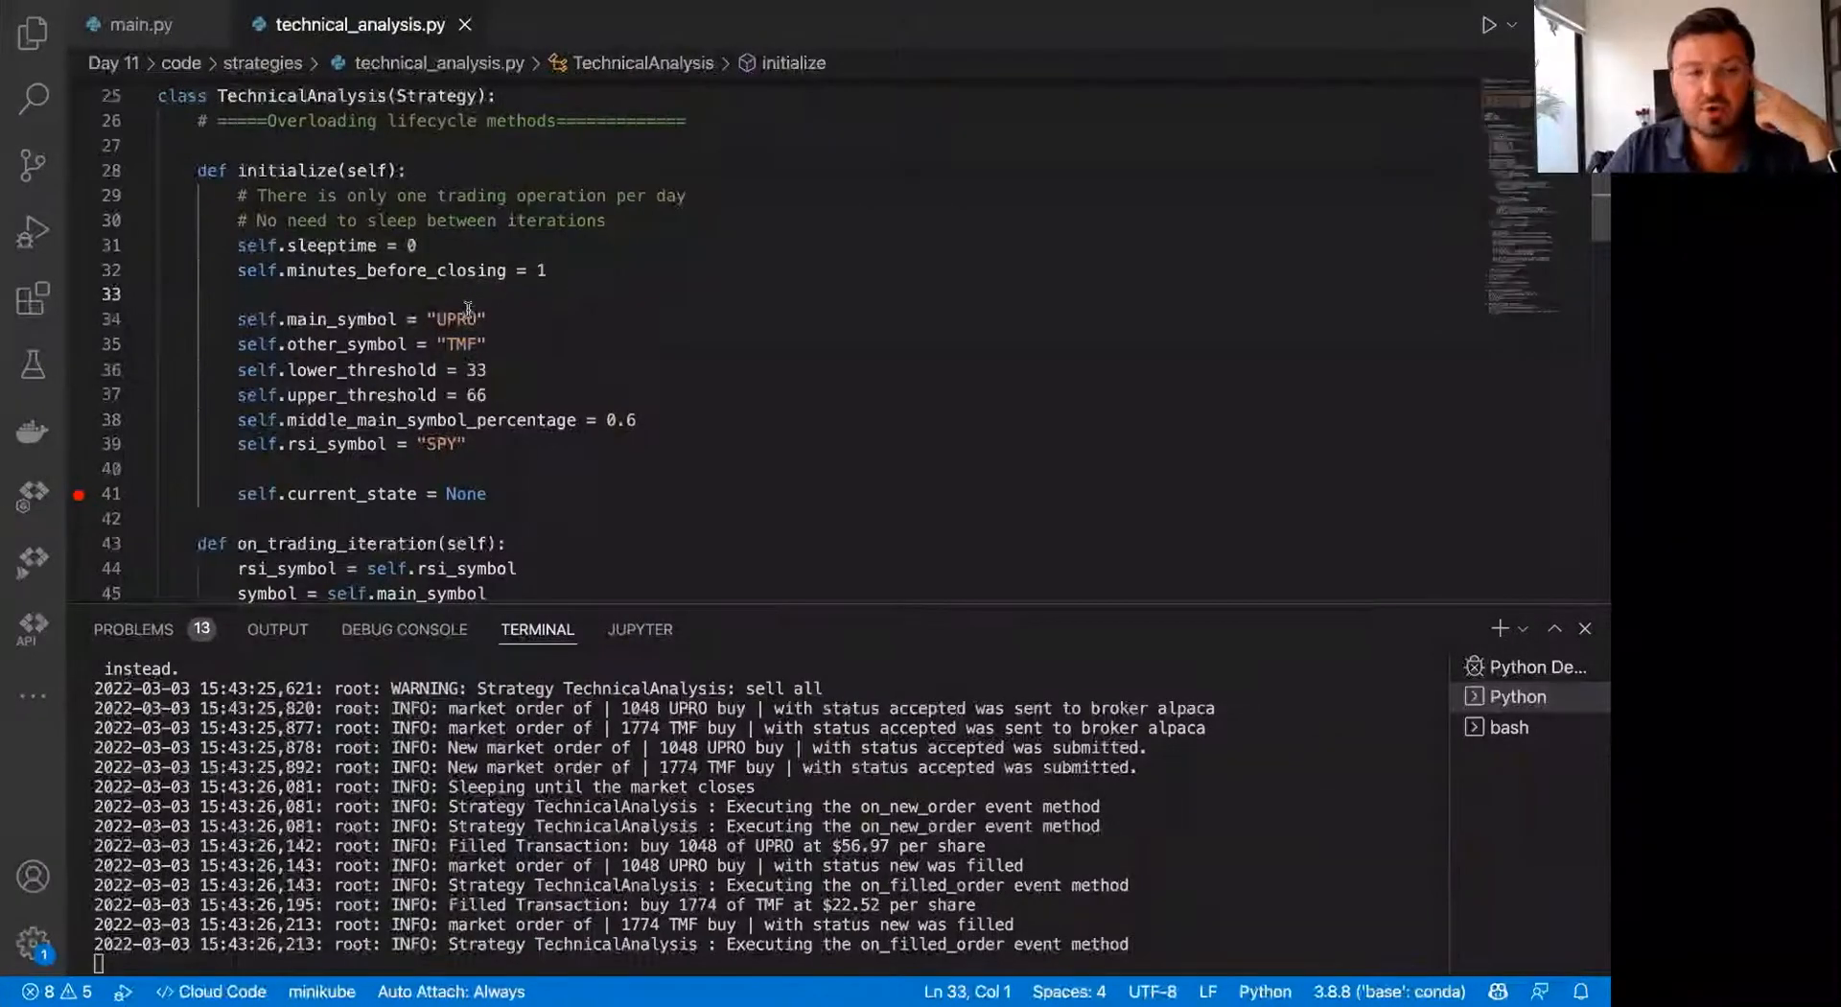
# Step: Comment the UPRO line as '# 3x Leveraged SPY' in technical_analysis.py
pyautogui.doubleClick(464, 343)
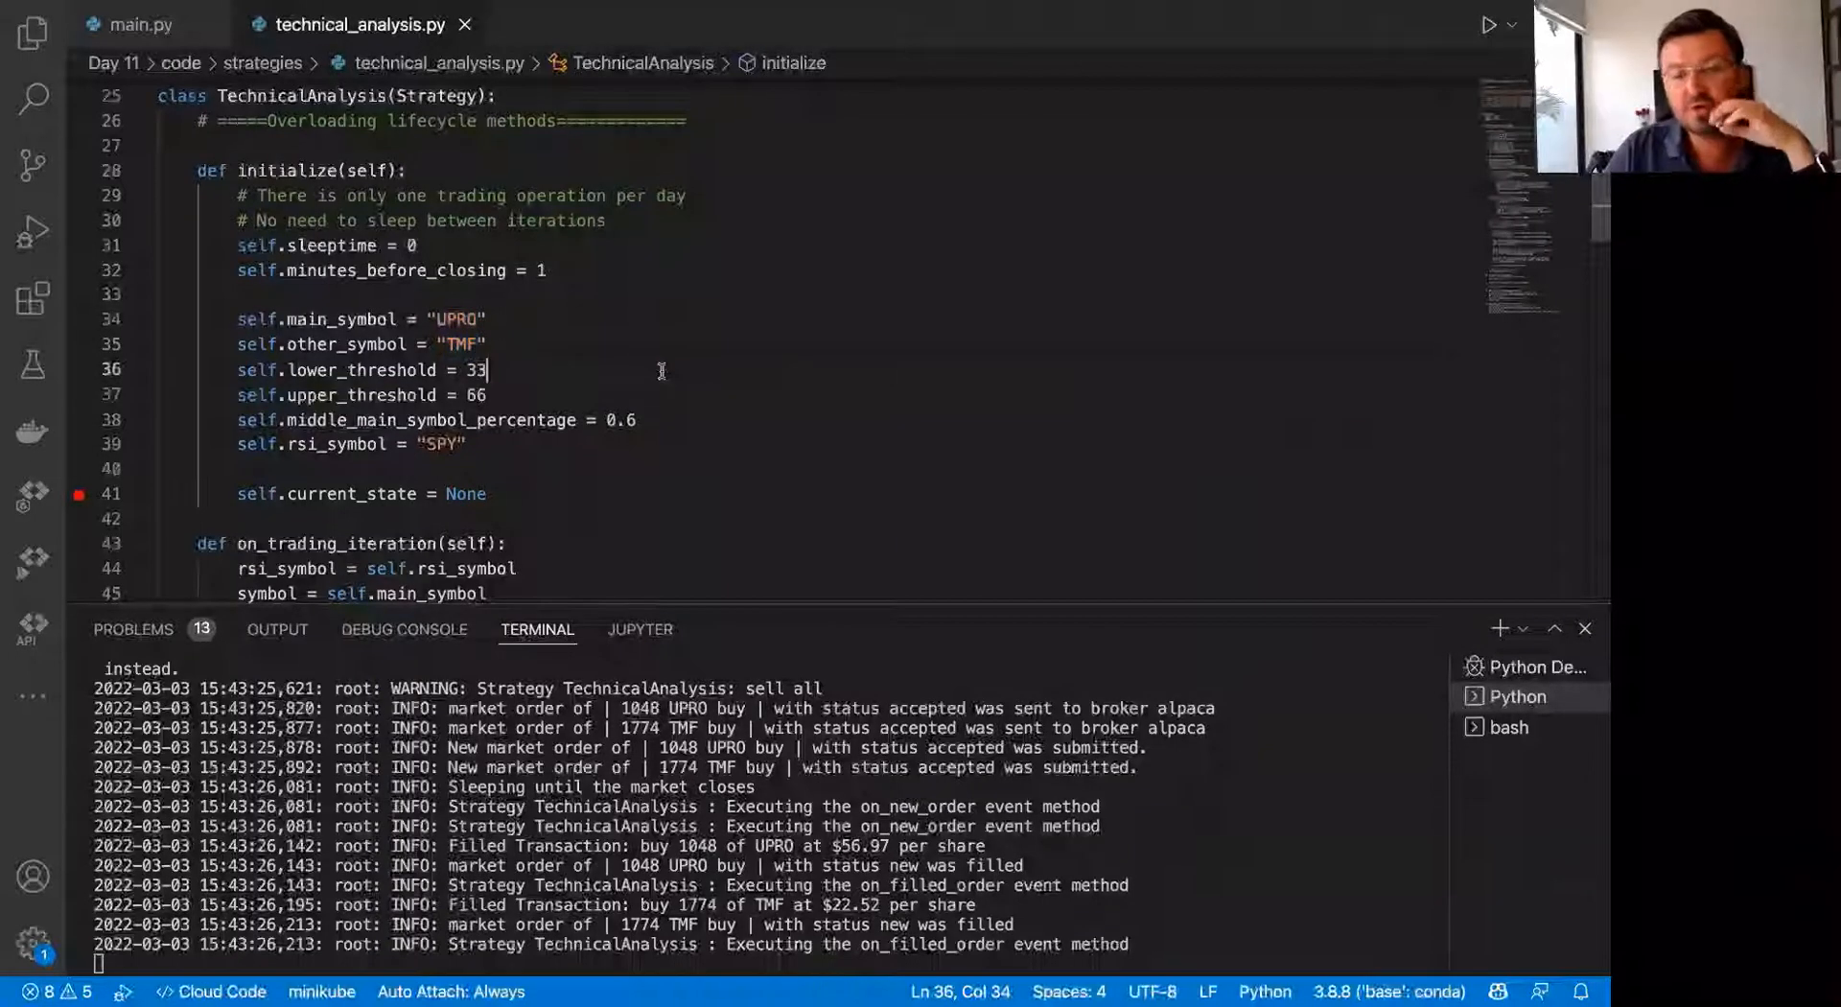
pyautogui.click(499, 318)
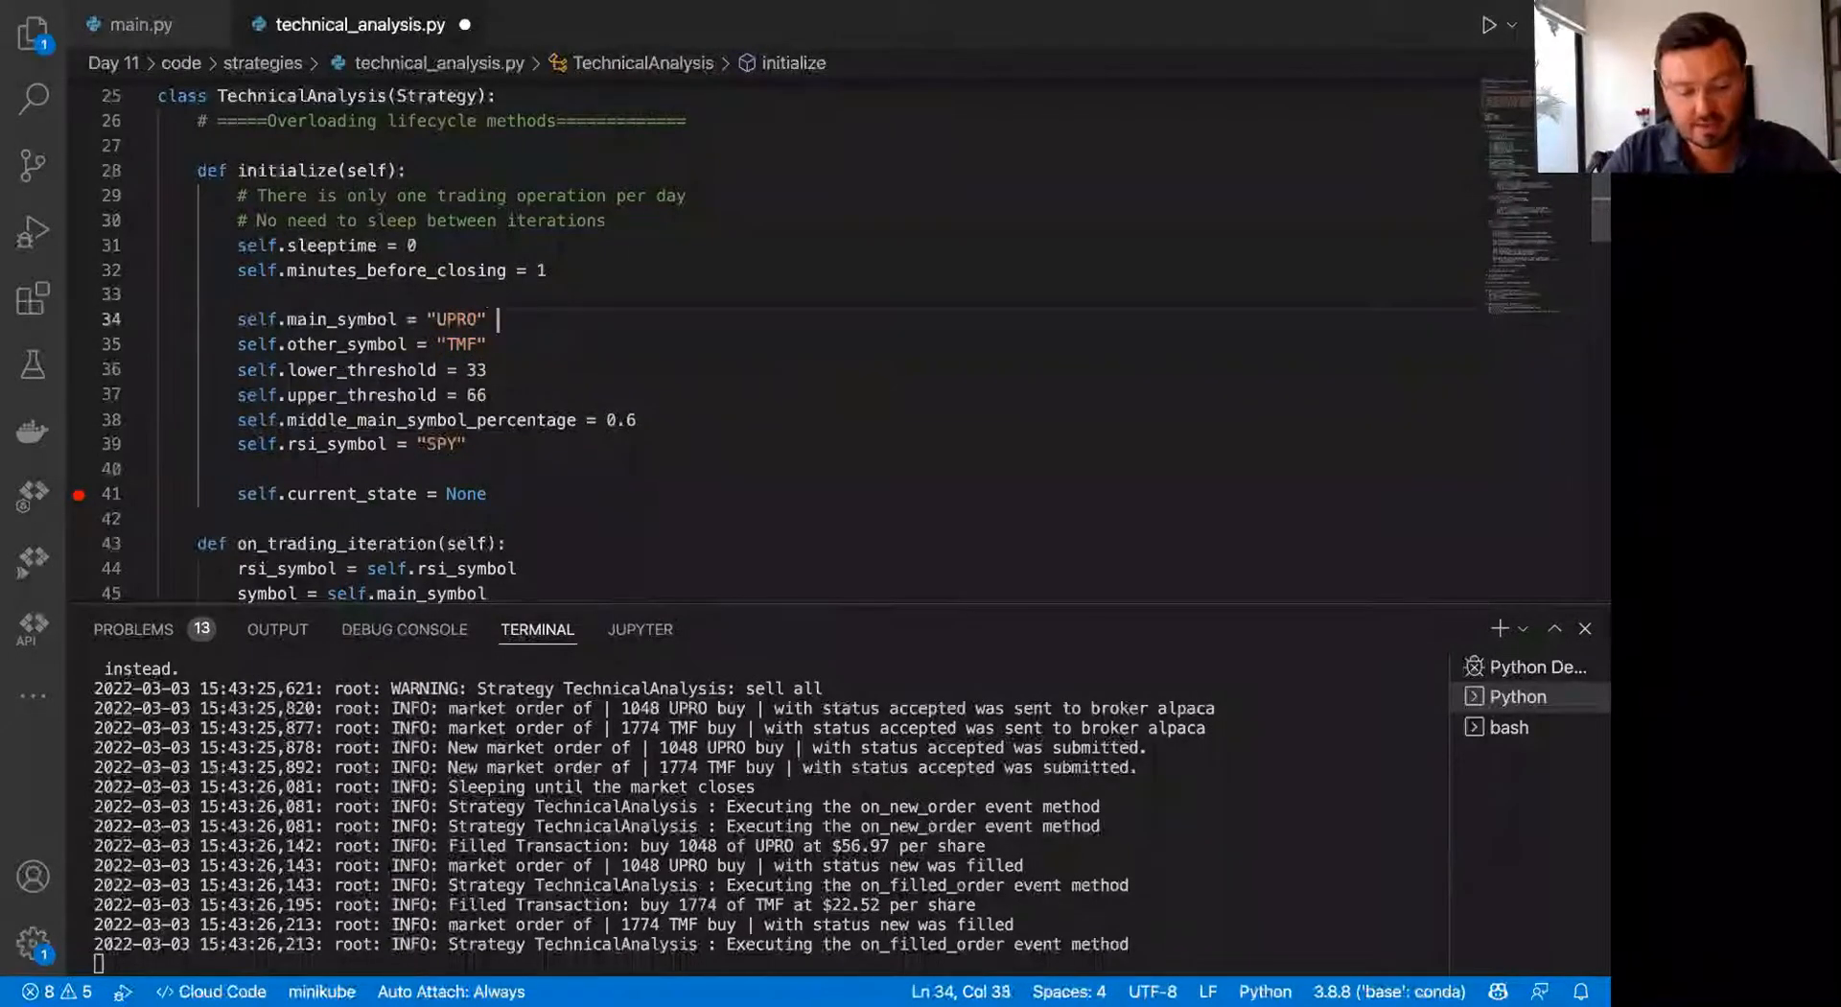
pyautogui.write('# 3x Long')
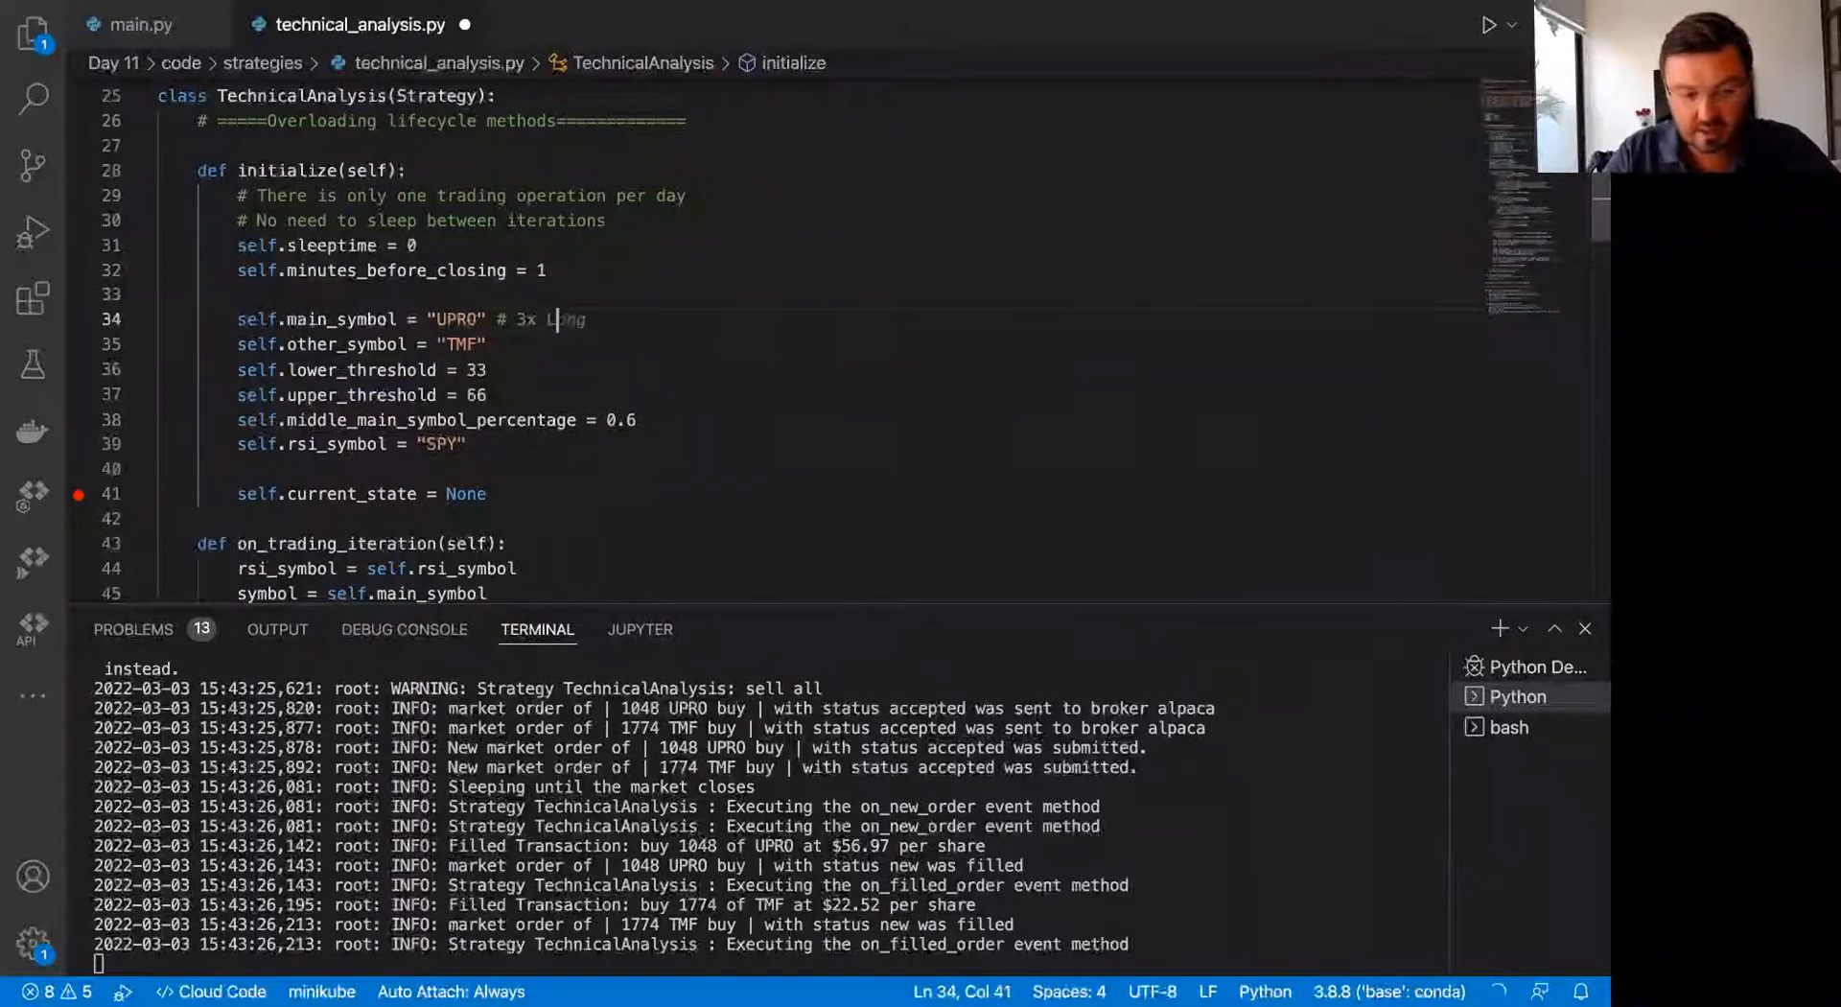
pyautogui.write('everages')
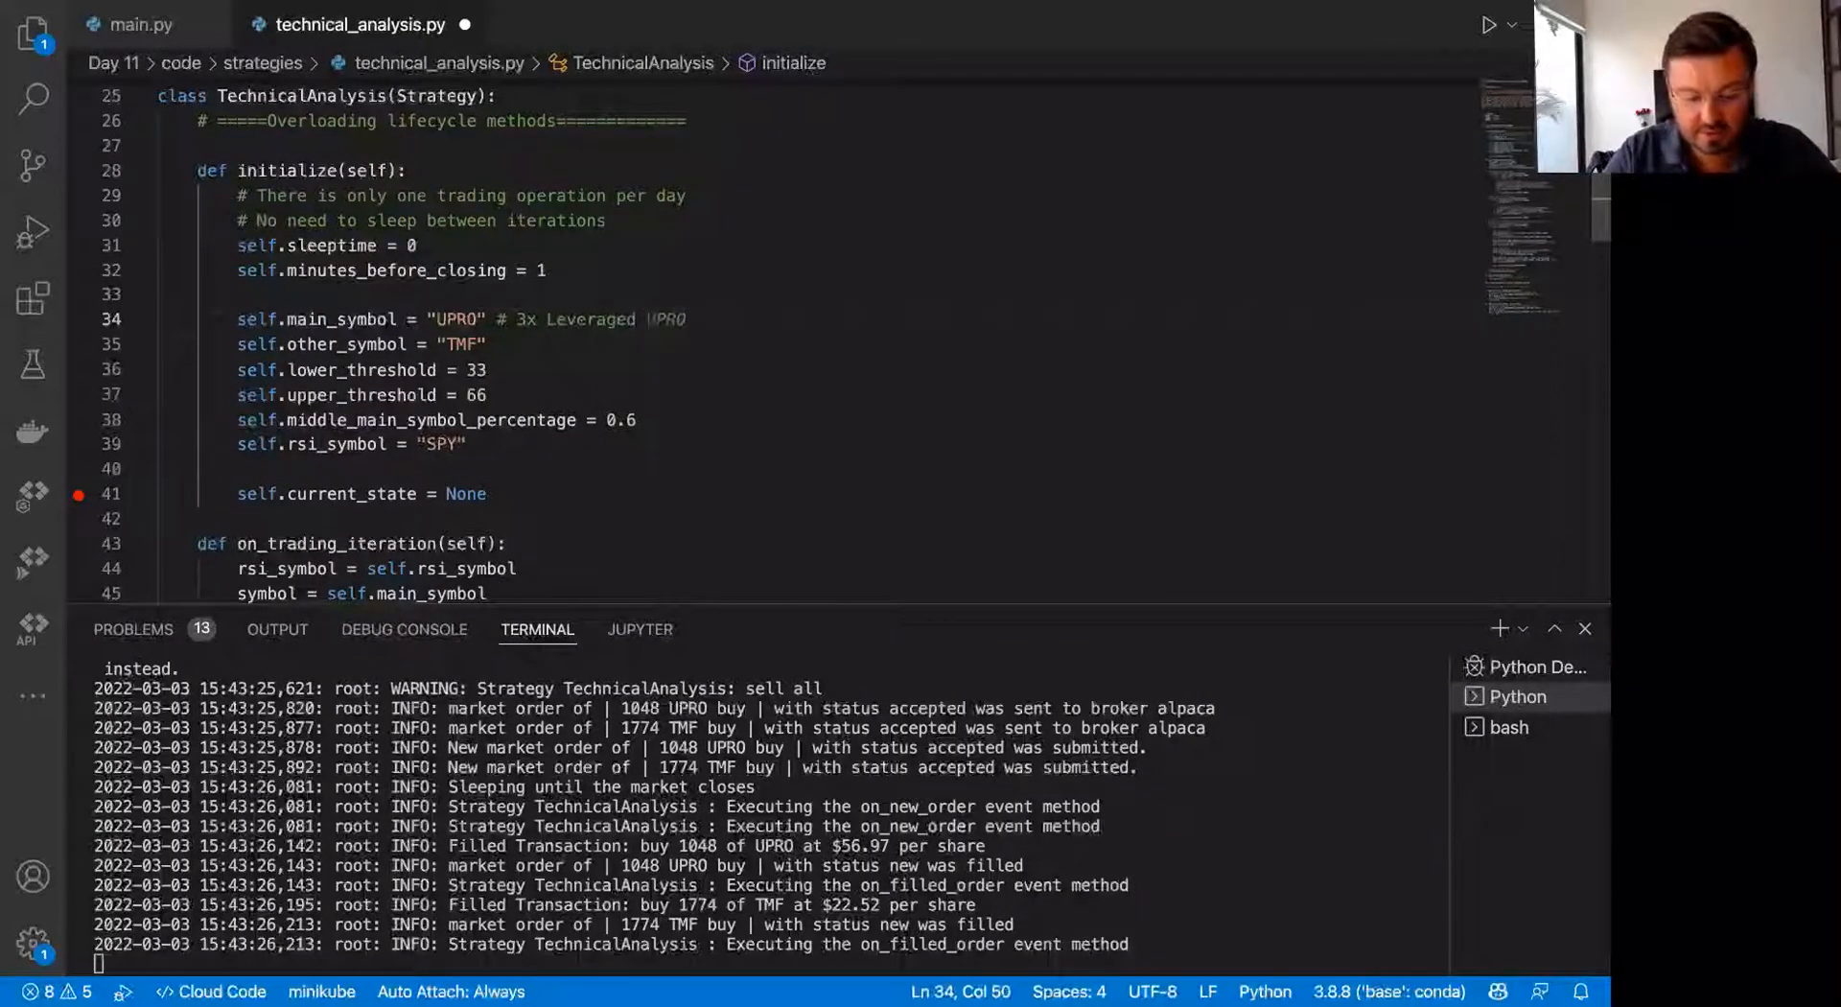
pyautogui.write('SP')
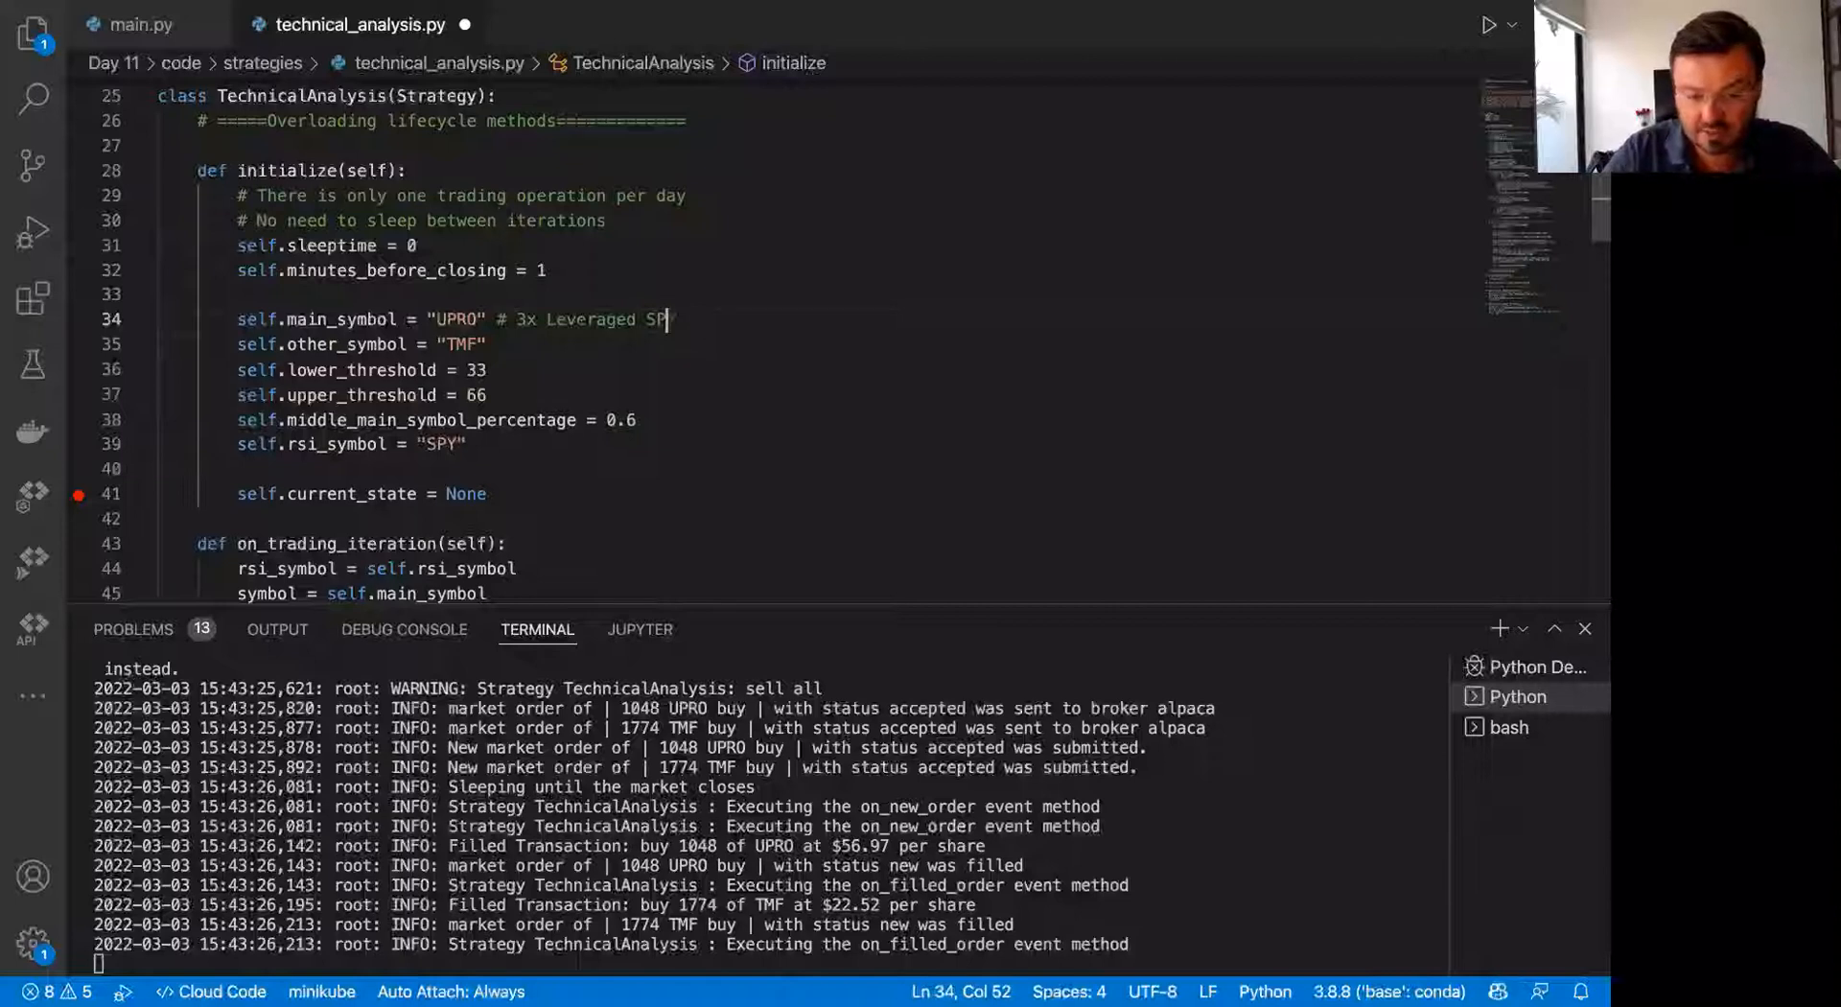
pyautogui.write('# 3x Leveraged SPY')
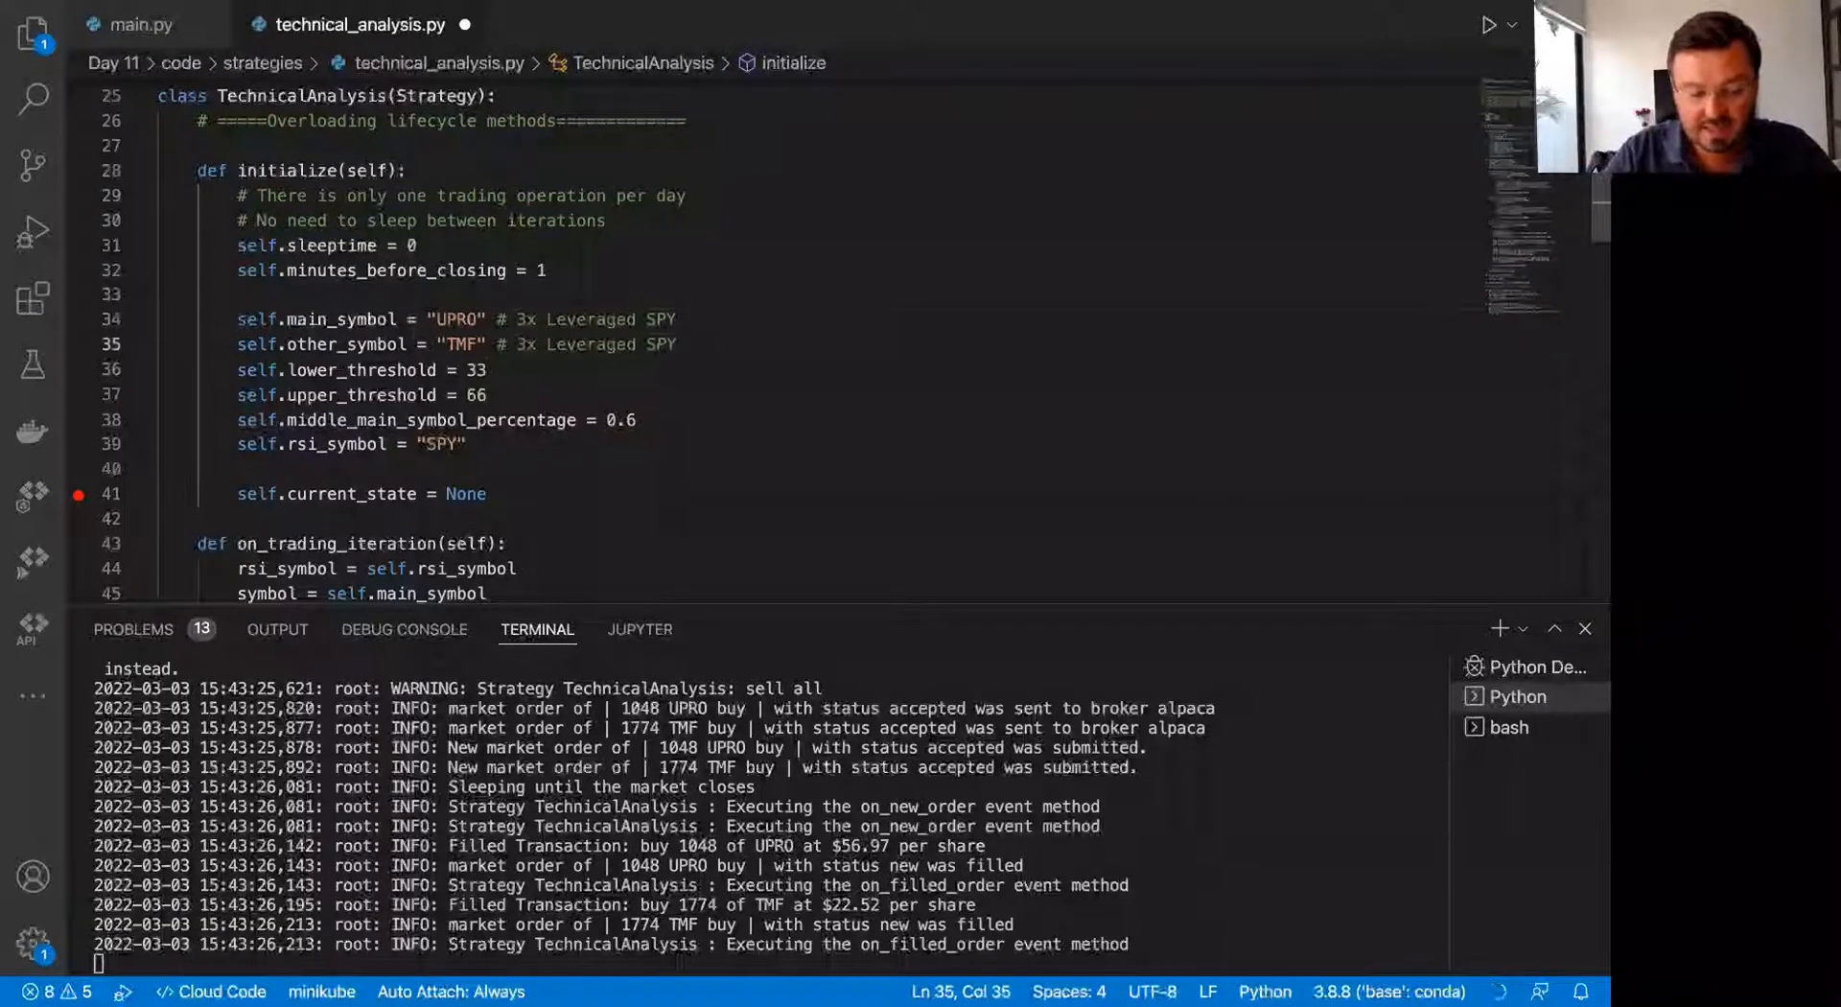
# Step: Comment the TMF line as '# 3x Leveraged Treasury Bonds' and save the file
pyautogui.click(587, 344)
pyautogui.write('Treasury Bonds')
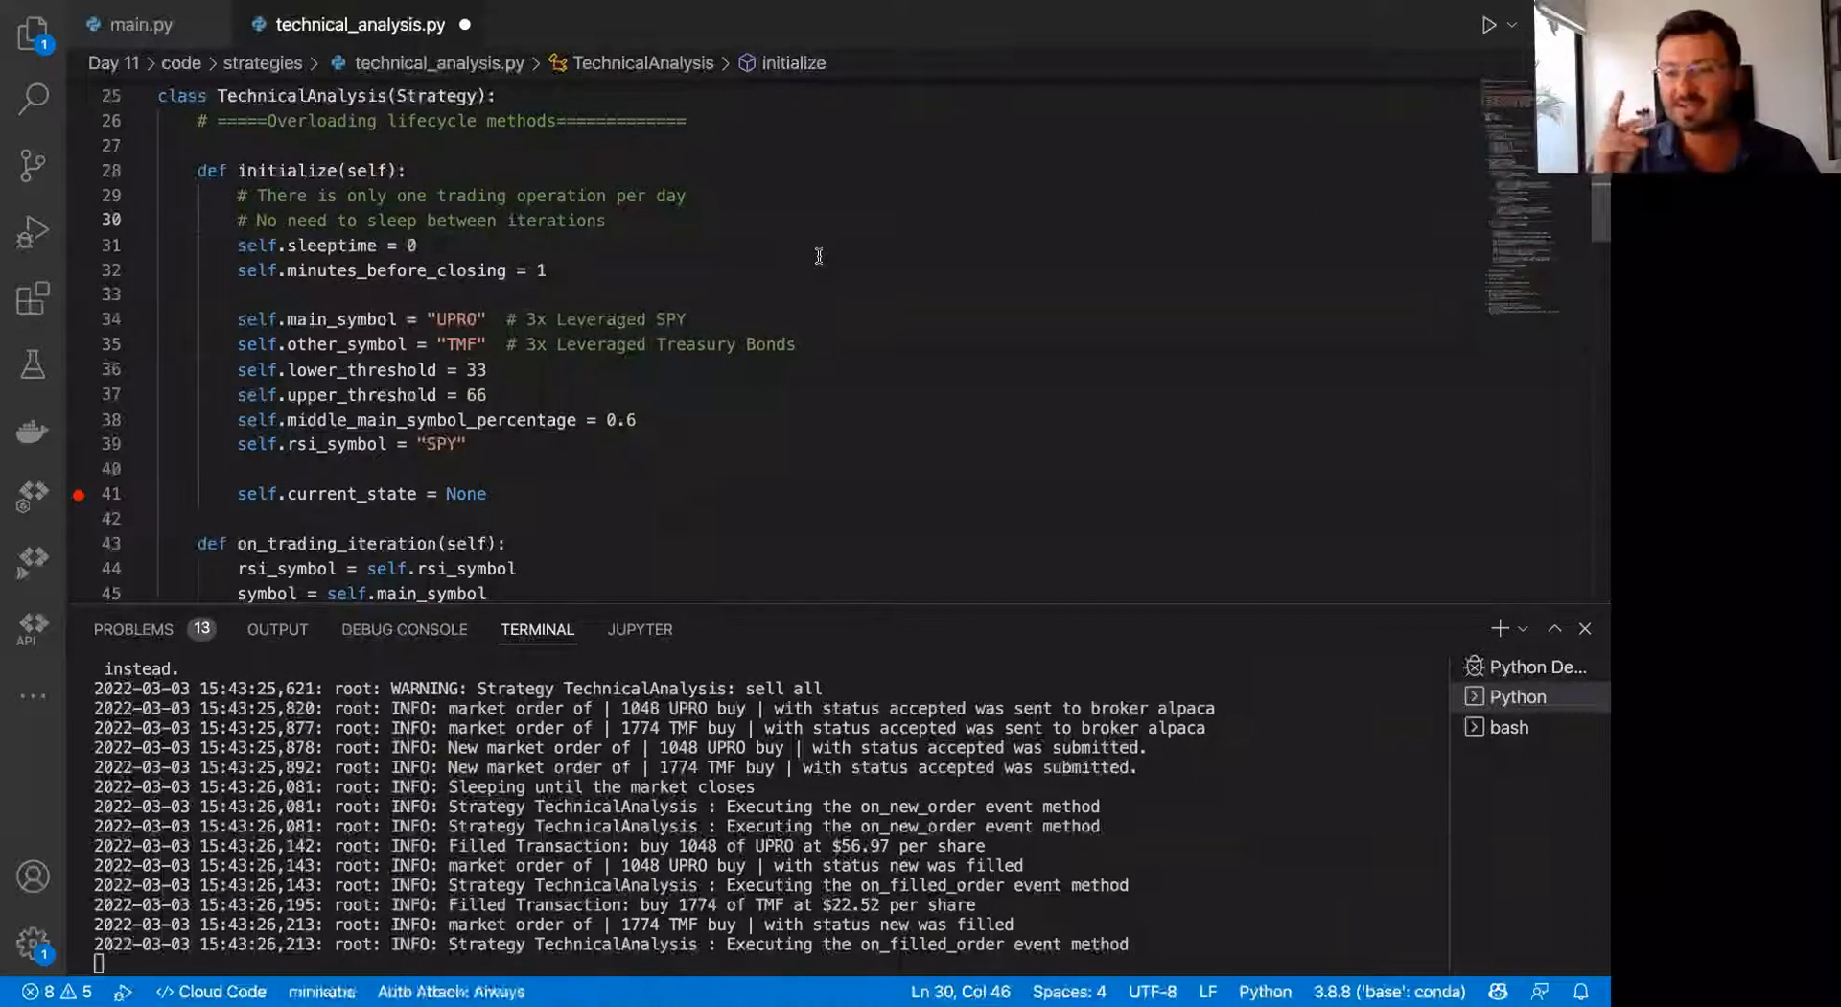
pyautogui.press('ctrl+s')
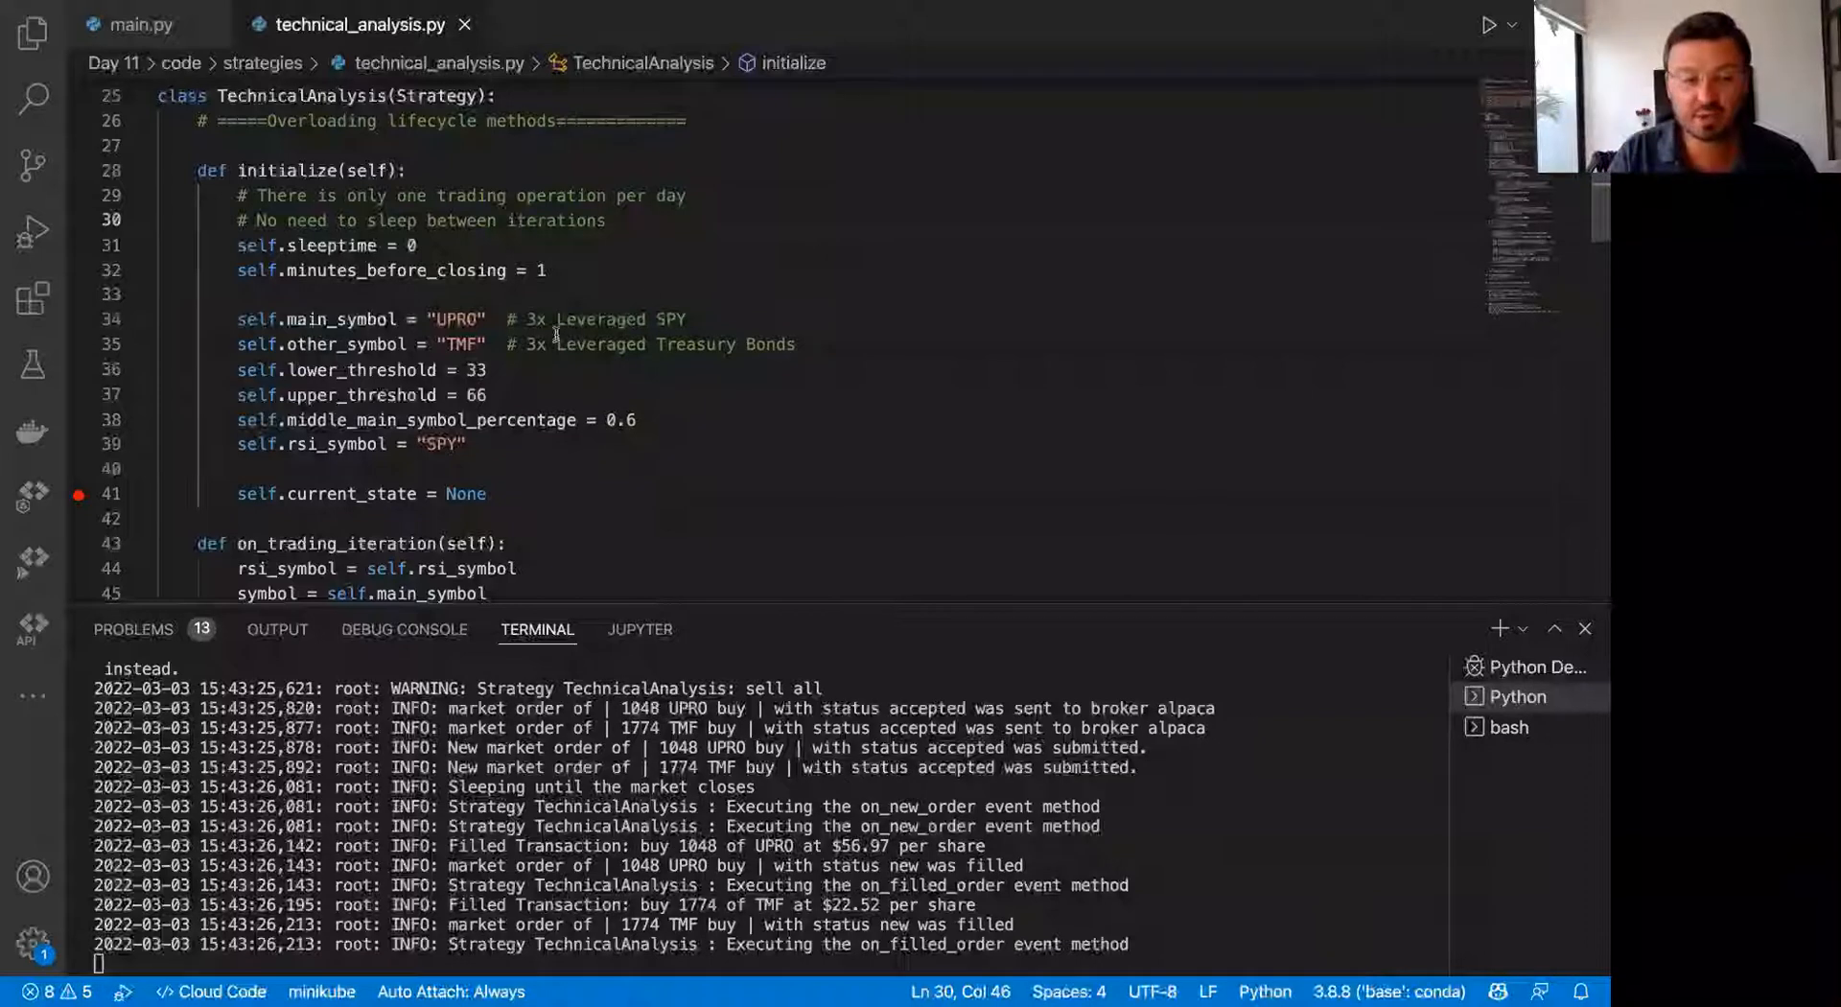
pyautogui.doubleClick(437, 443)
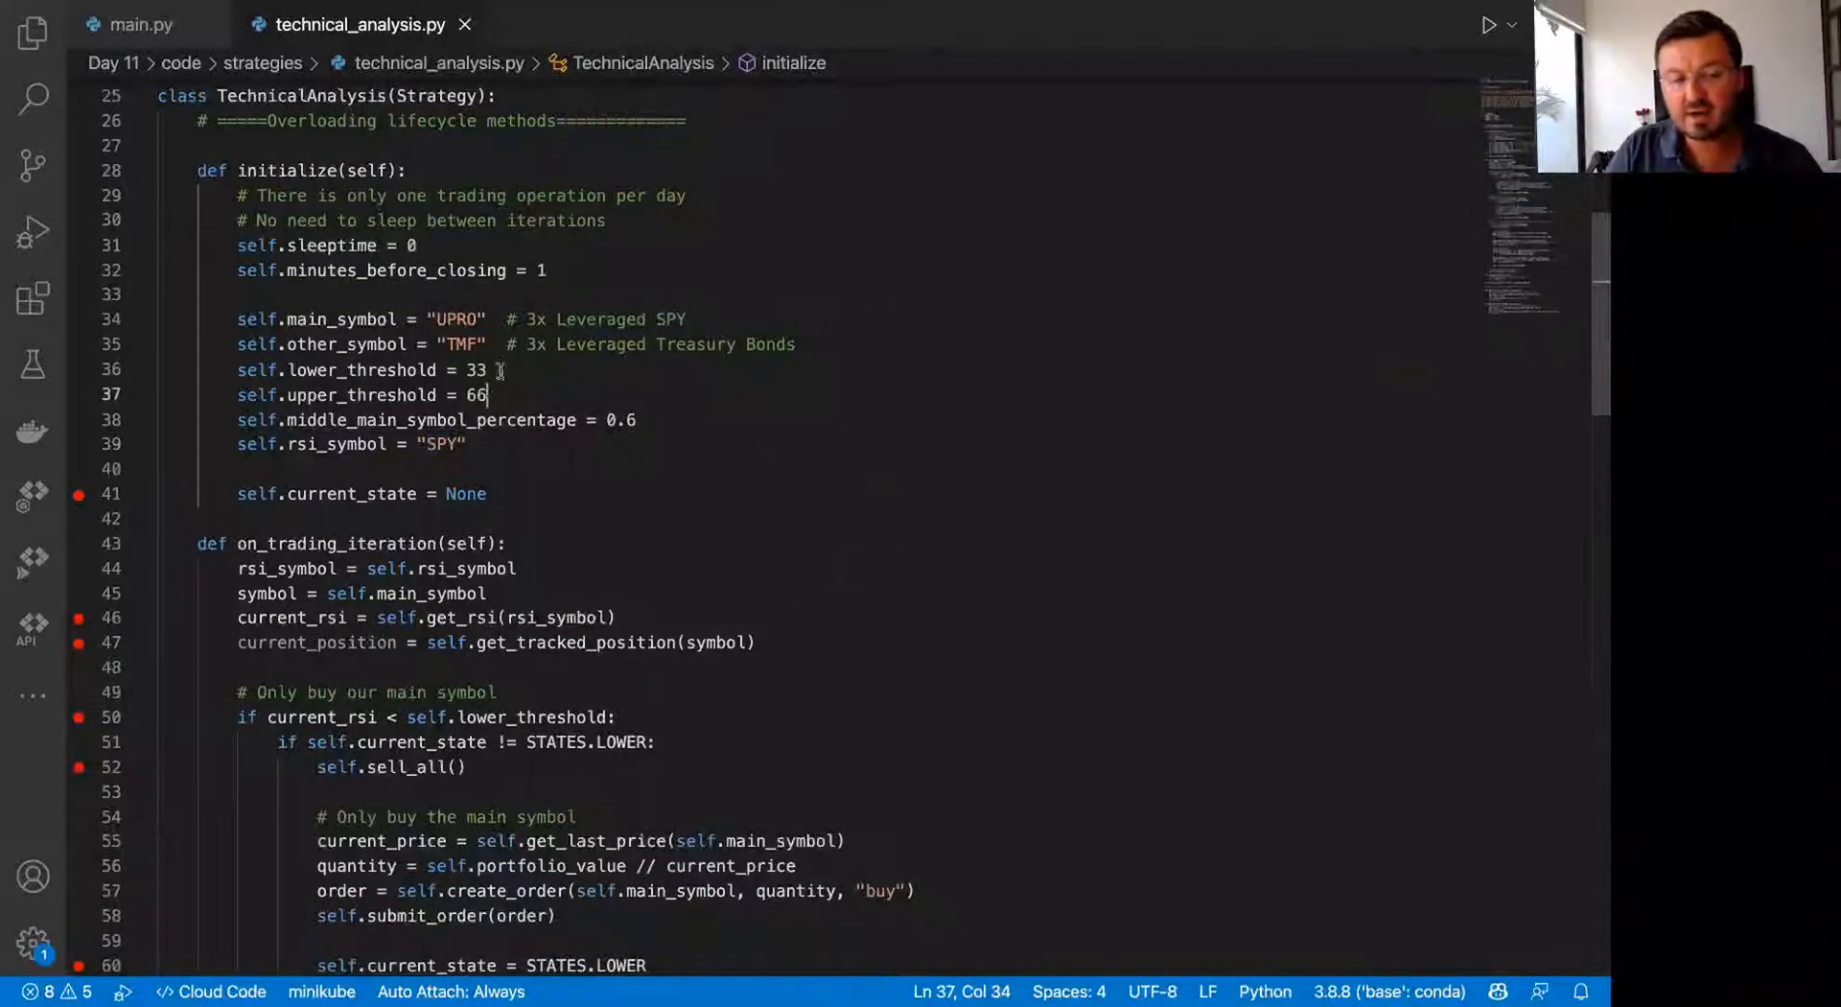
pyautogui.doubleClick(474, 368)
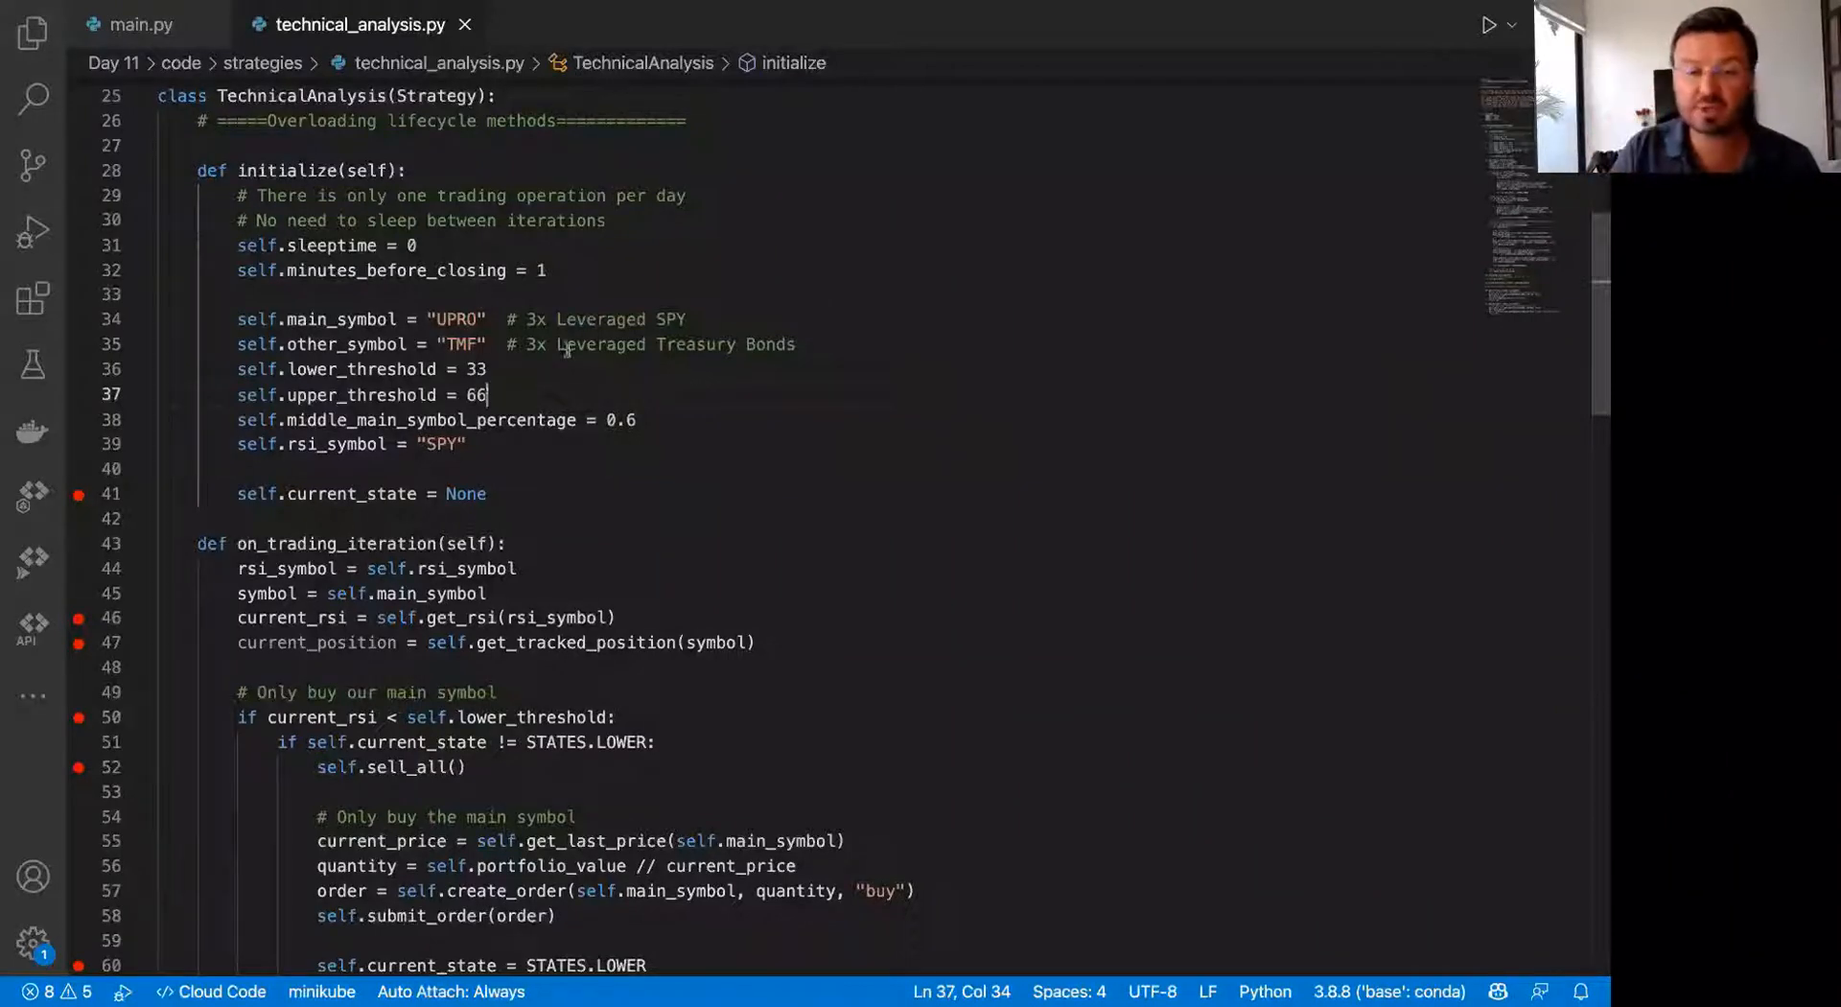
pyautogui.doubleClick(619, 418)
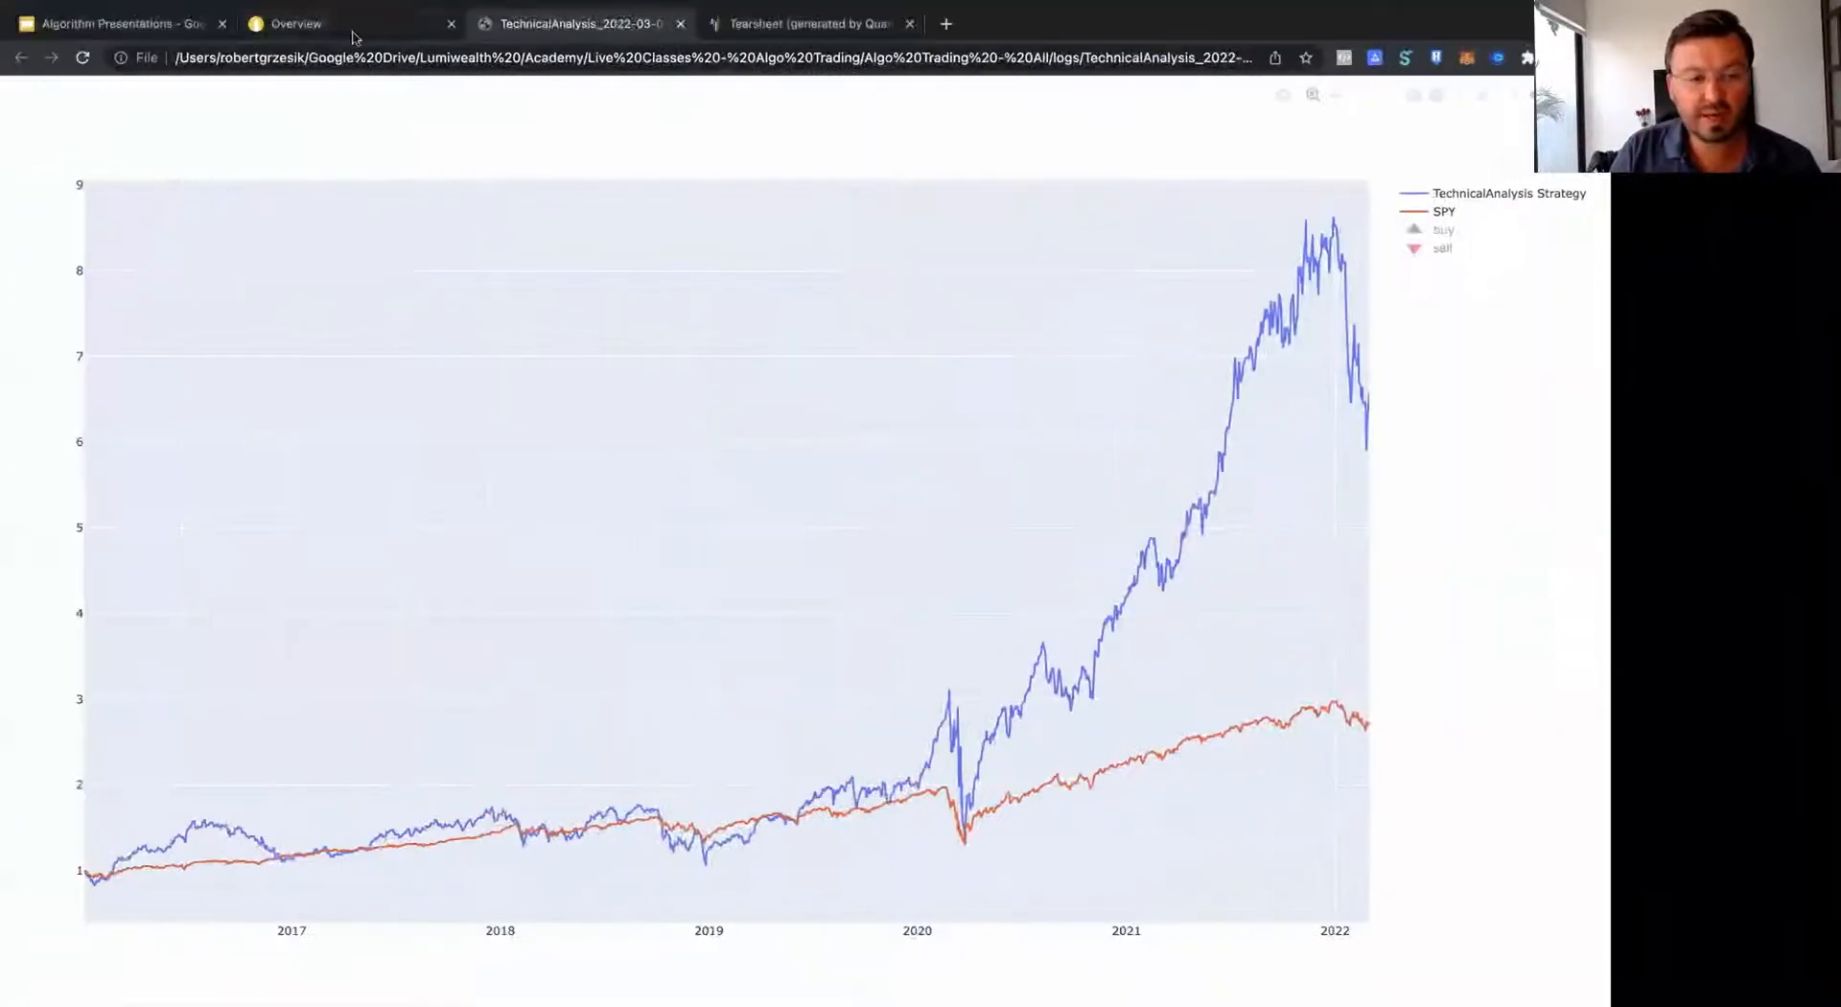
# Step: Show the Alpaca paper account overview with the new TMF and UPRO positions and filled orders
pyautogui.click(295, 23)
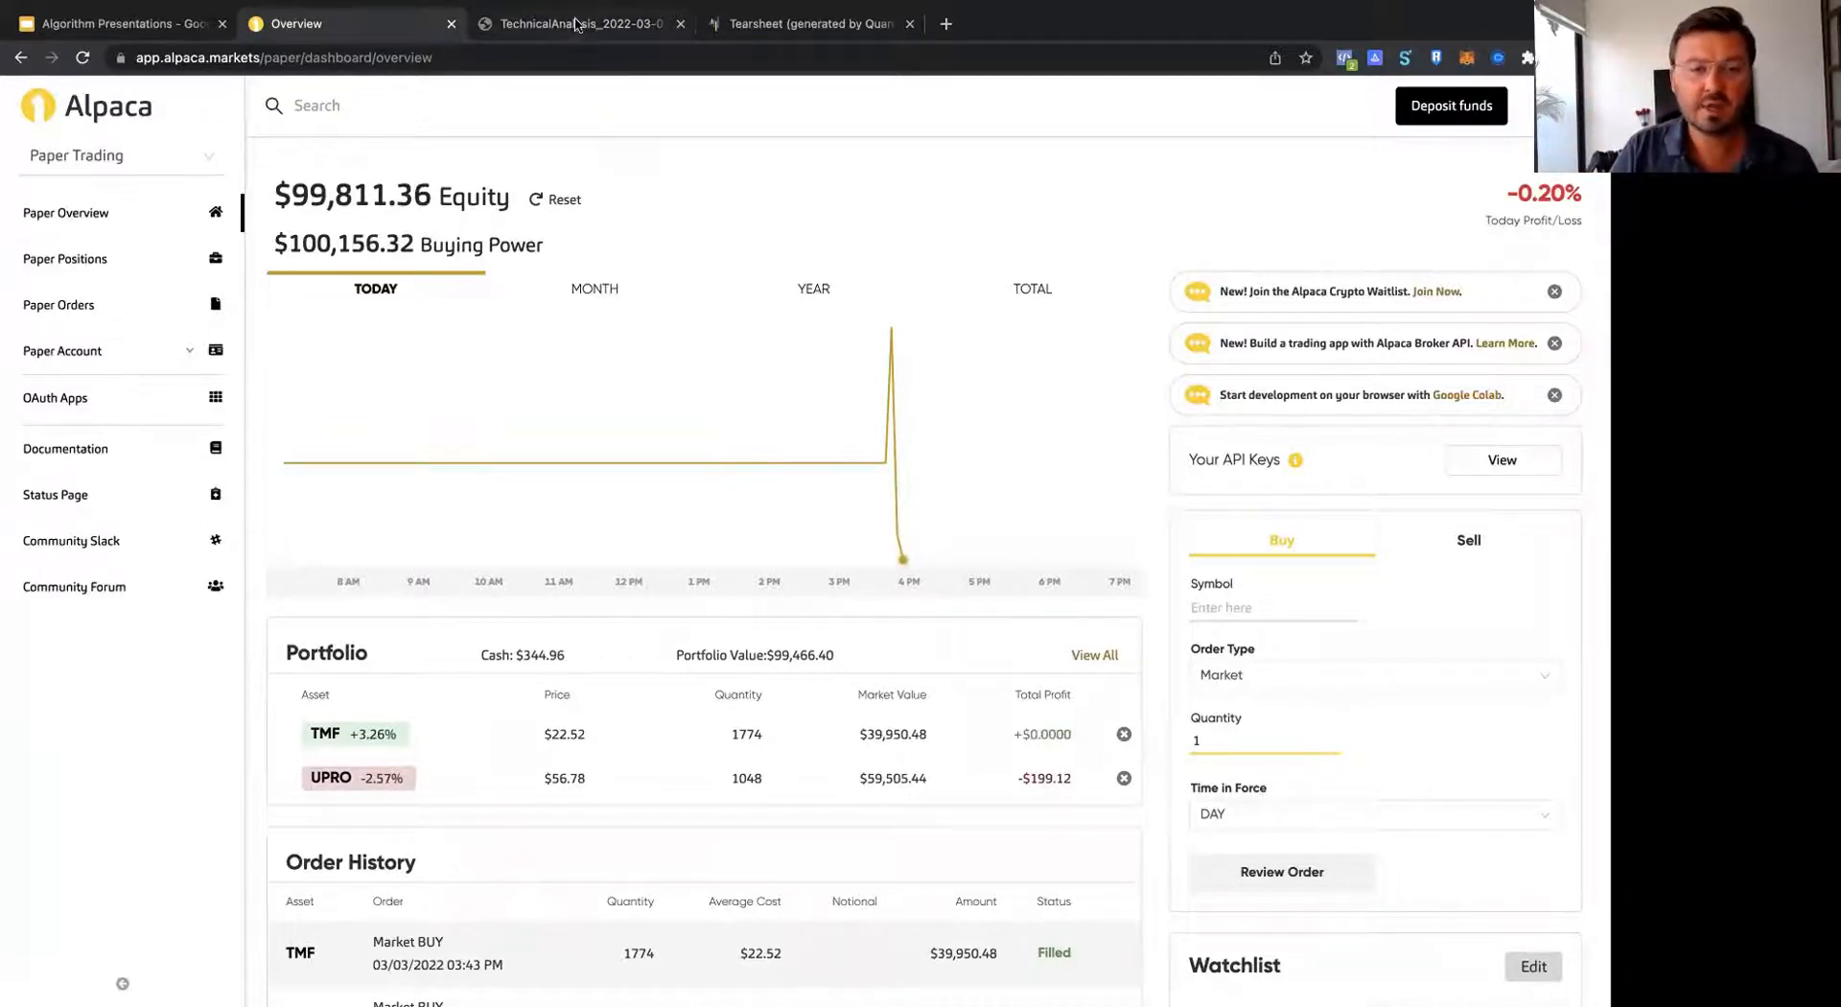
# Step: Return to the TechnicalAnalysis results chart and inspect the strategy and SPY lines
pyautogui.click(575, 23)
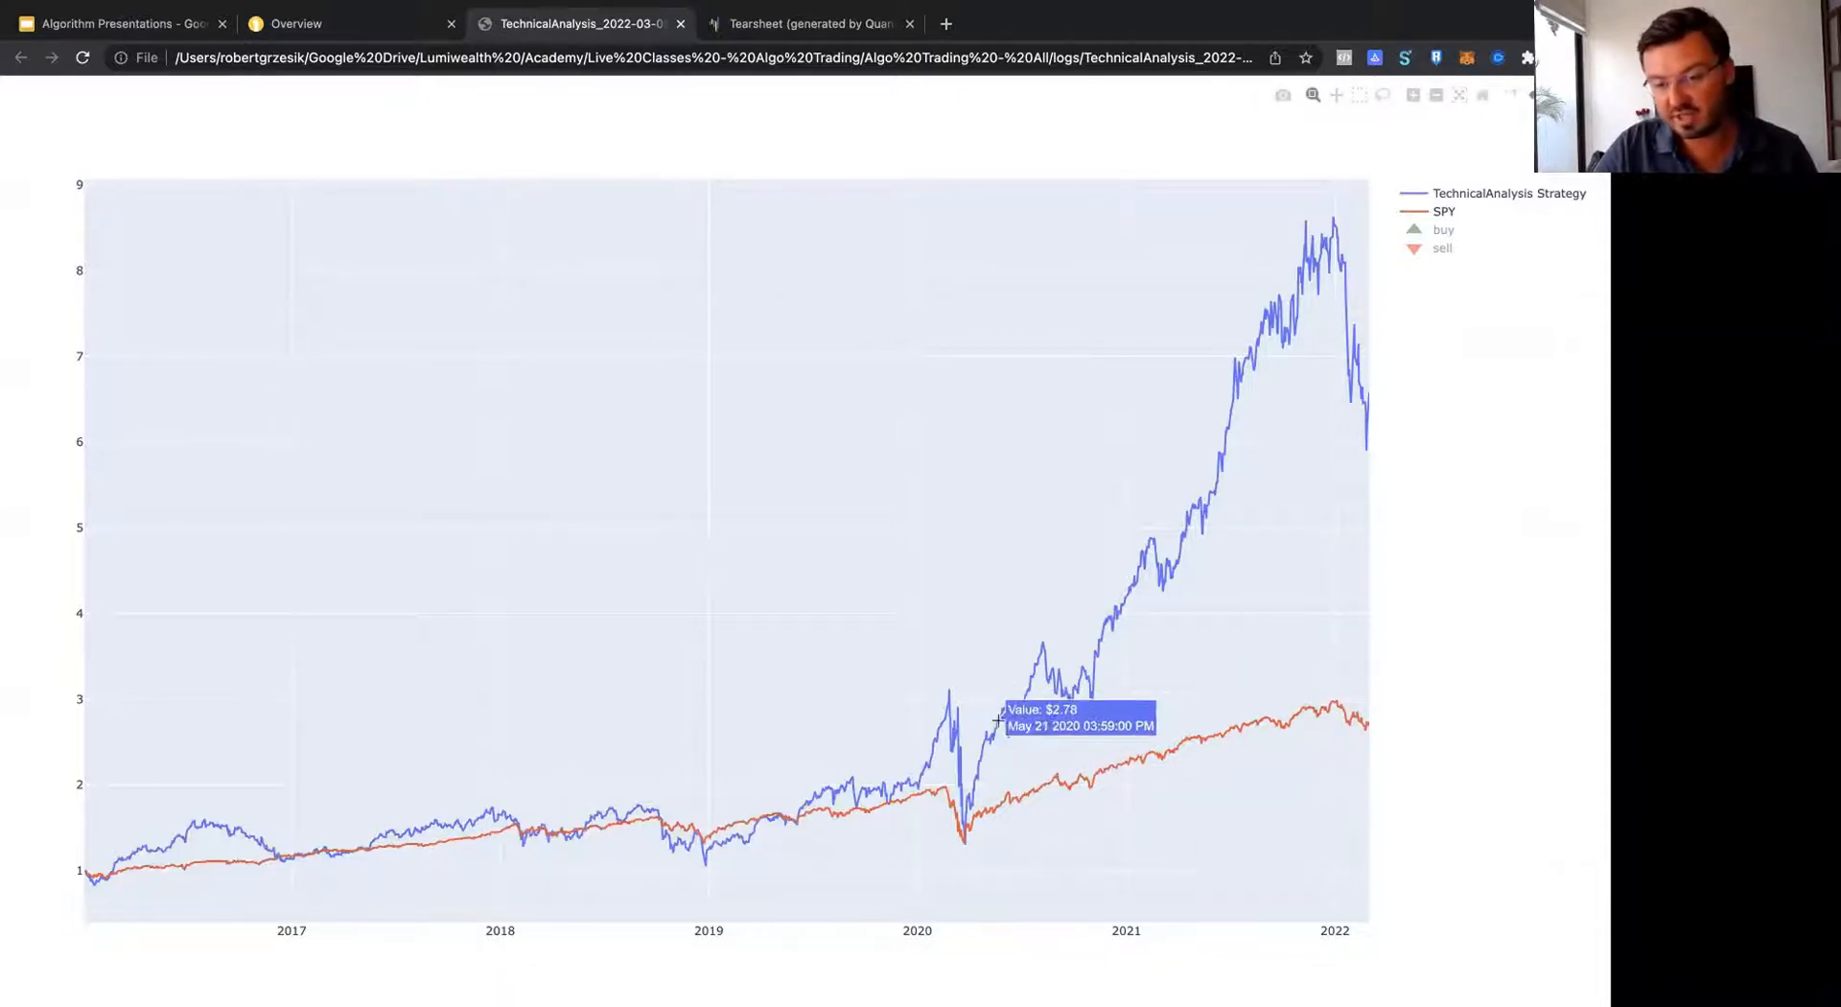
pyautogui.moveTo(1279, 512)
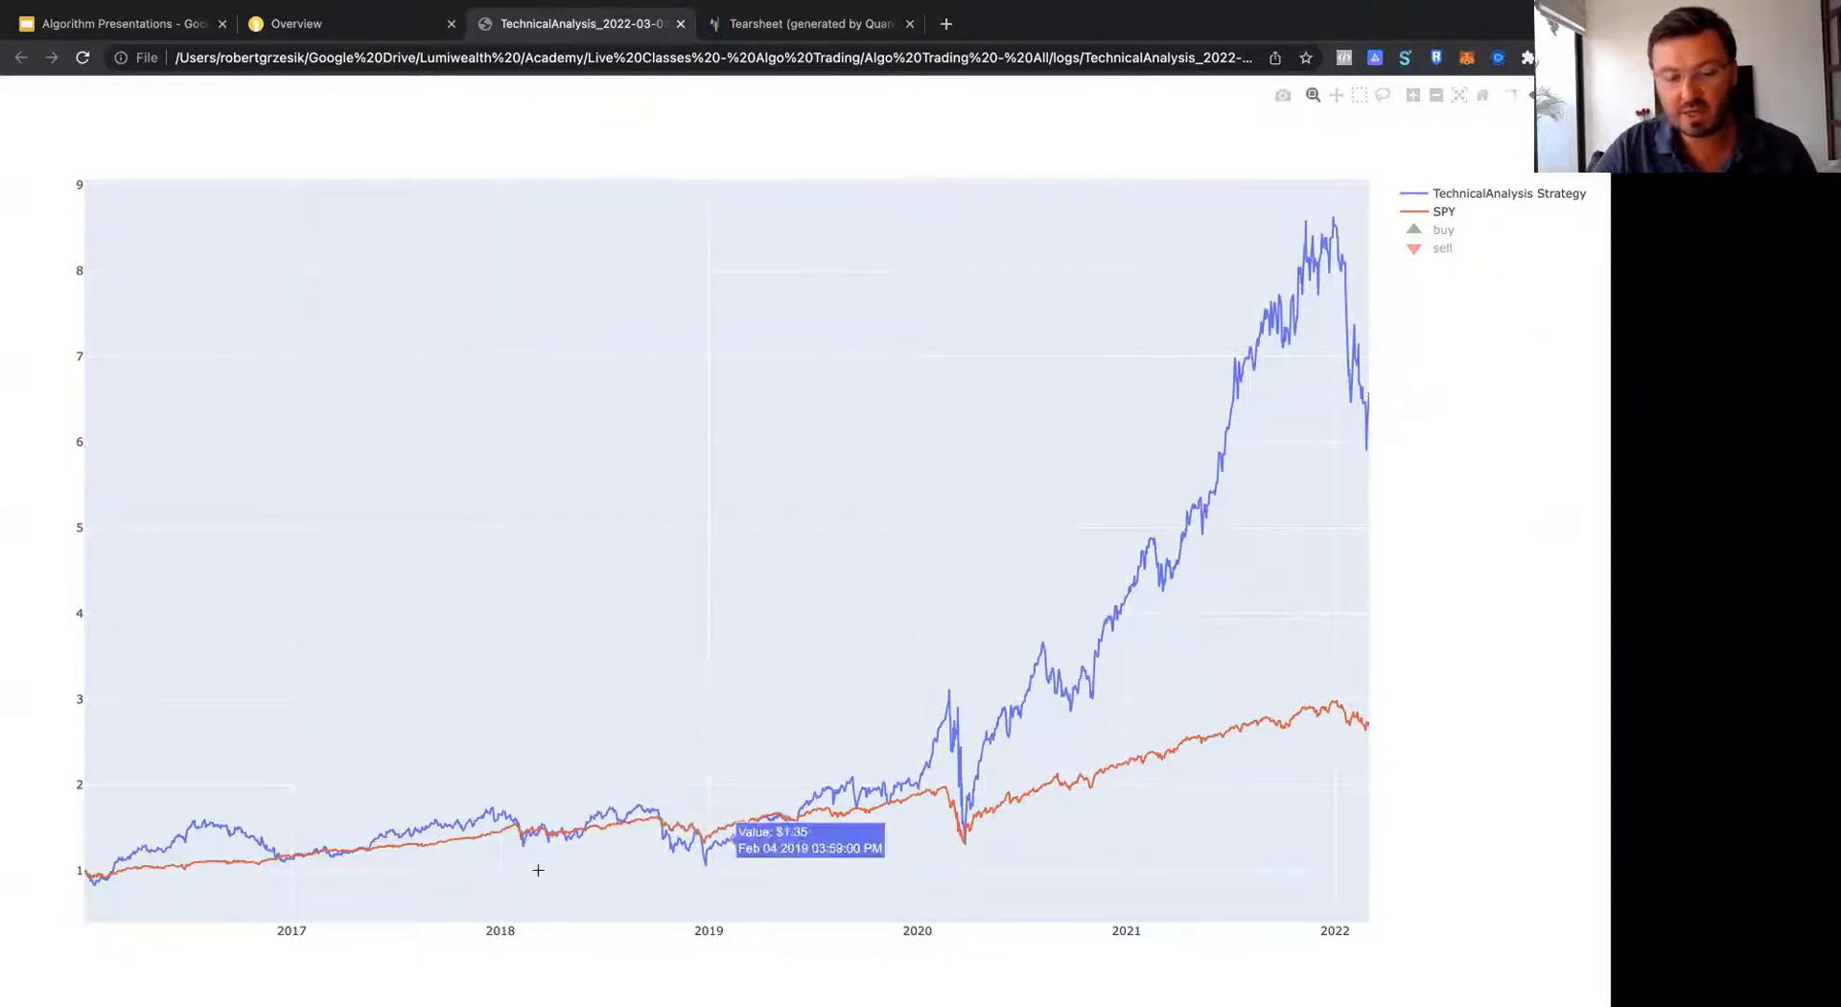
pyautogui.moveTo(1121, 643)
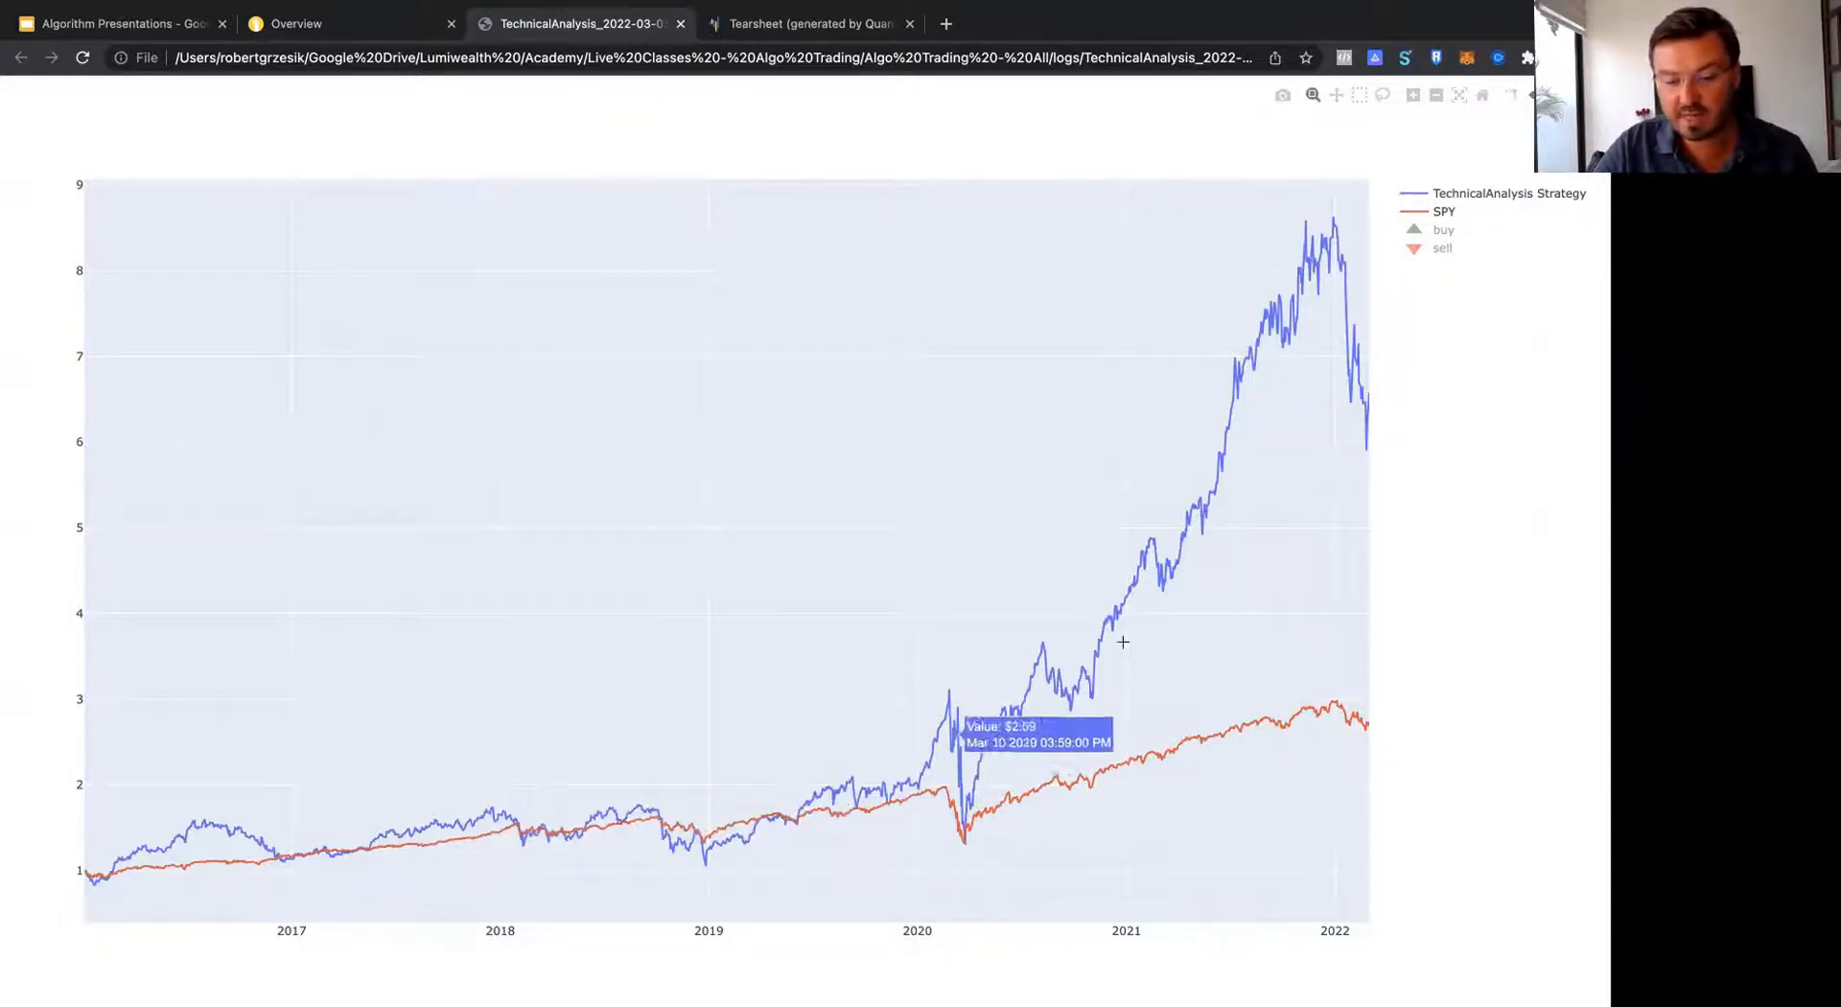
pyautogui.moveTo(1127, 295)
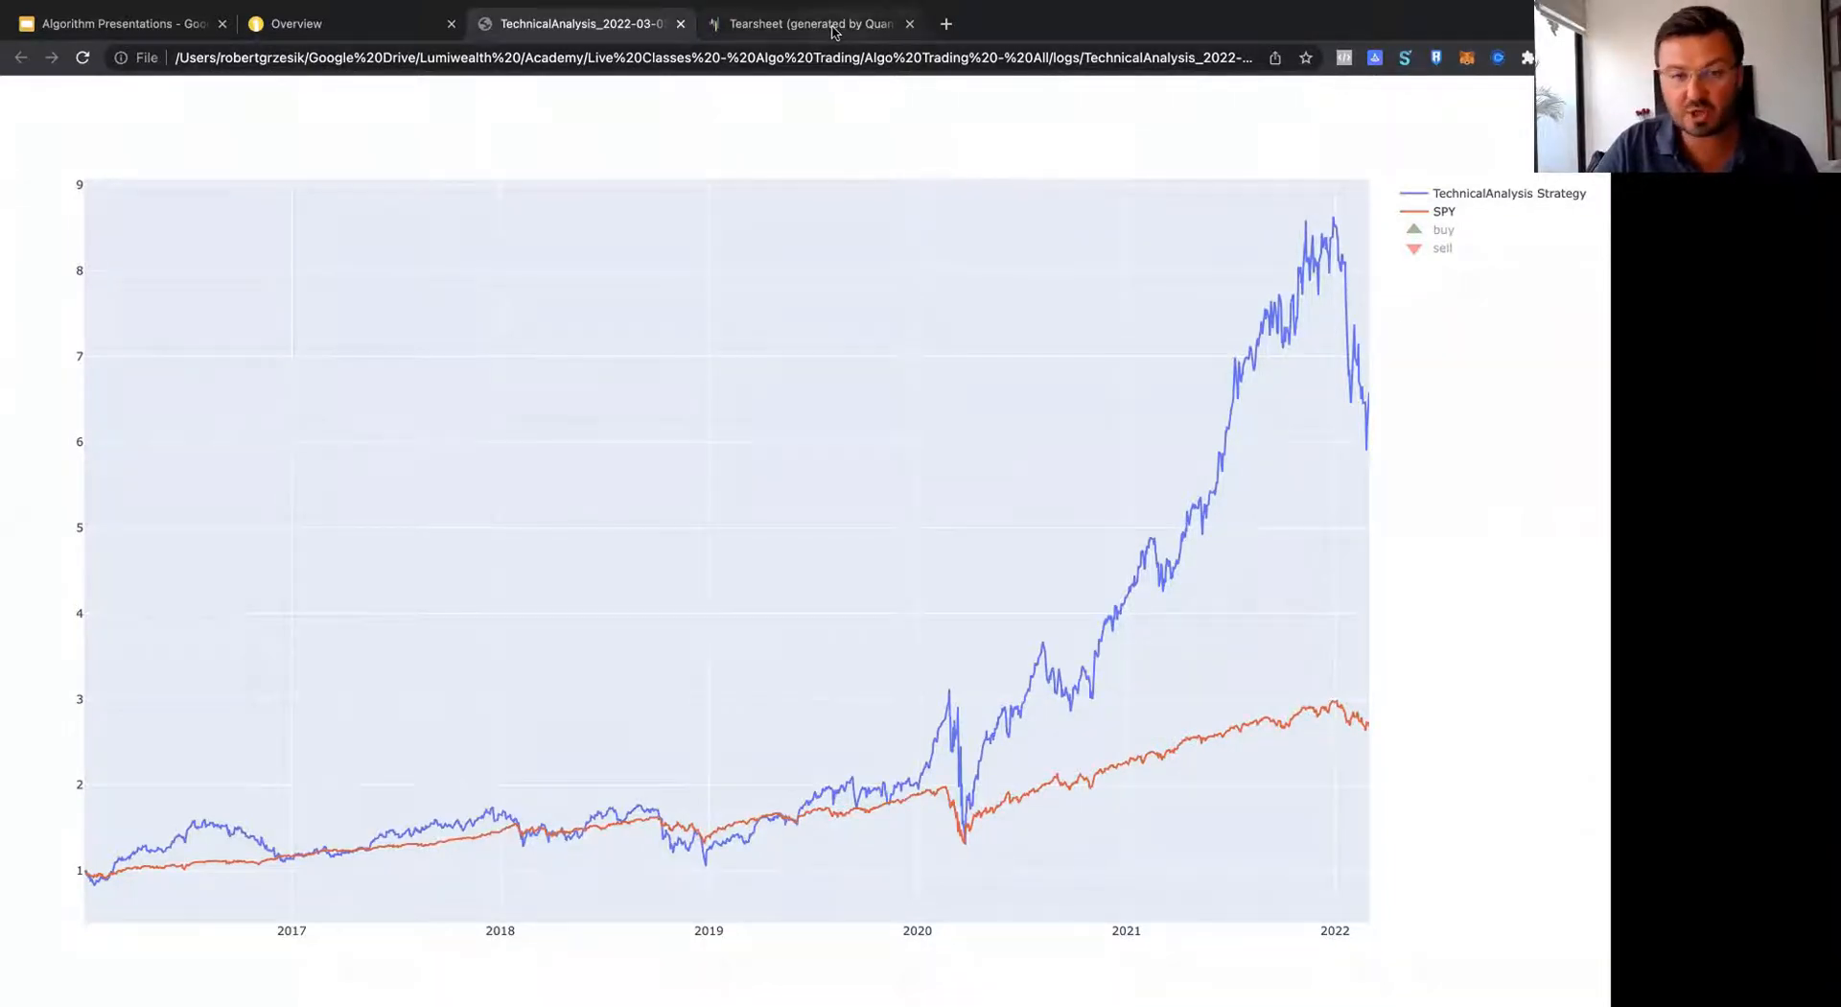
# Step: Show the QuantStats tearsheet with 243.07% cumulative return versus the benchmark's 115.44%
pyautogui.click(809, 23)
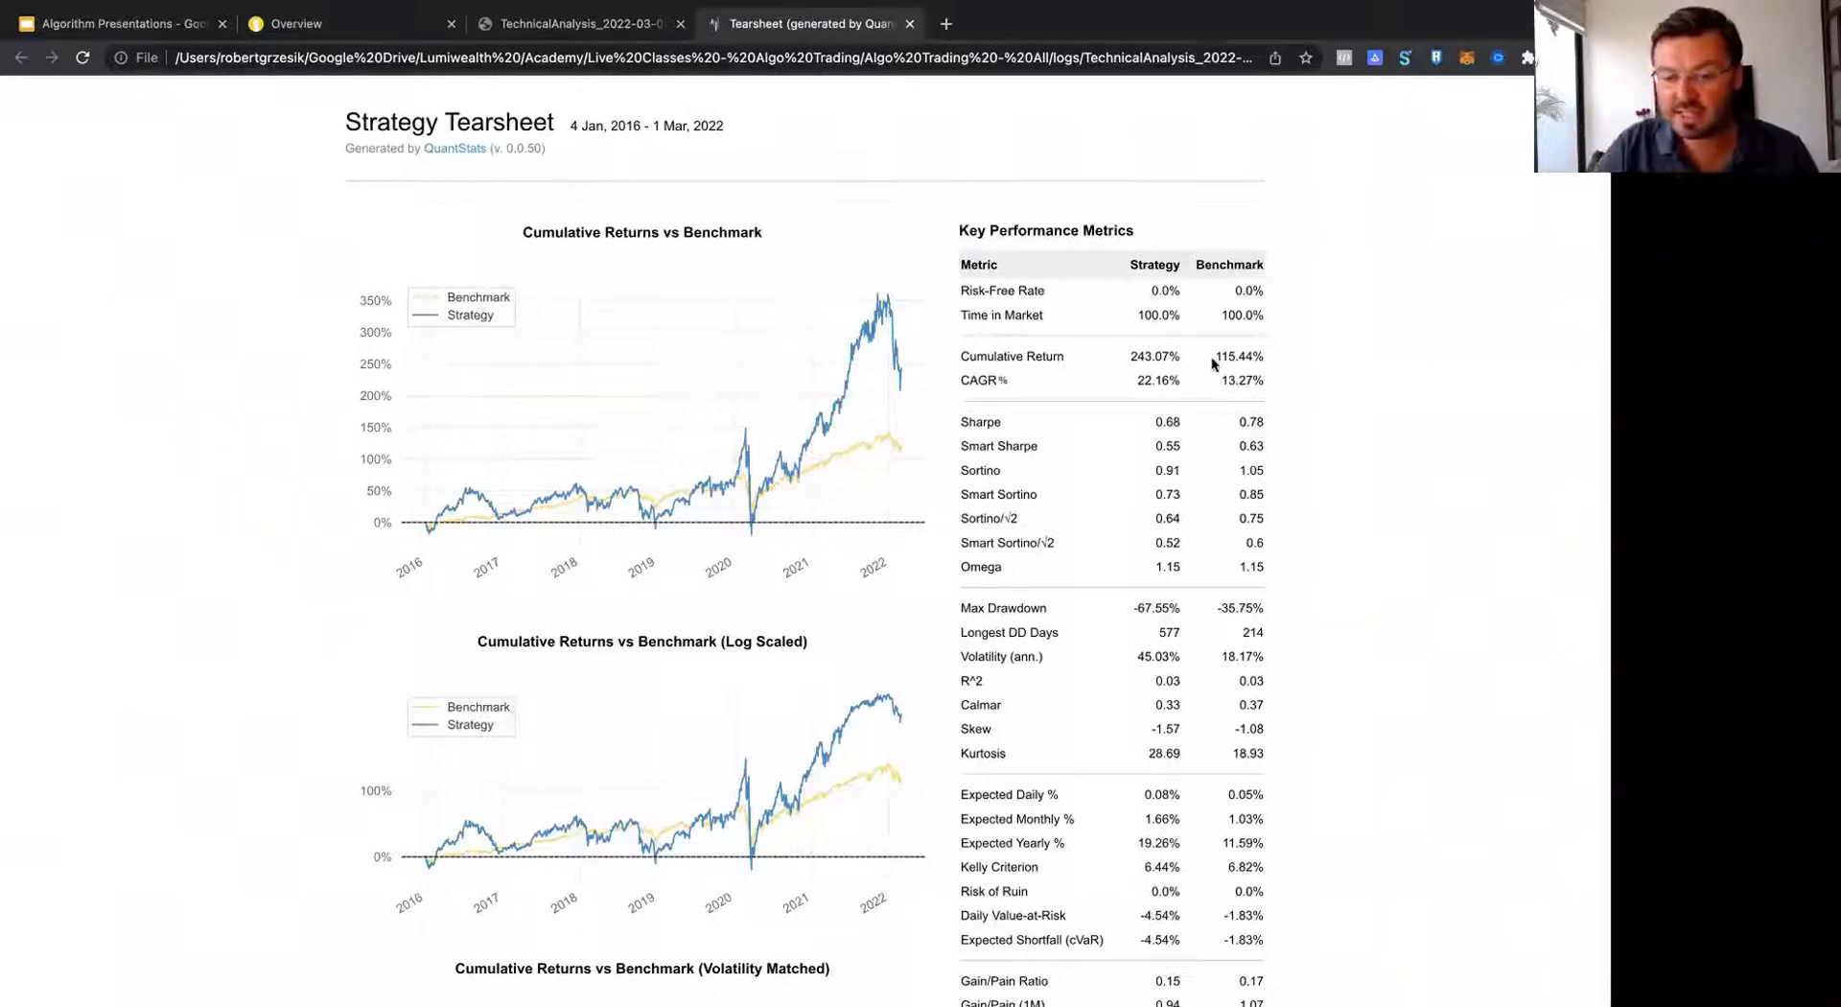
pyautogui.doubleClick(1236, 354)
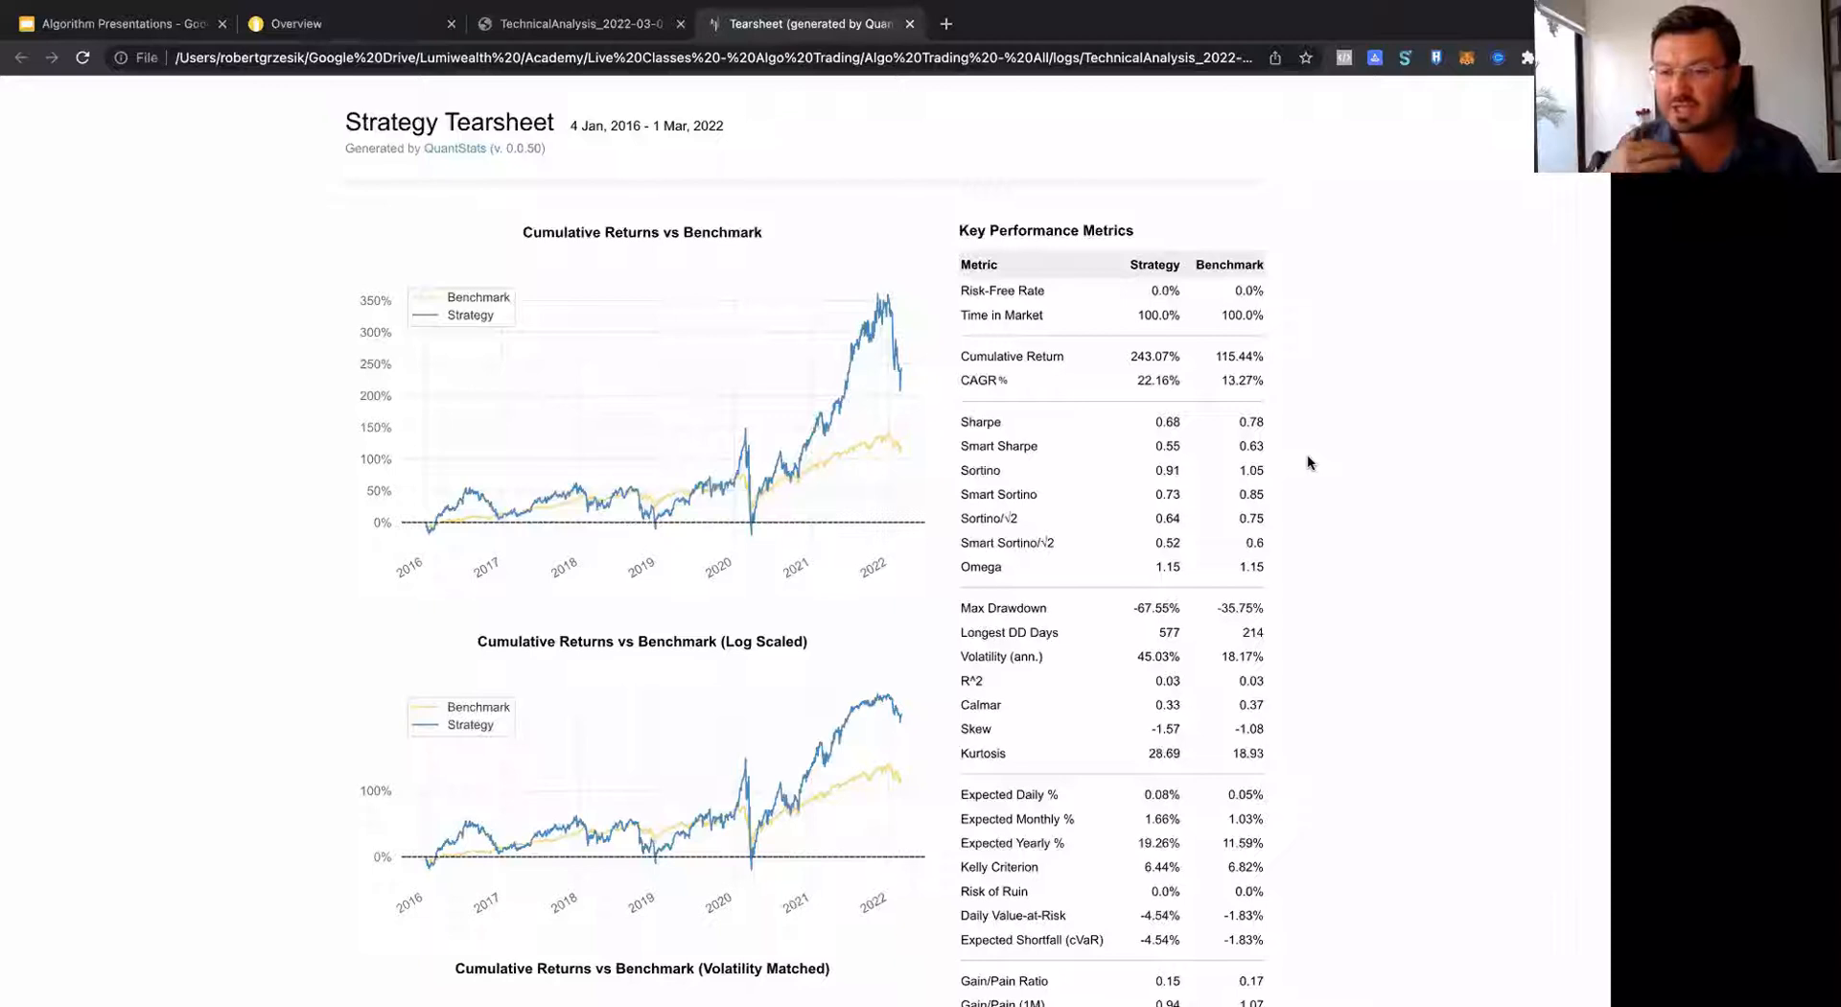
pyautogui.moveTo(1294, 437)
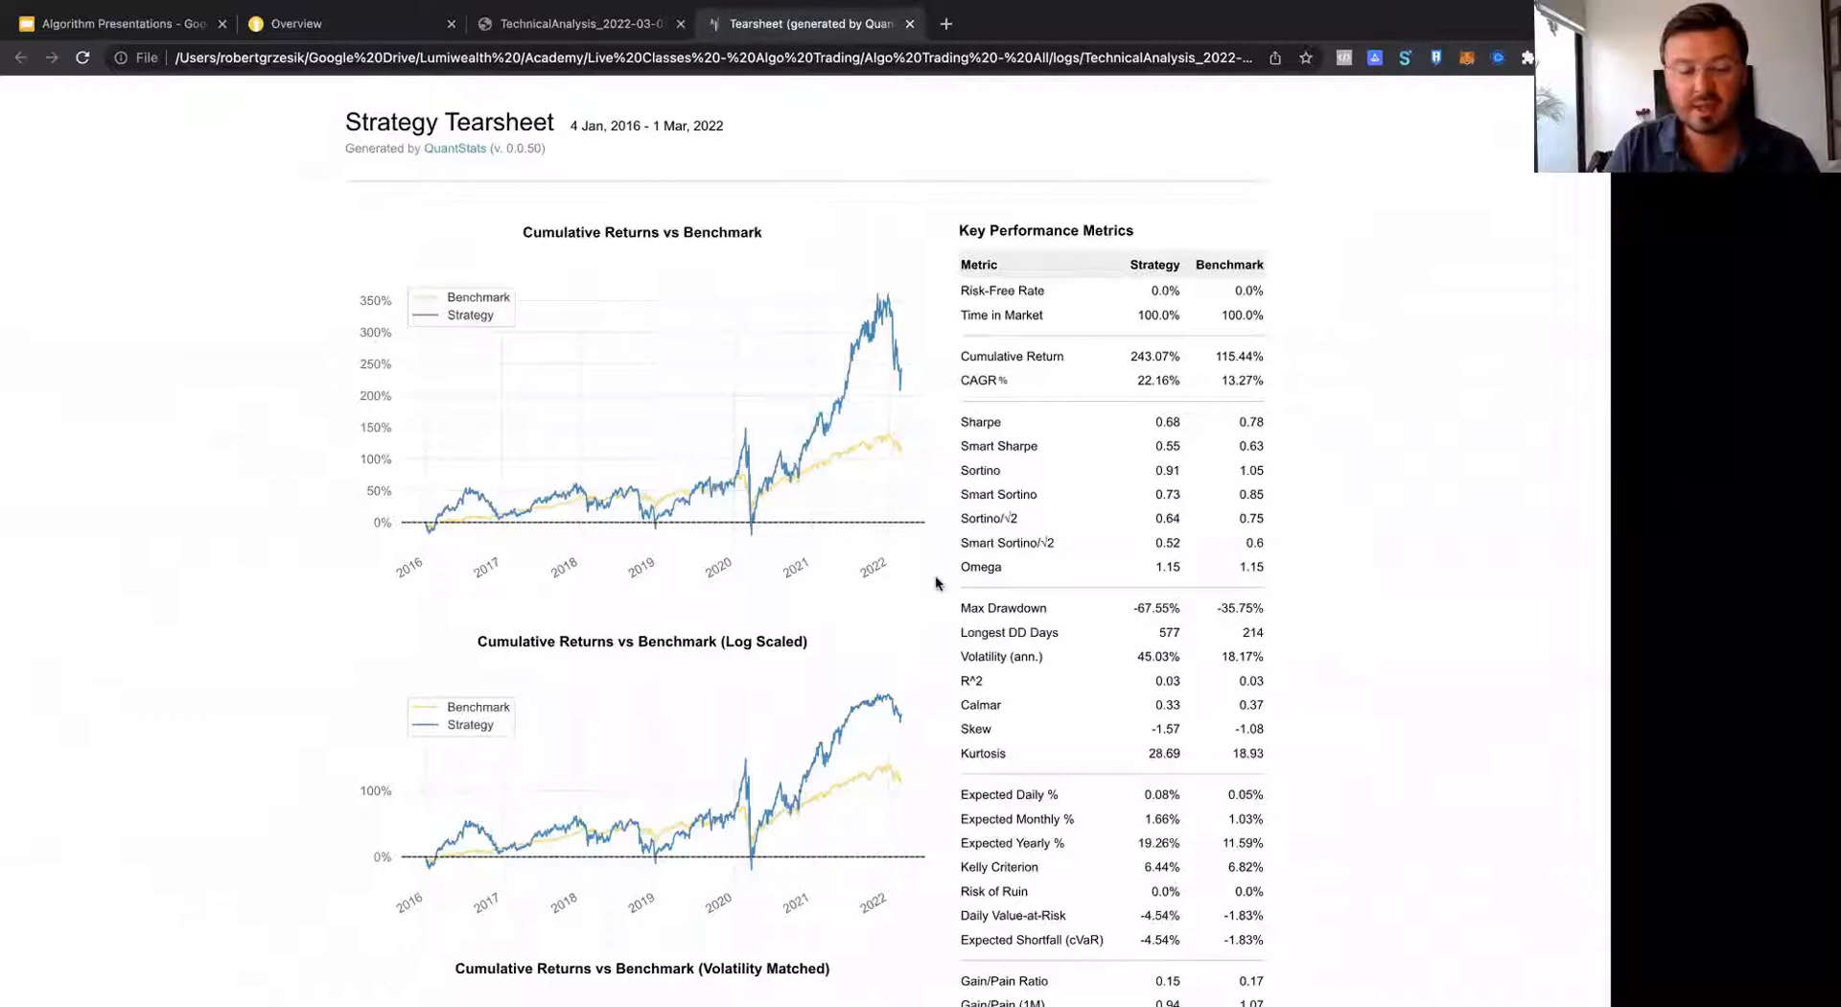
# Step: Scroll the tearsheet to the EOY Returns vs Benchmark chart and monthly returns distribution
pyautogui.scroll(-3)
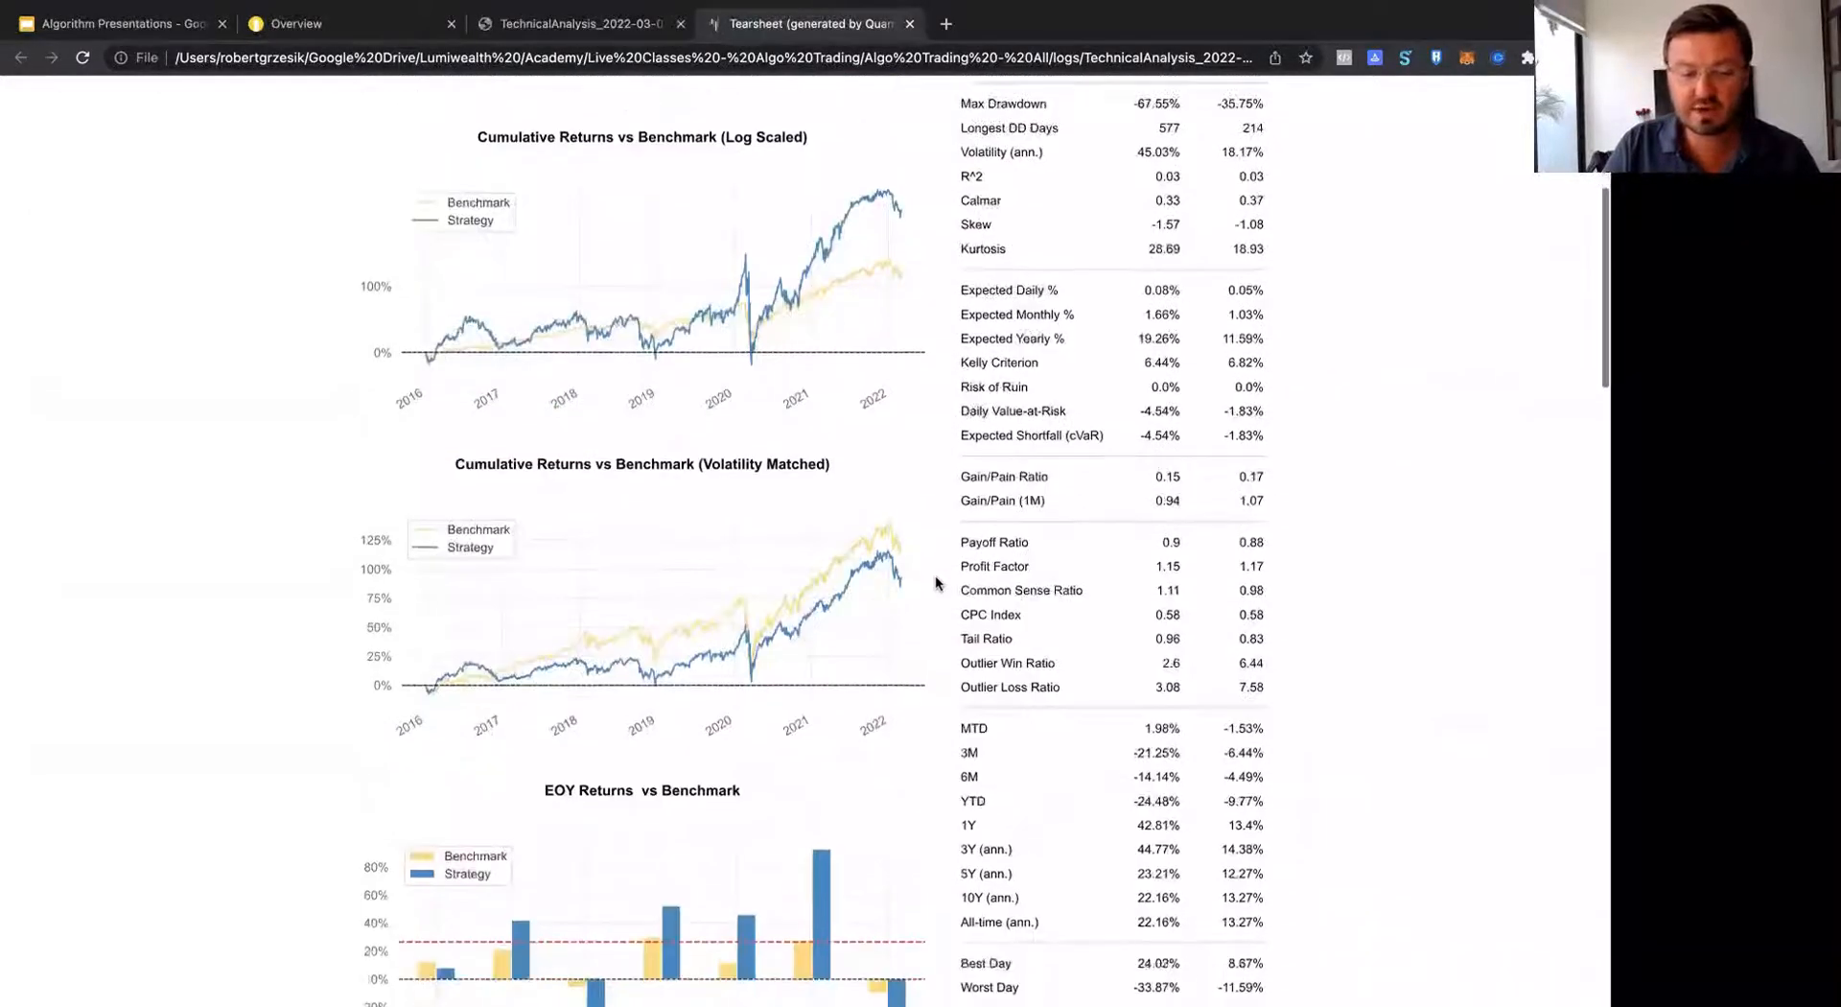
pyautogui.scroll(-3)
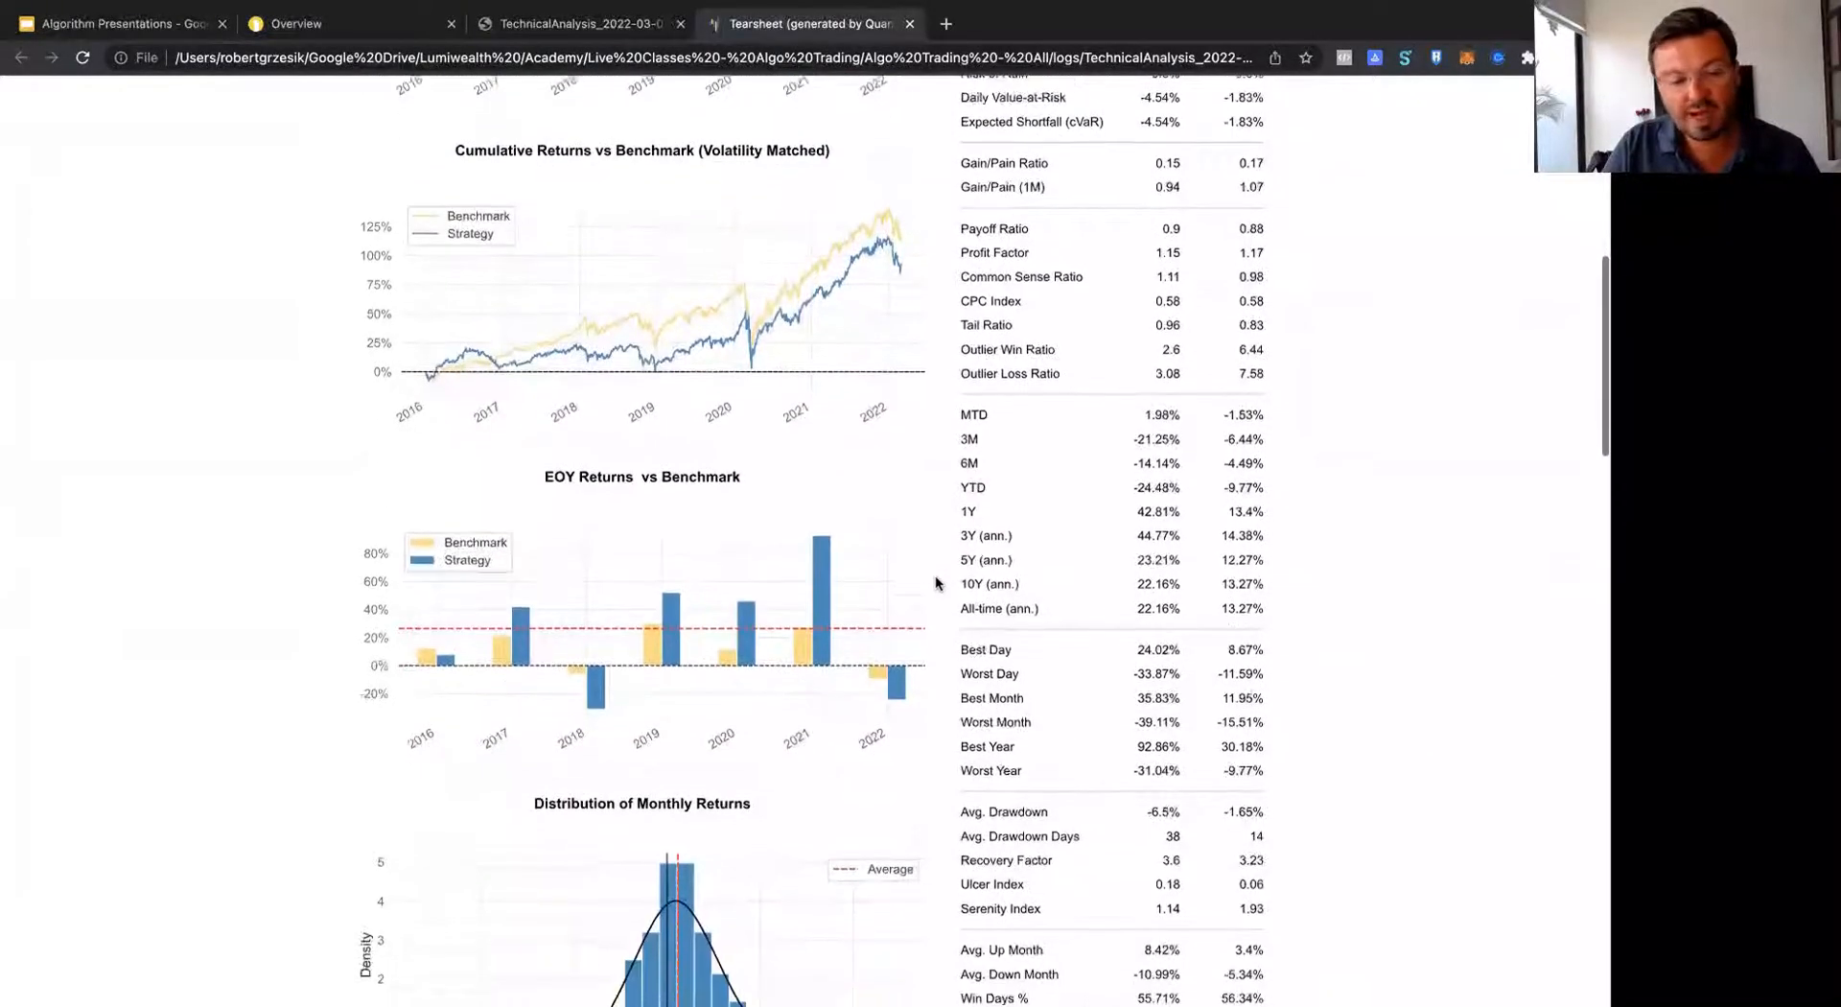
pyautogui.scroll(-3)
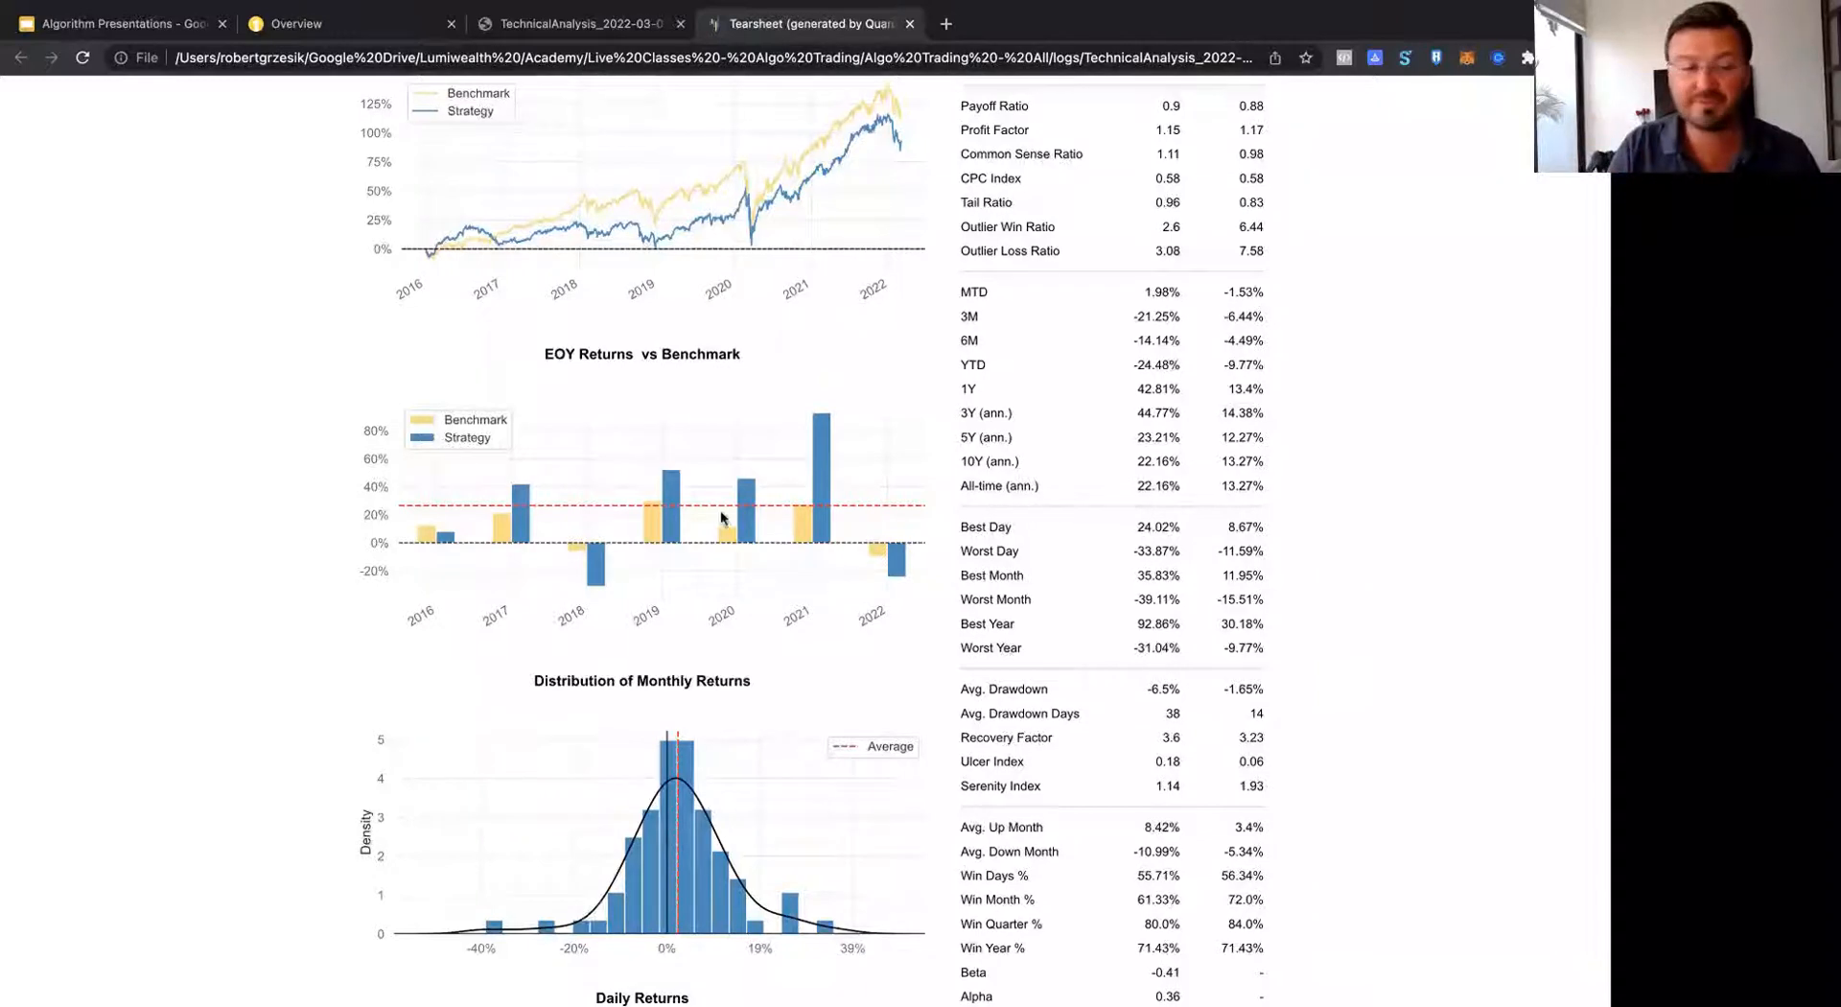
pyautogui.moveTo(803, 516)
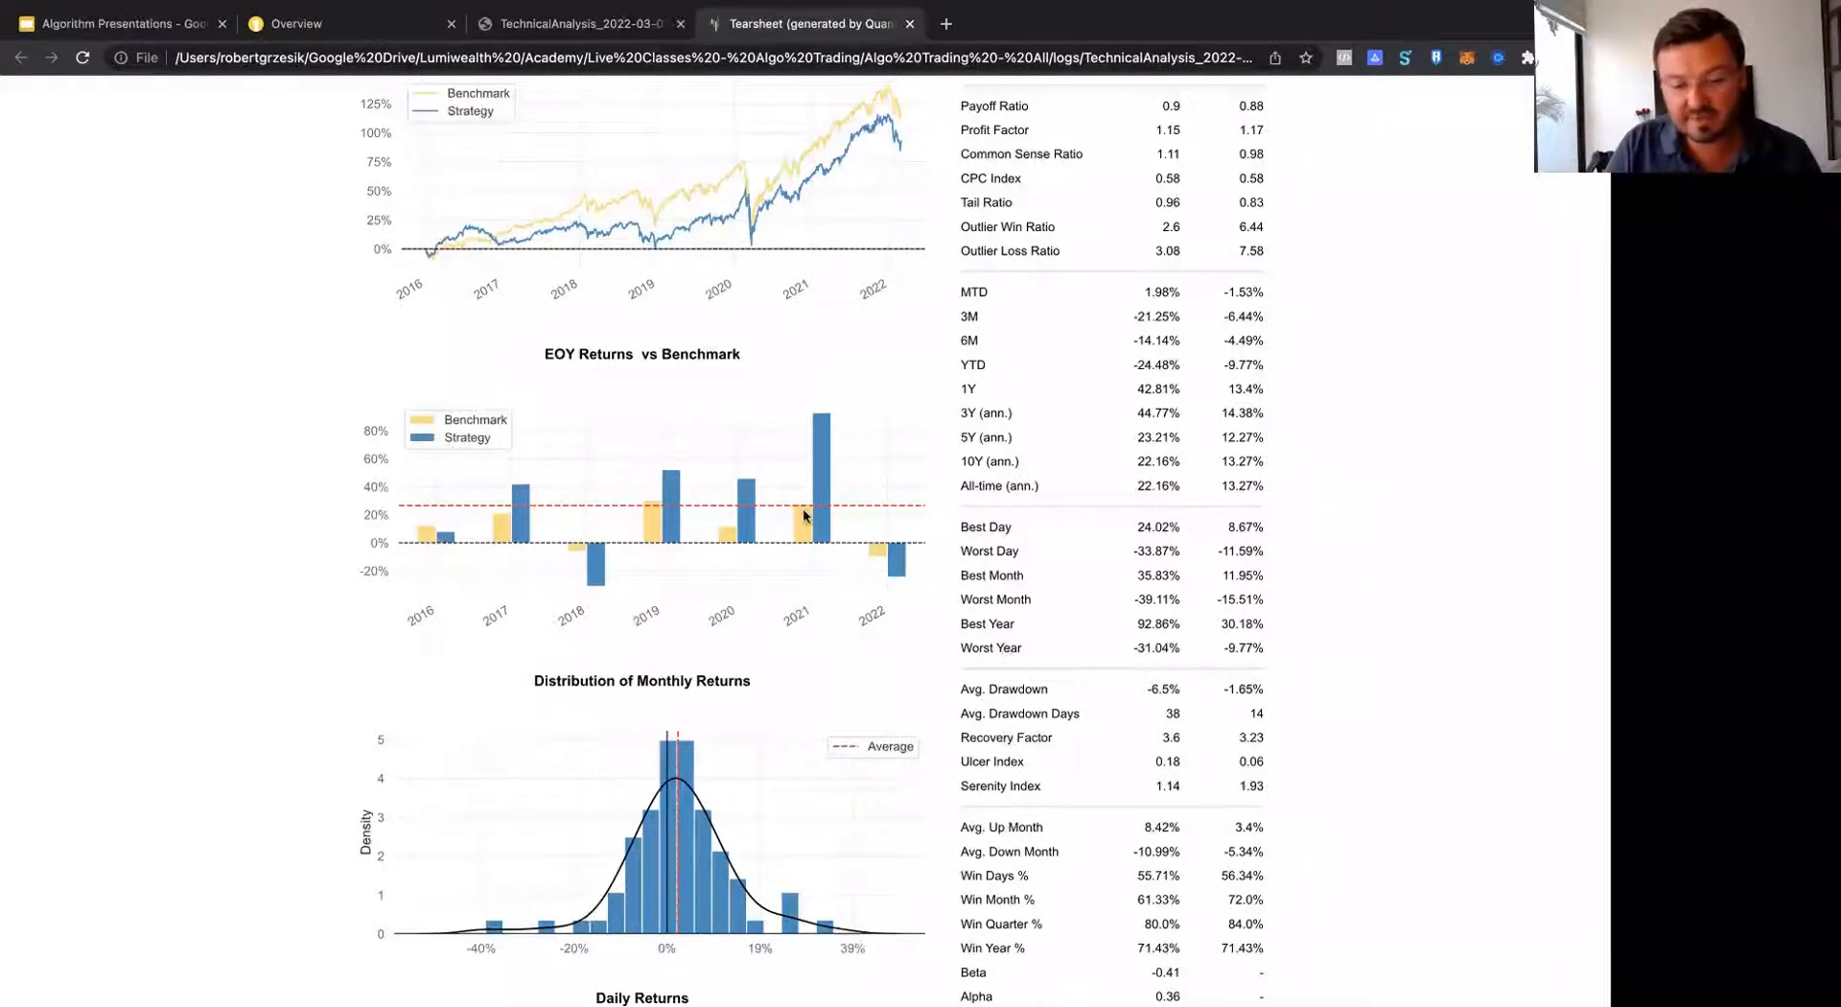
pyautogui.moveTo(493, 512)
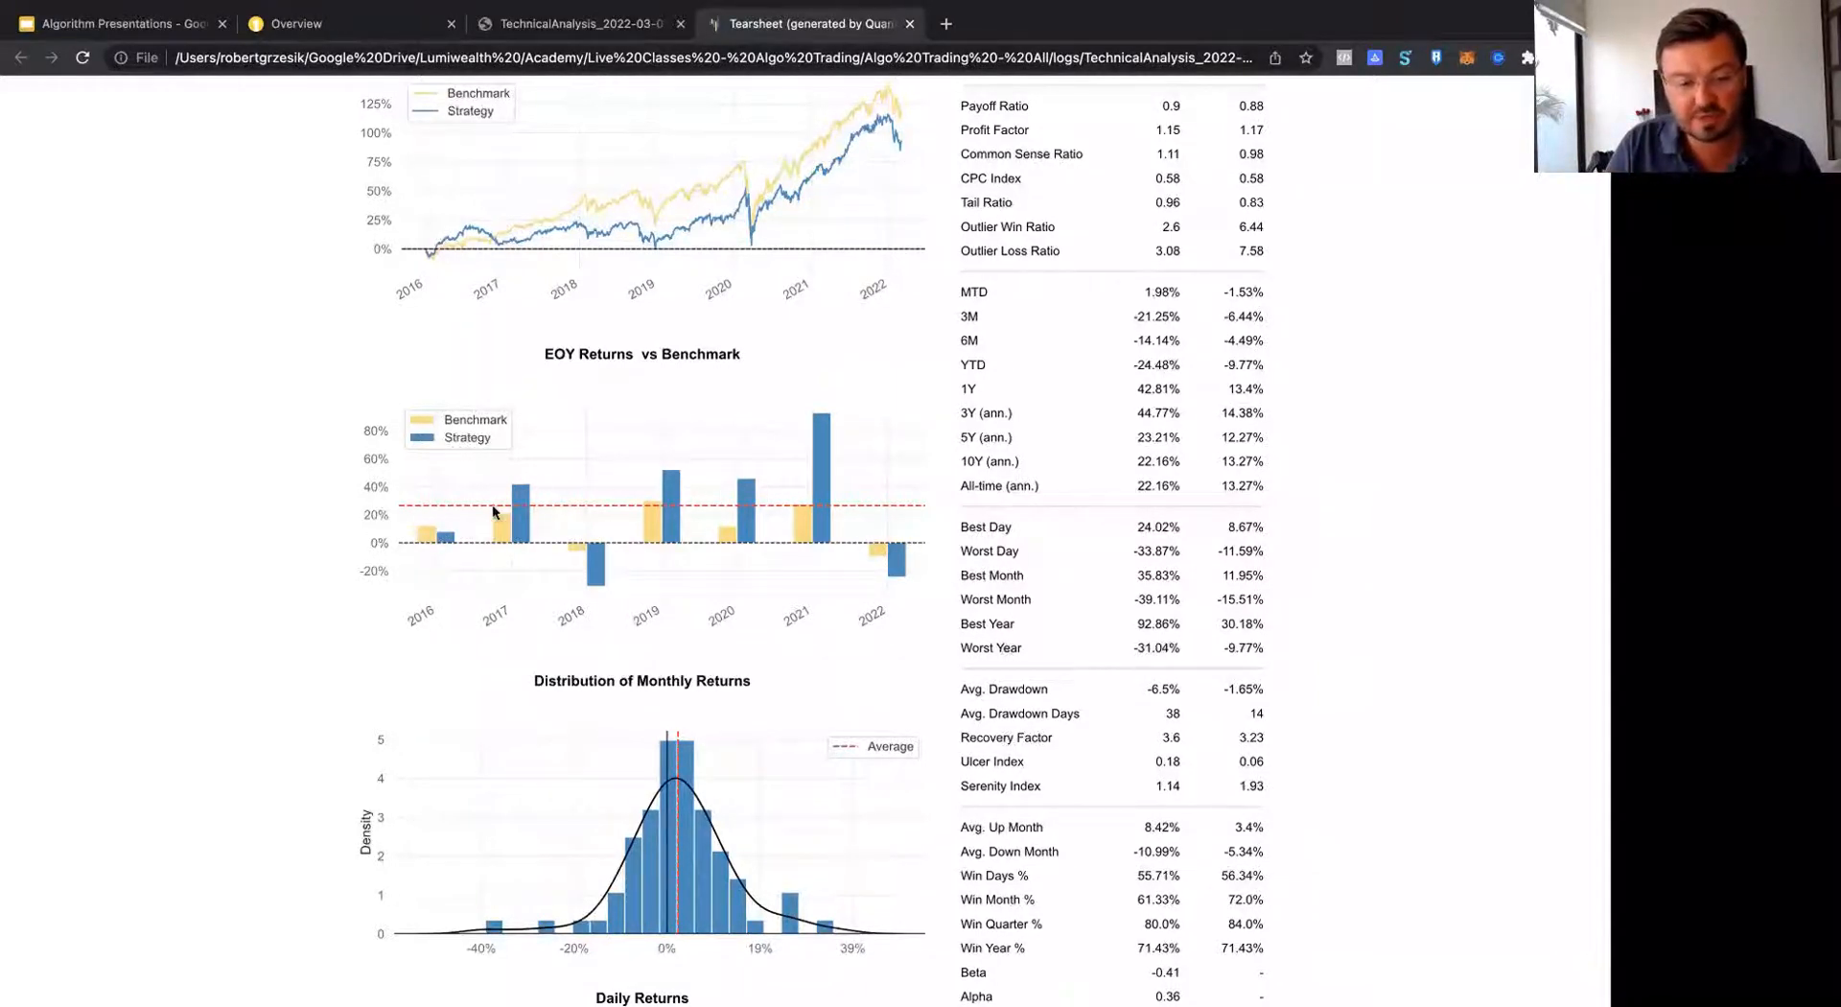
pyautogui.moveTo(525, 468)
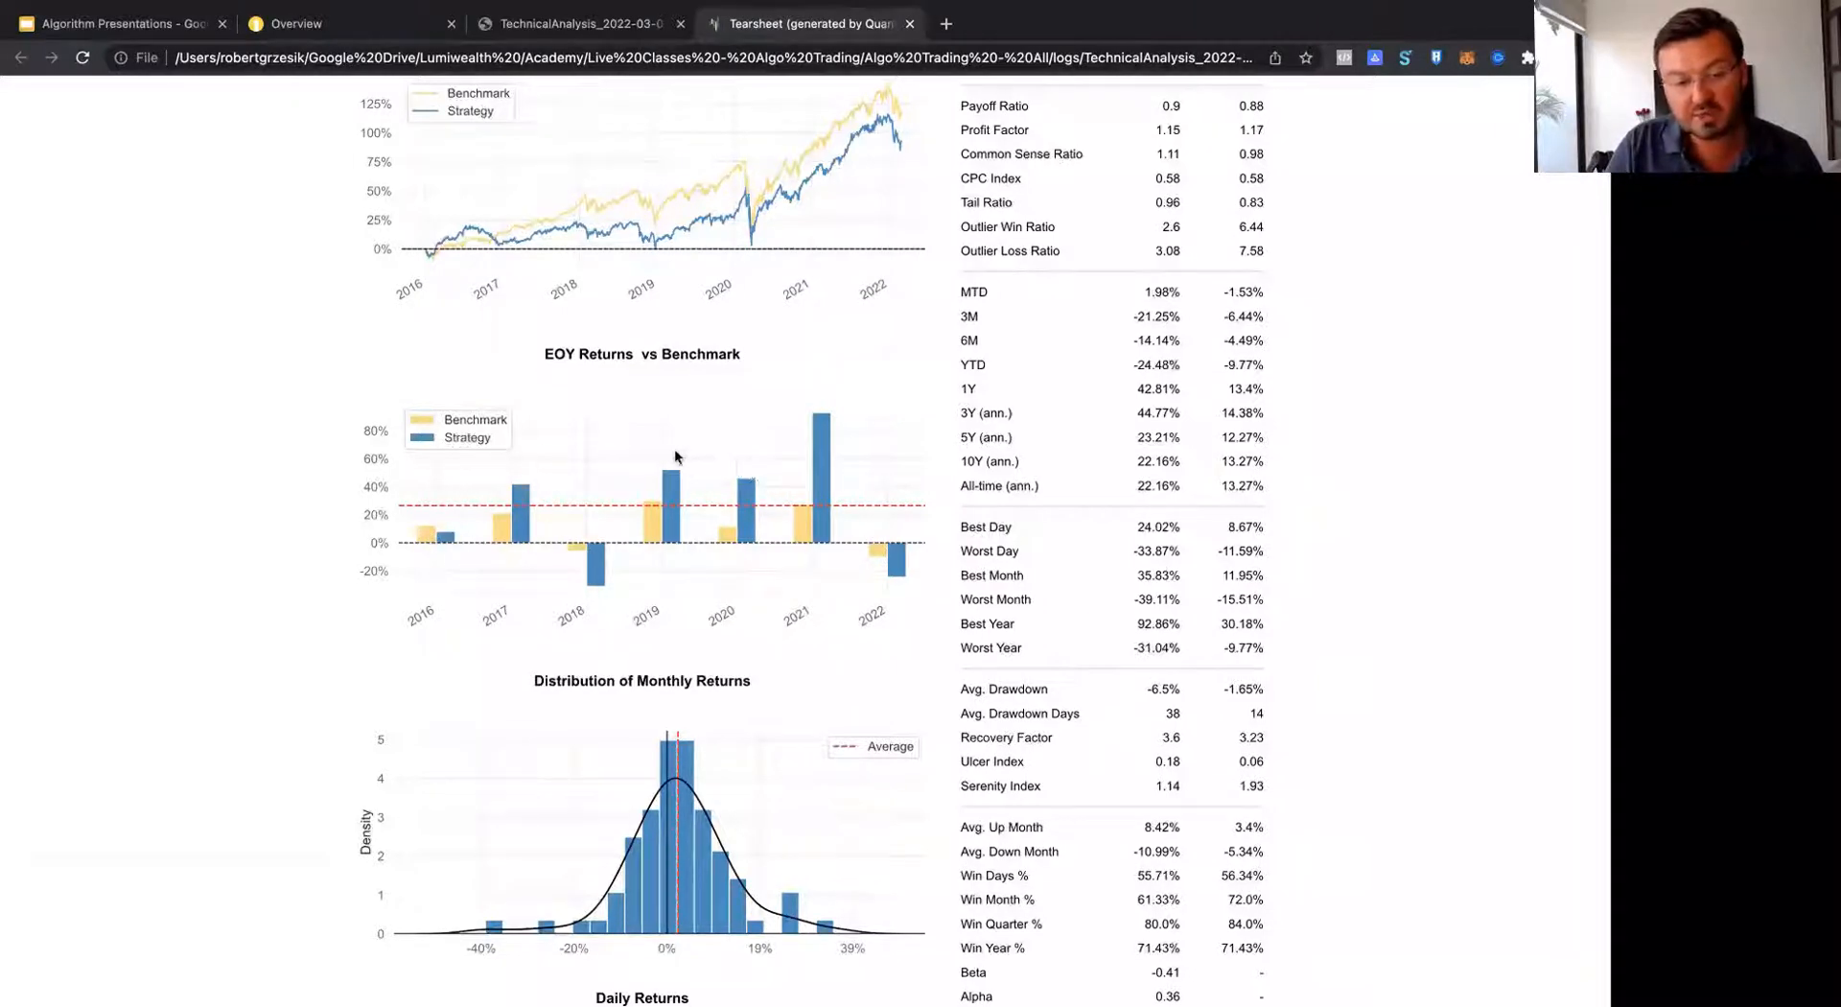
pyautogui.moveTo(675, 489)
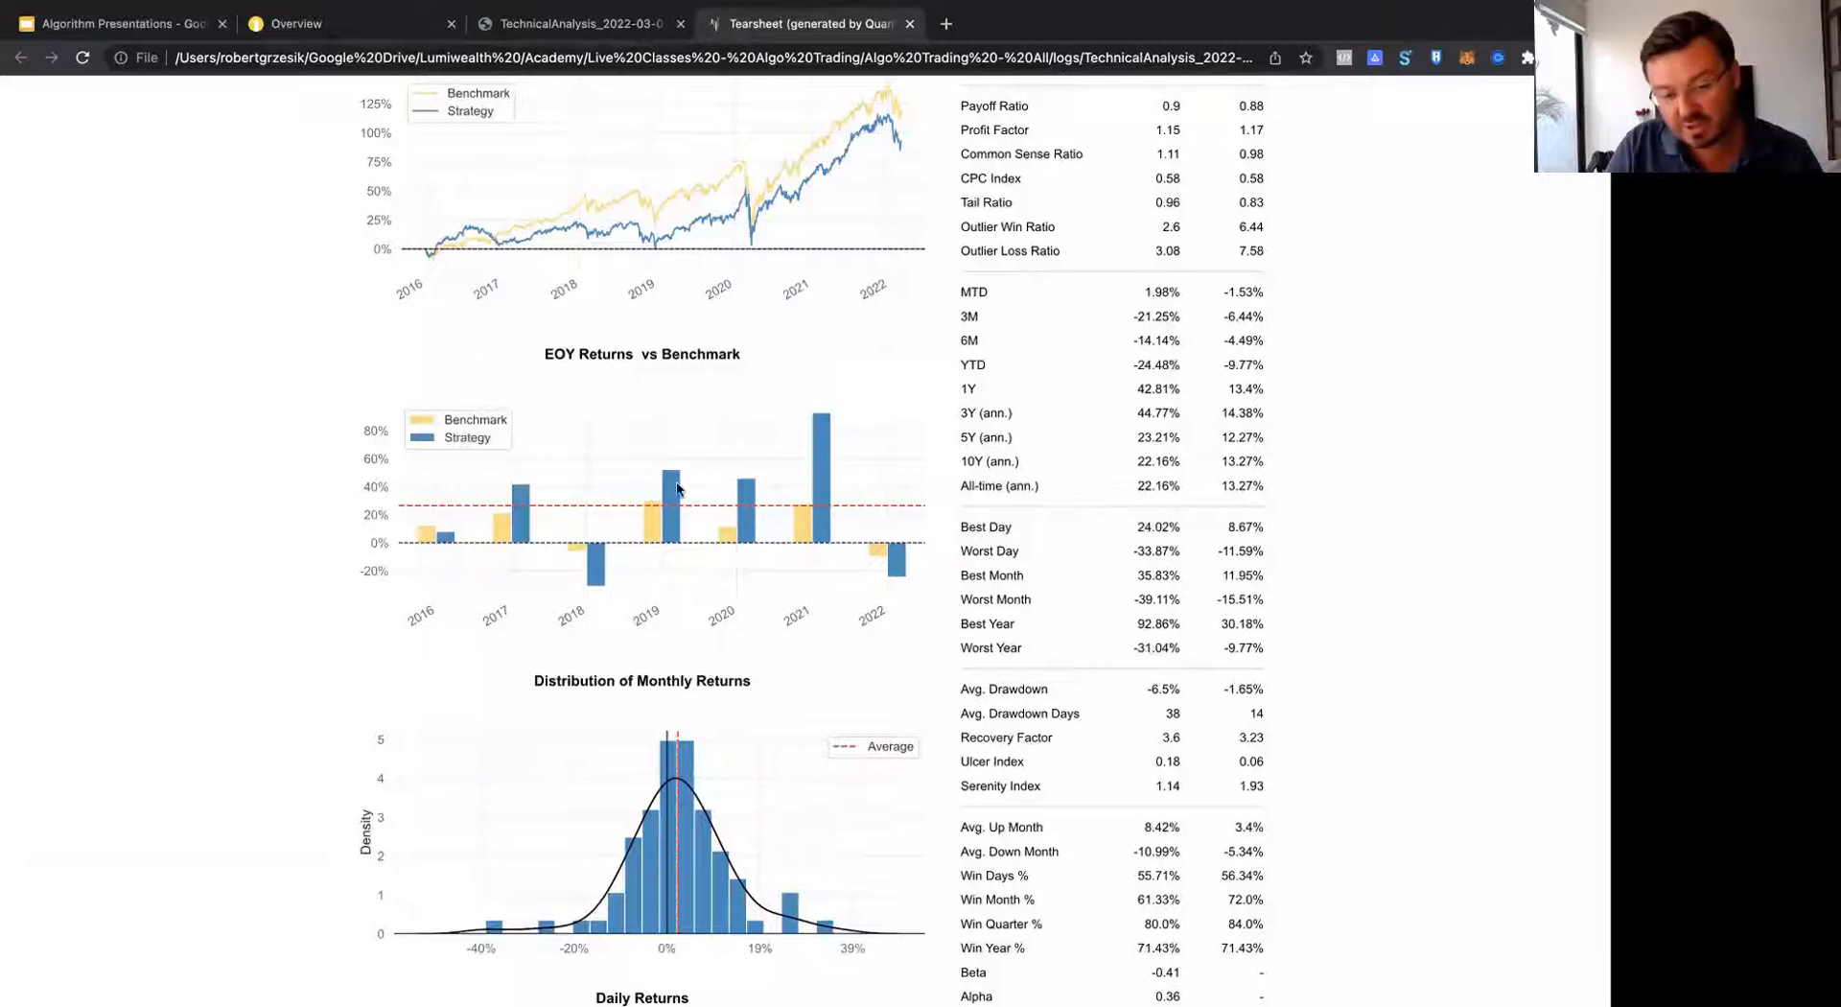
pyautogui.moveTo(834, 414)
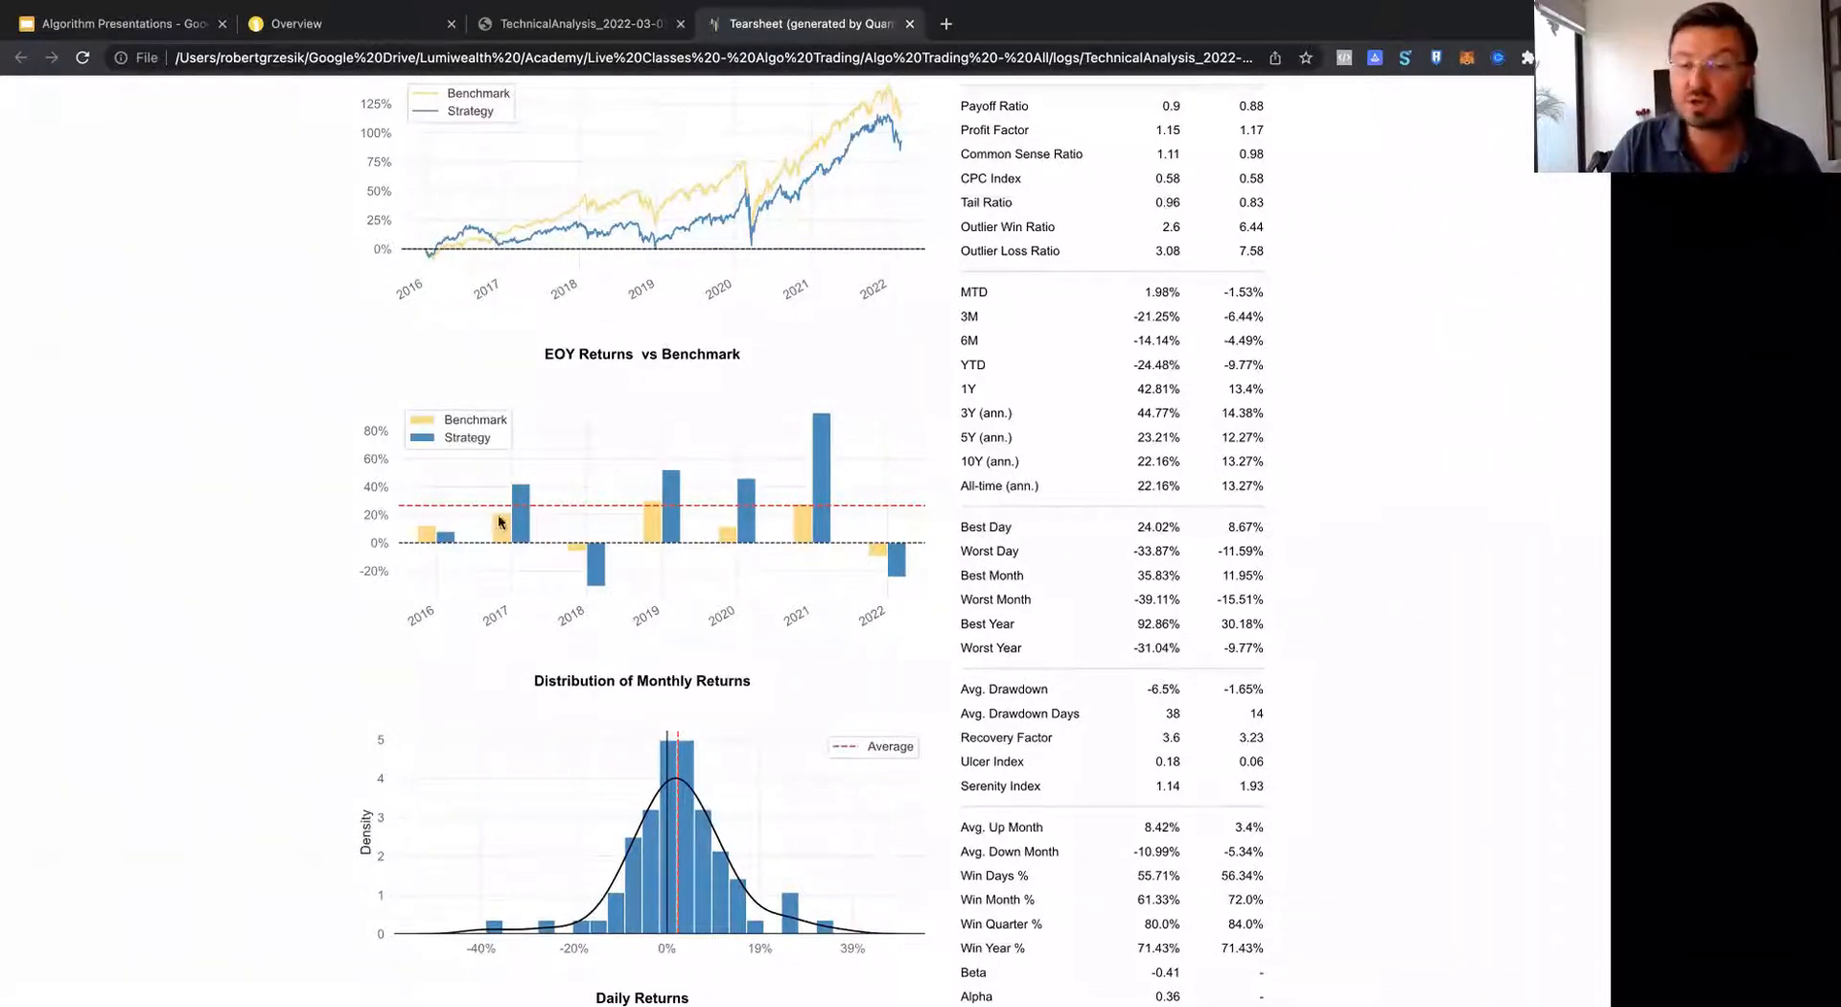
pyautogui.moveTo(589, 548)
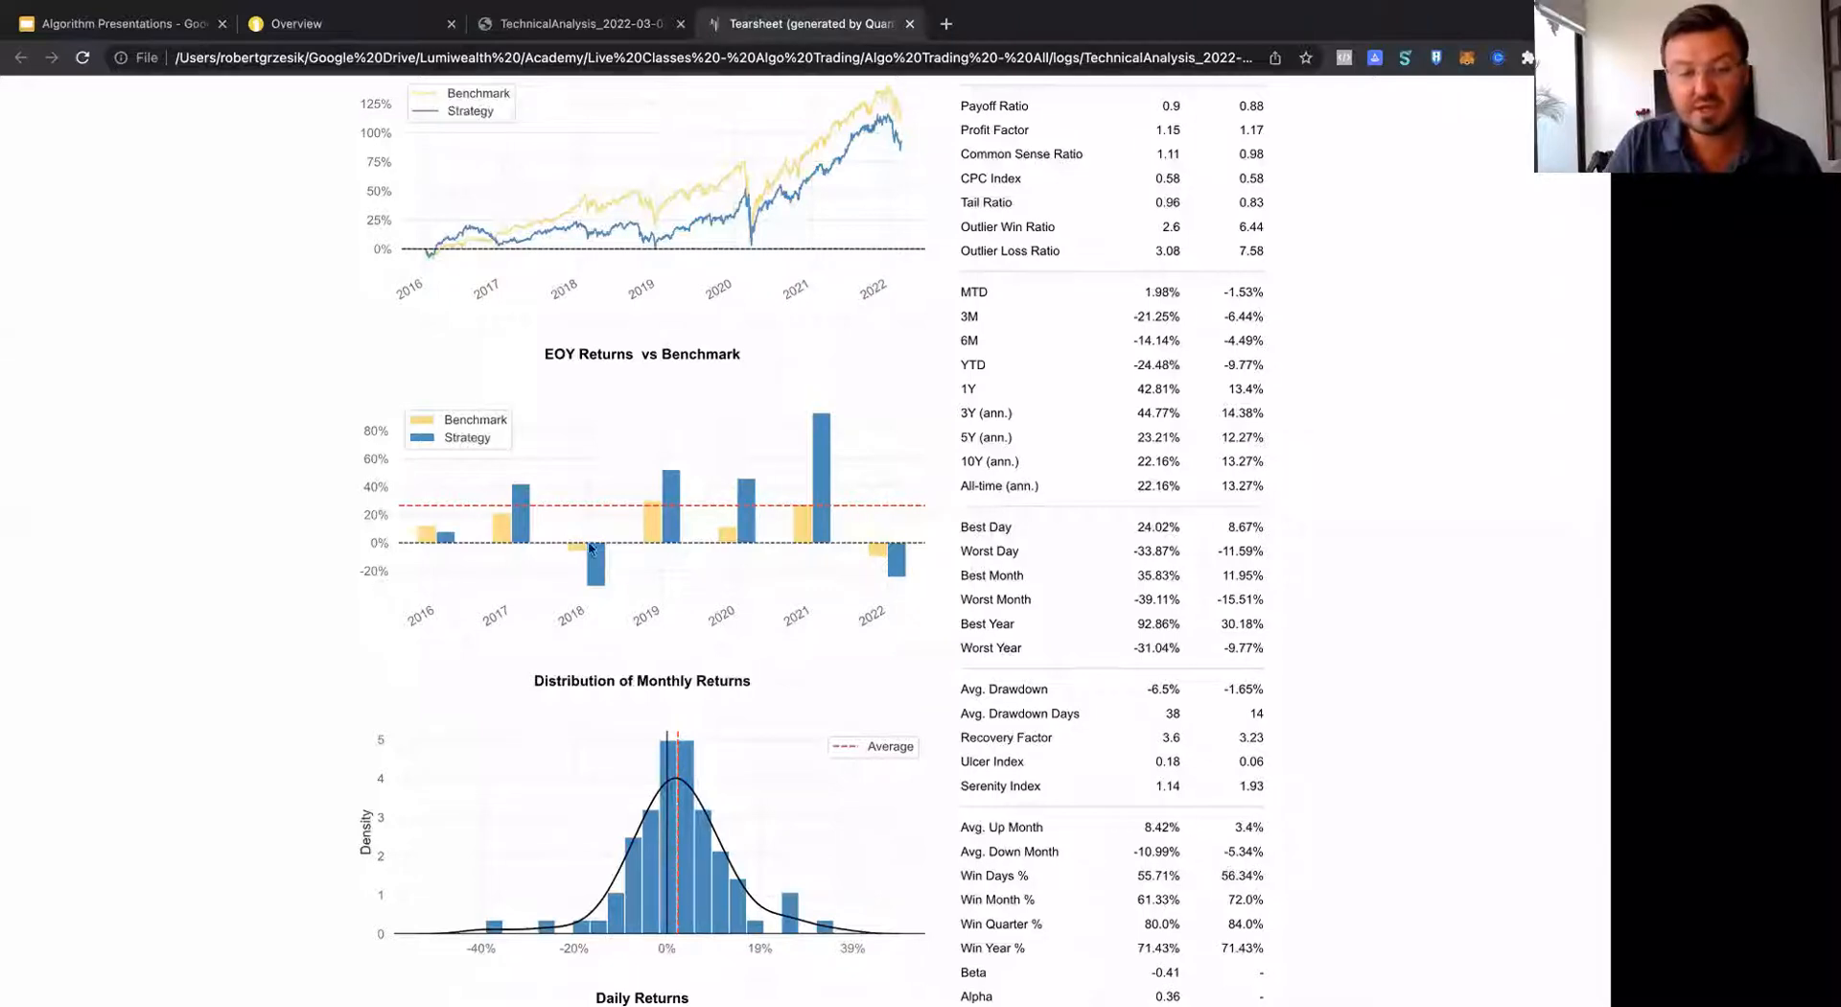
pyautogui.moveTo(945, 547)
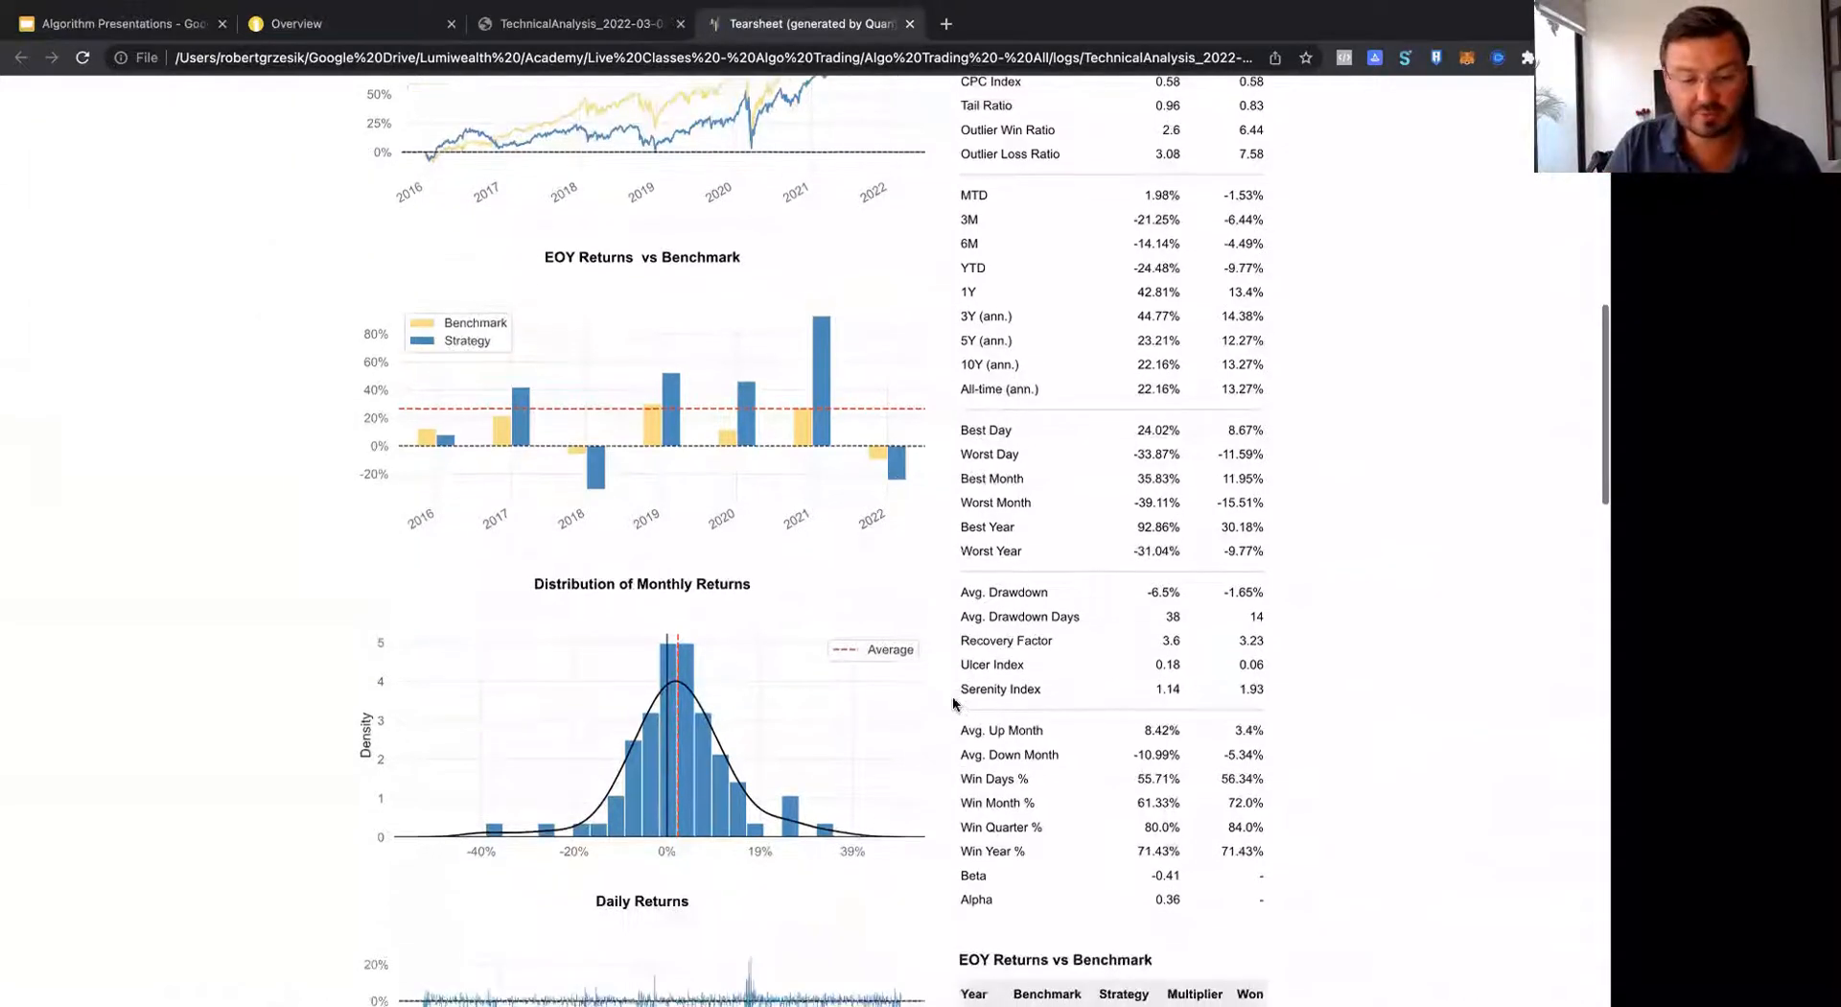
# Step: Scroll past the monthly heatmap and return quantiles to the Worst 10 Drawdowns table and rolling charts
pyautogui.scroll(-3)
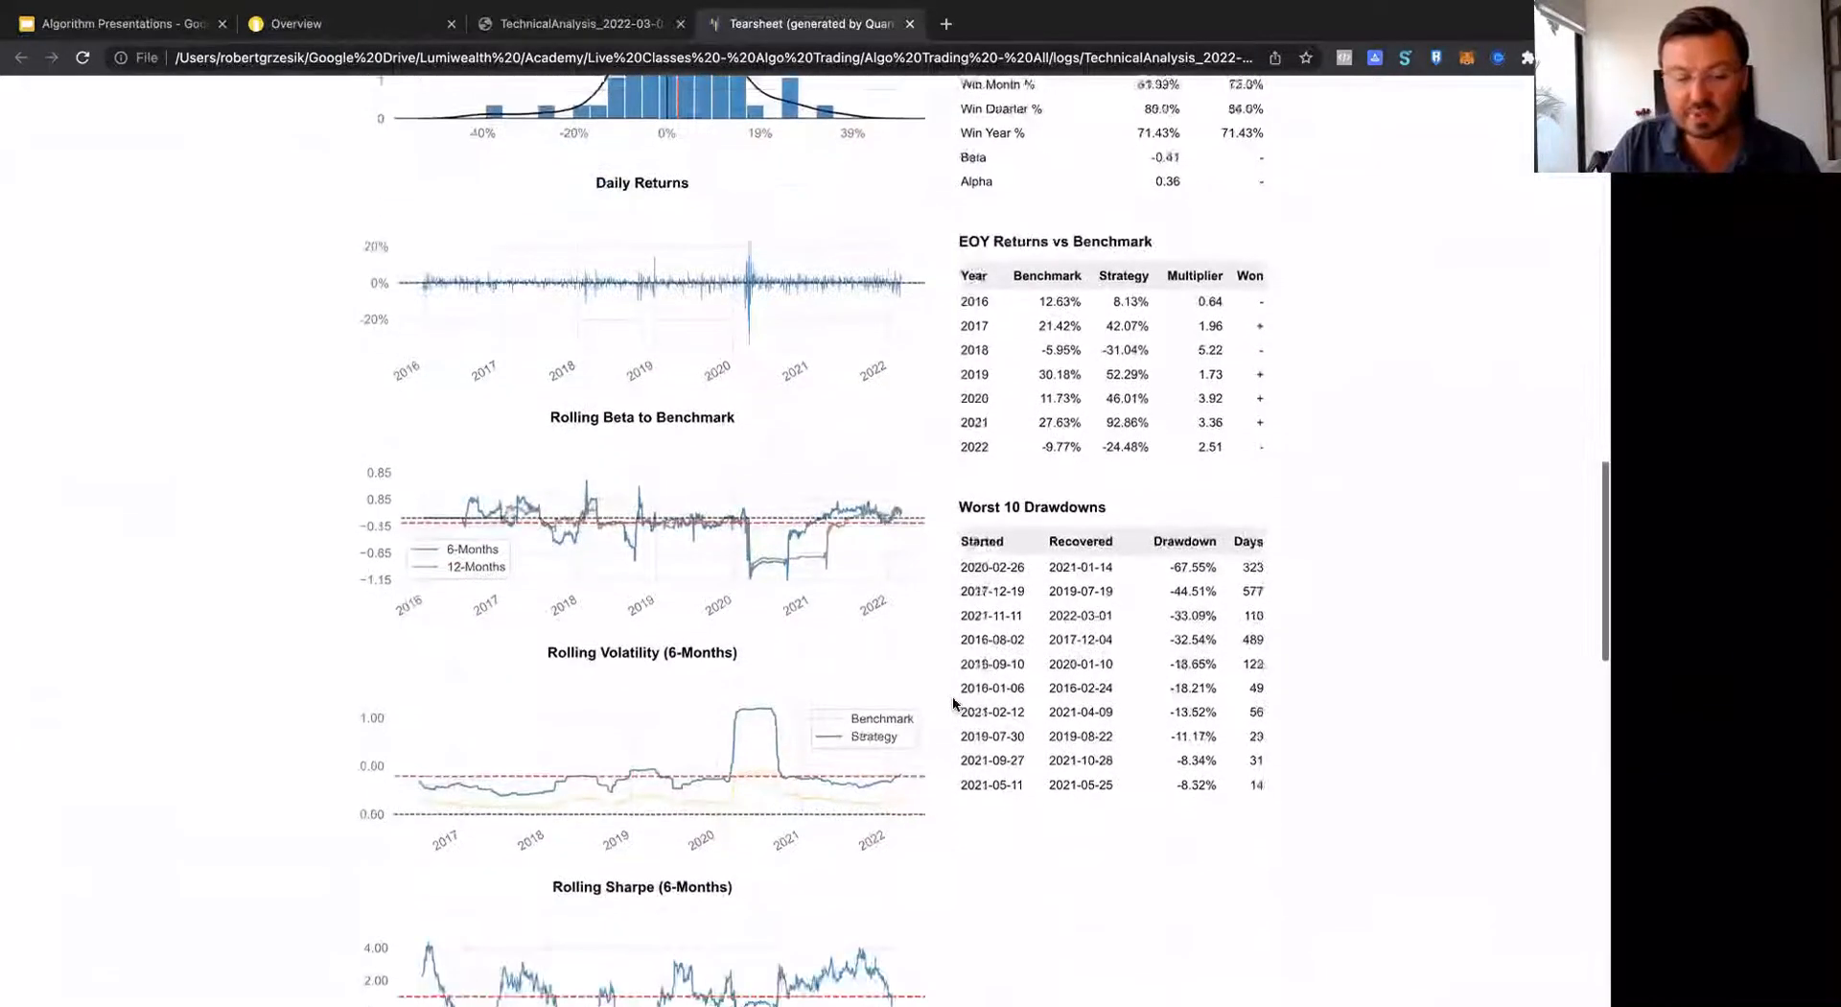
pyautogui.scroll(-3)
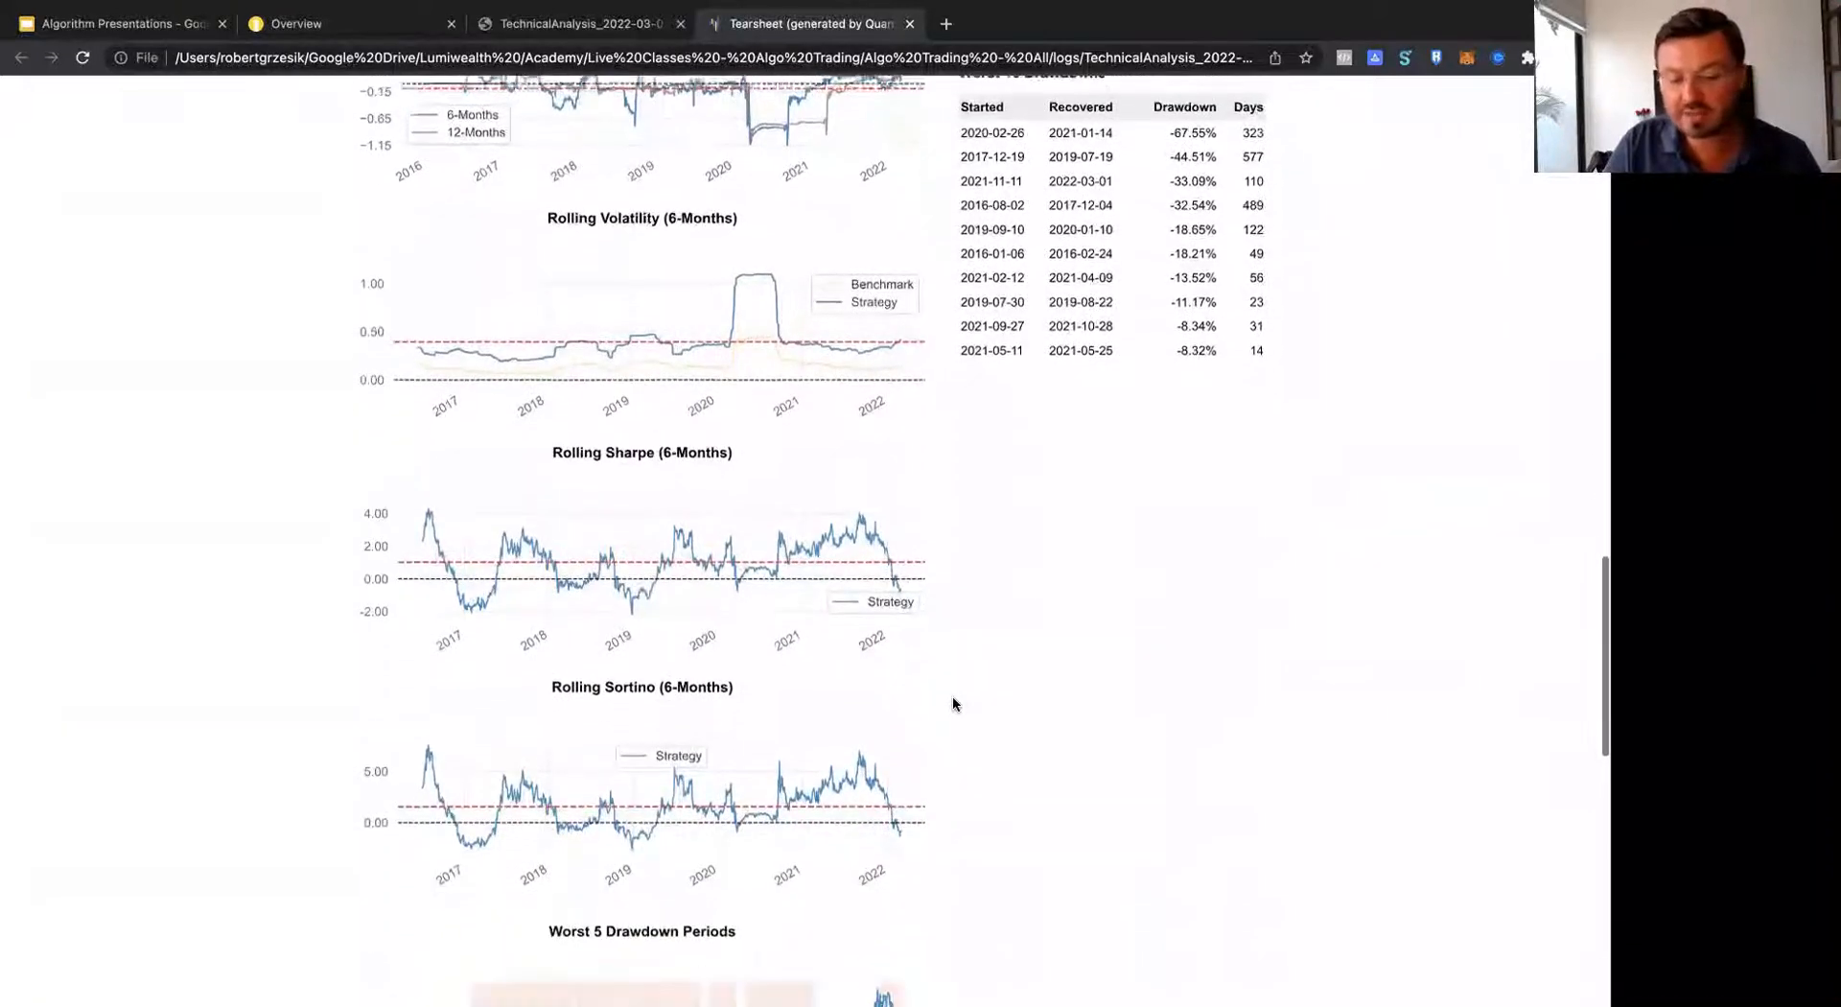
pyautogui.scroll(-3)
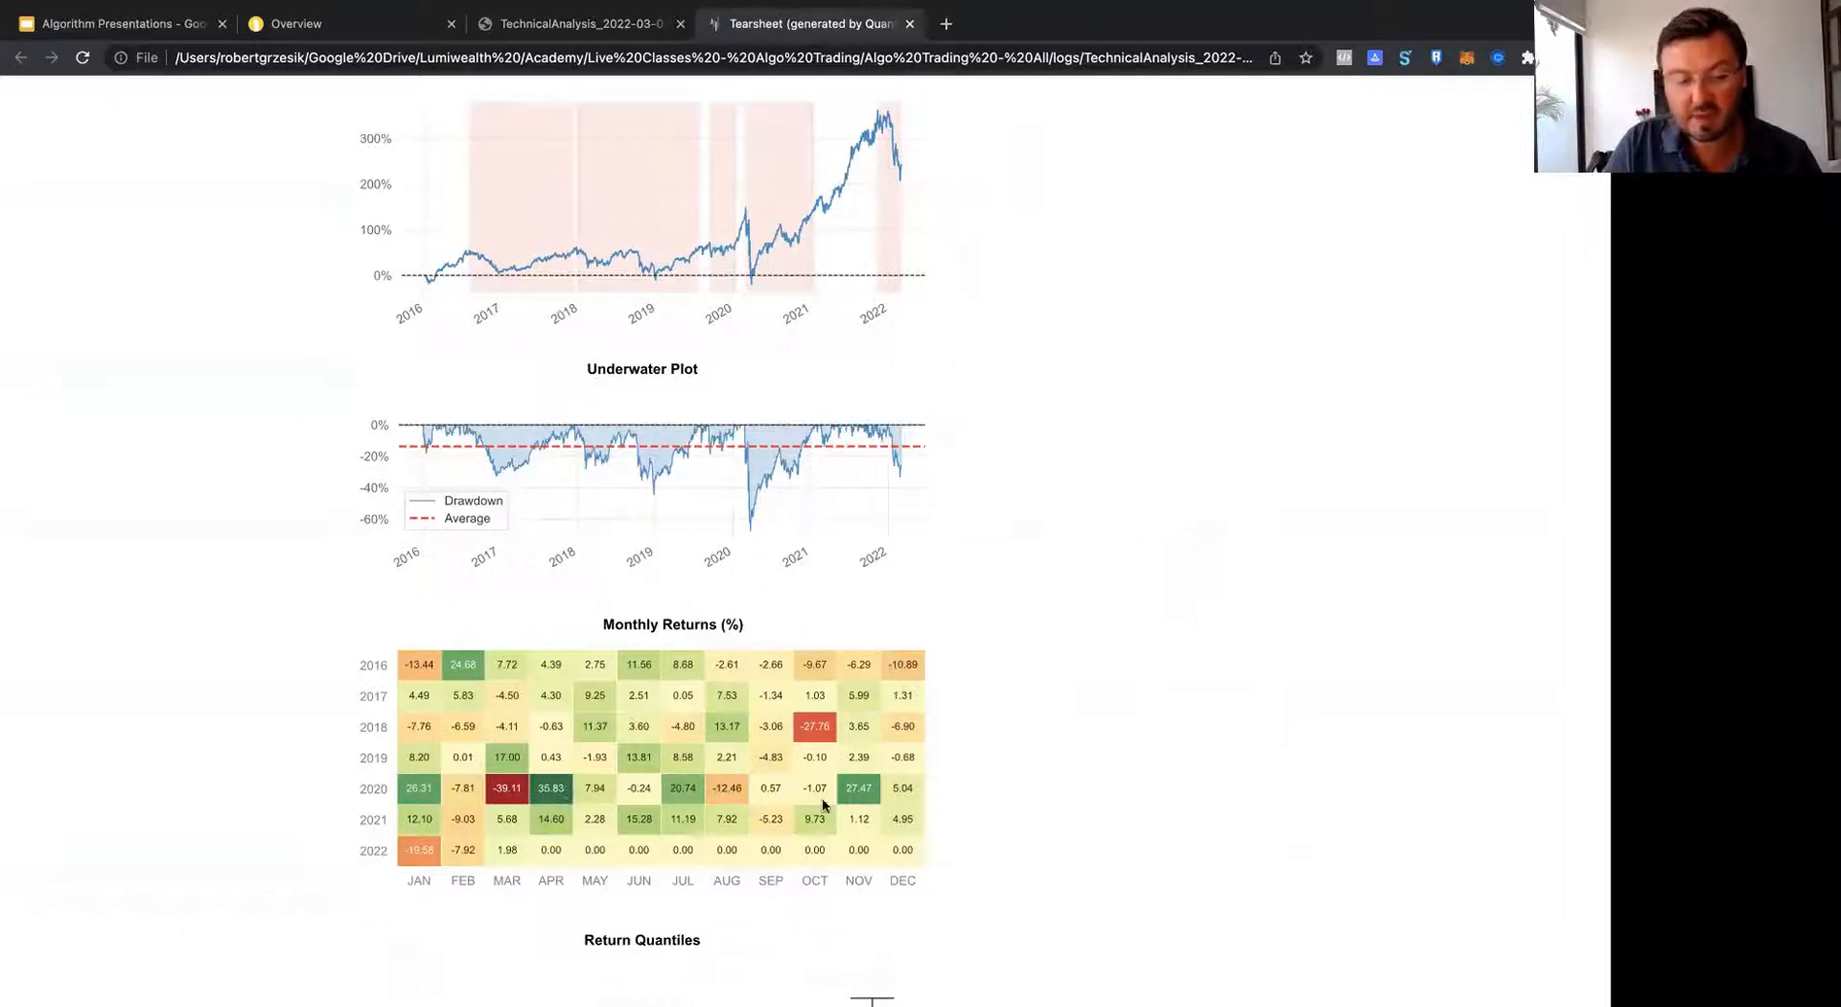
pyautogui.moveTo(874, 836)
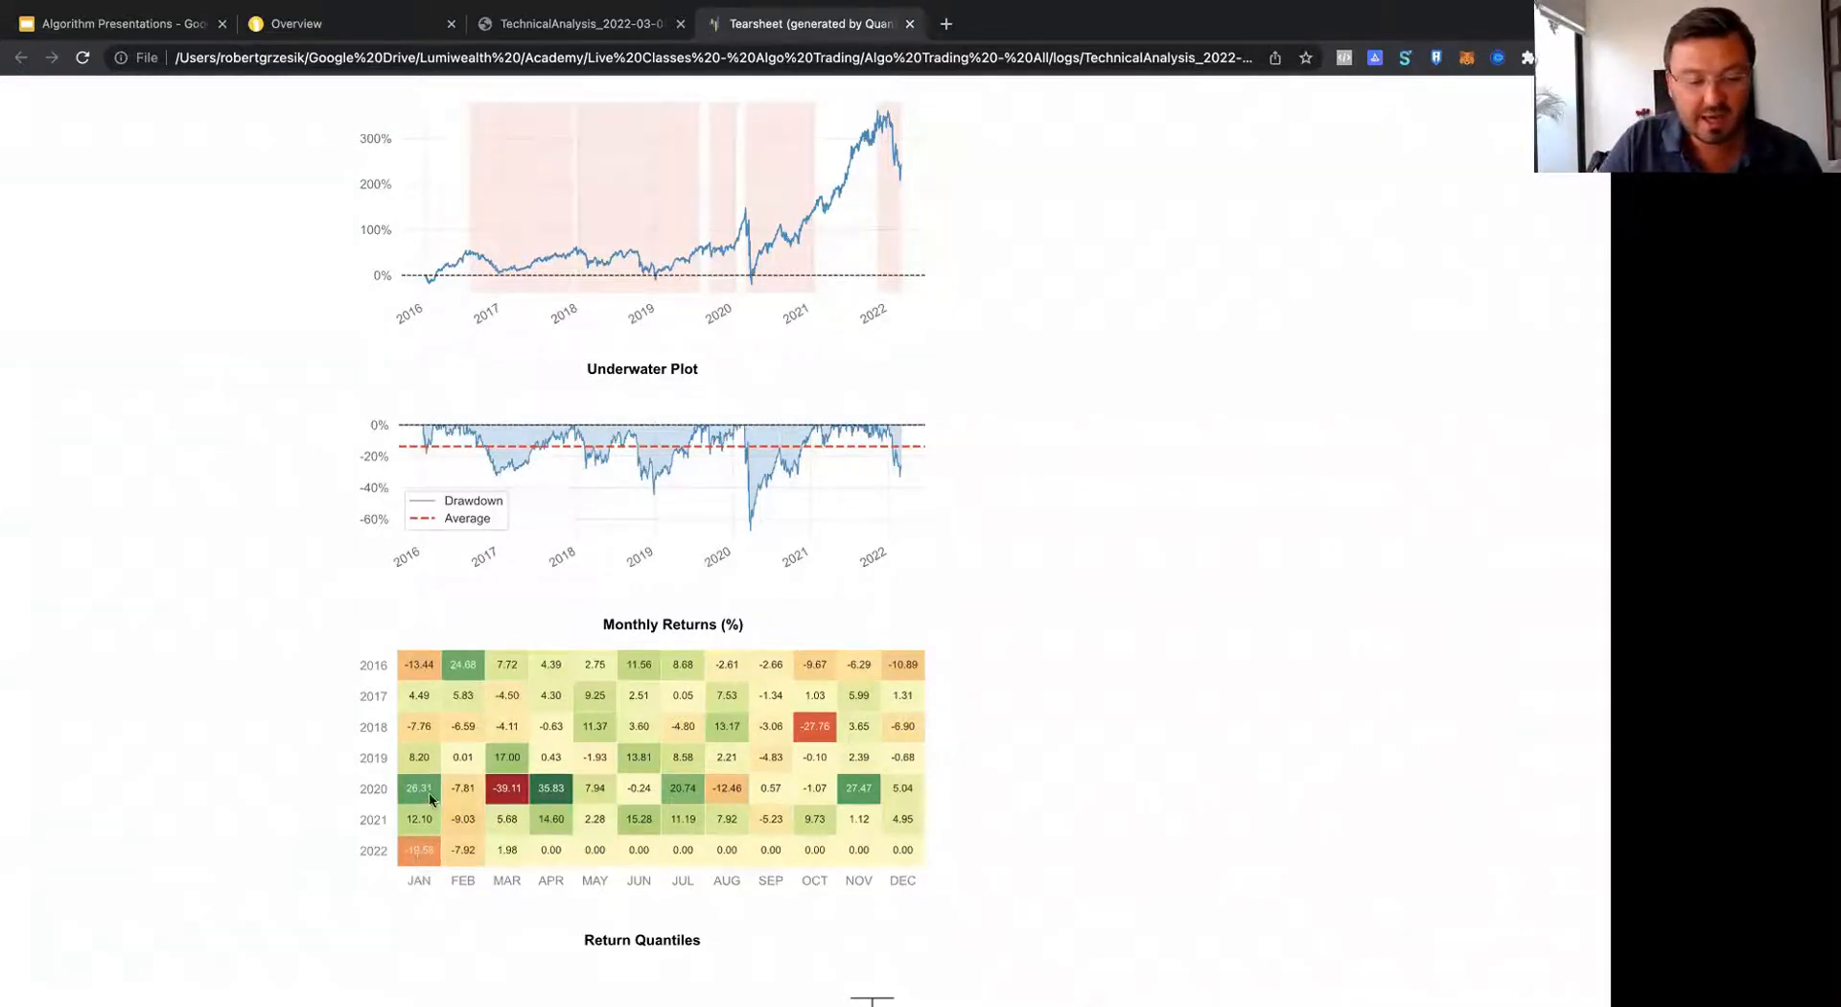
pyautogui.moveTo(441, 797)
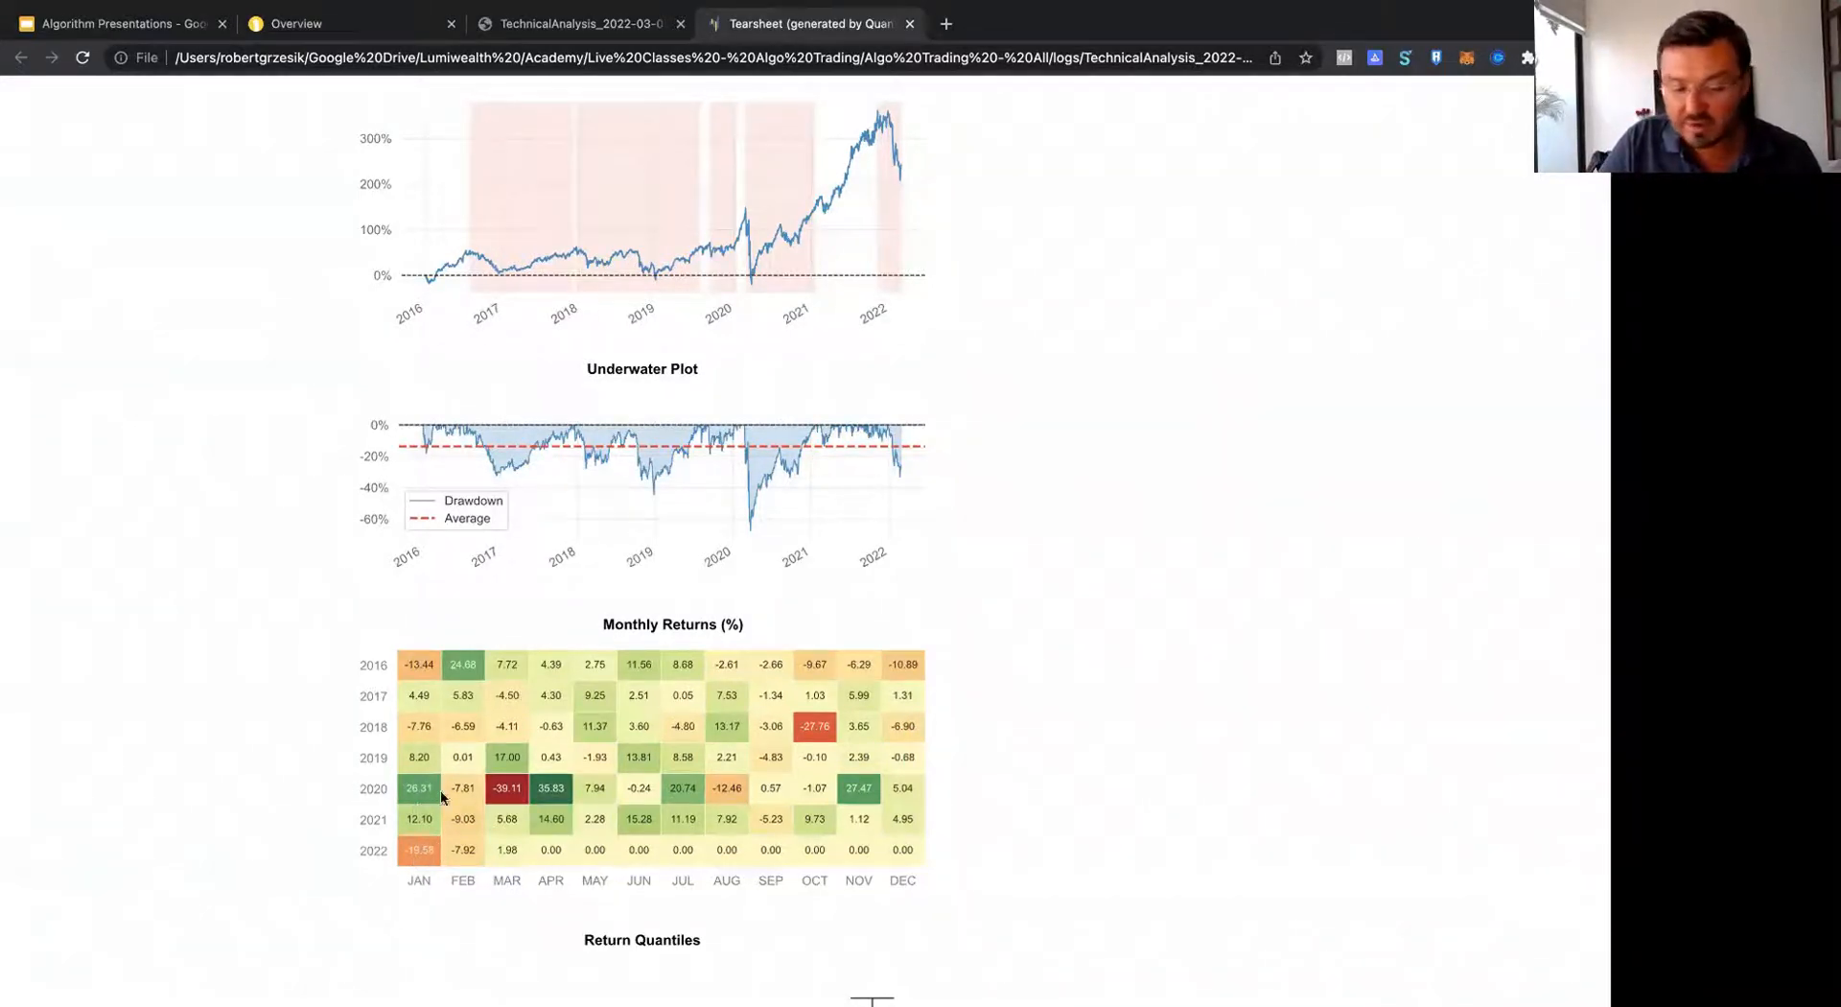
pyautogui.moveTo(957, 800)
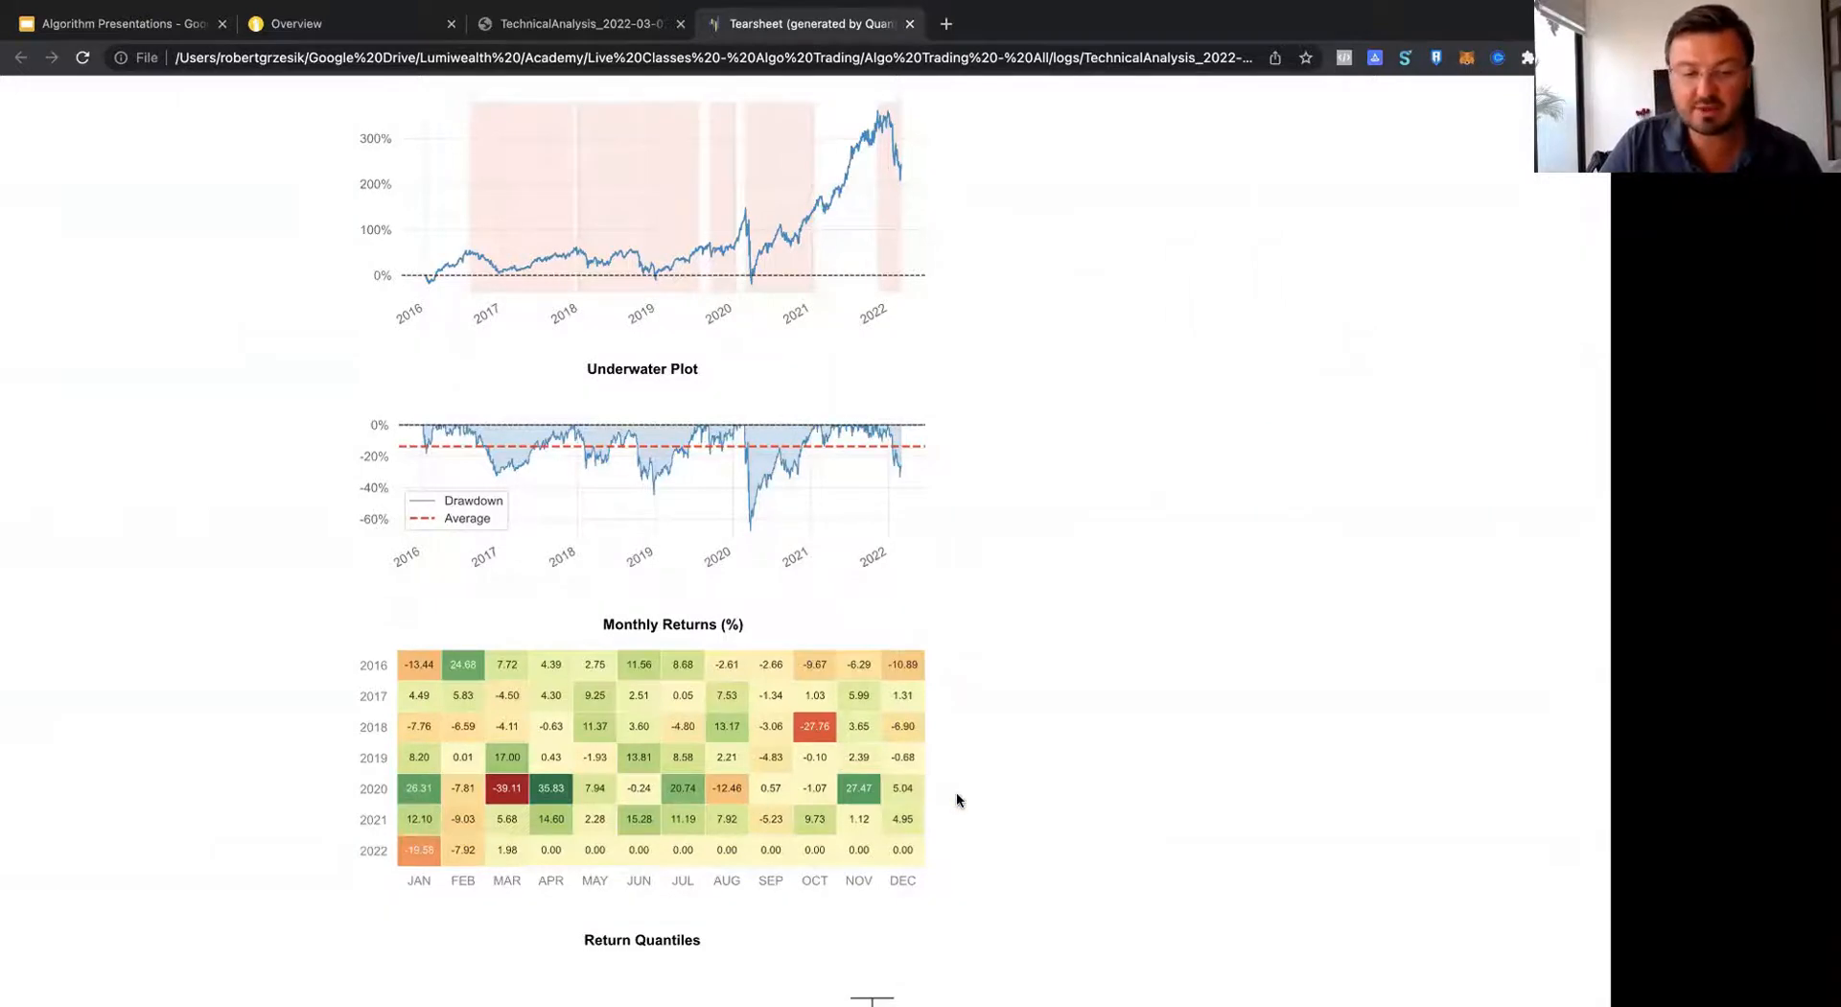
pyautogui.scroll(-3)
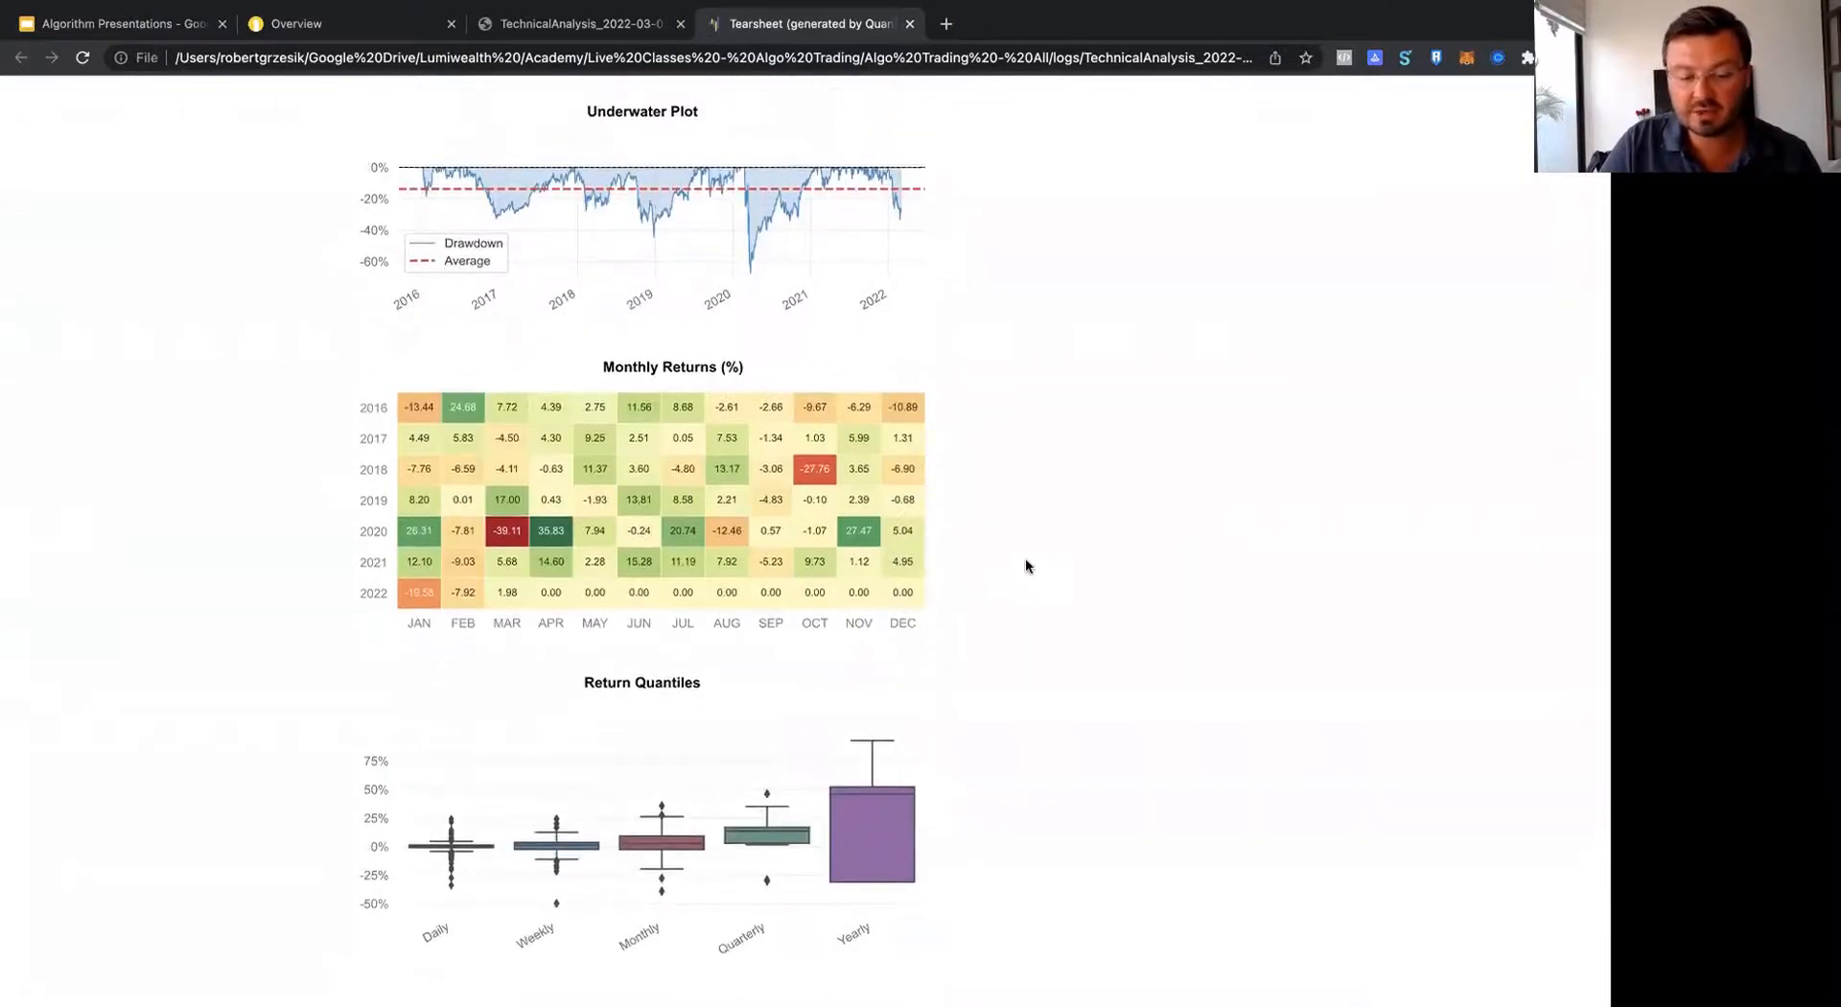
pyautogui.scroll(-3)
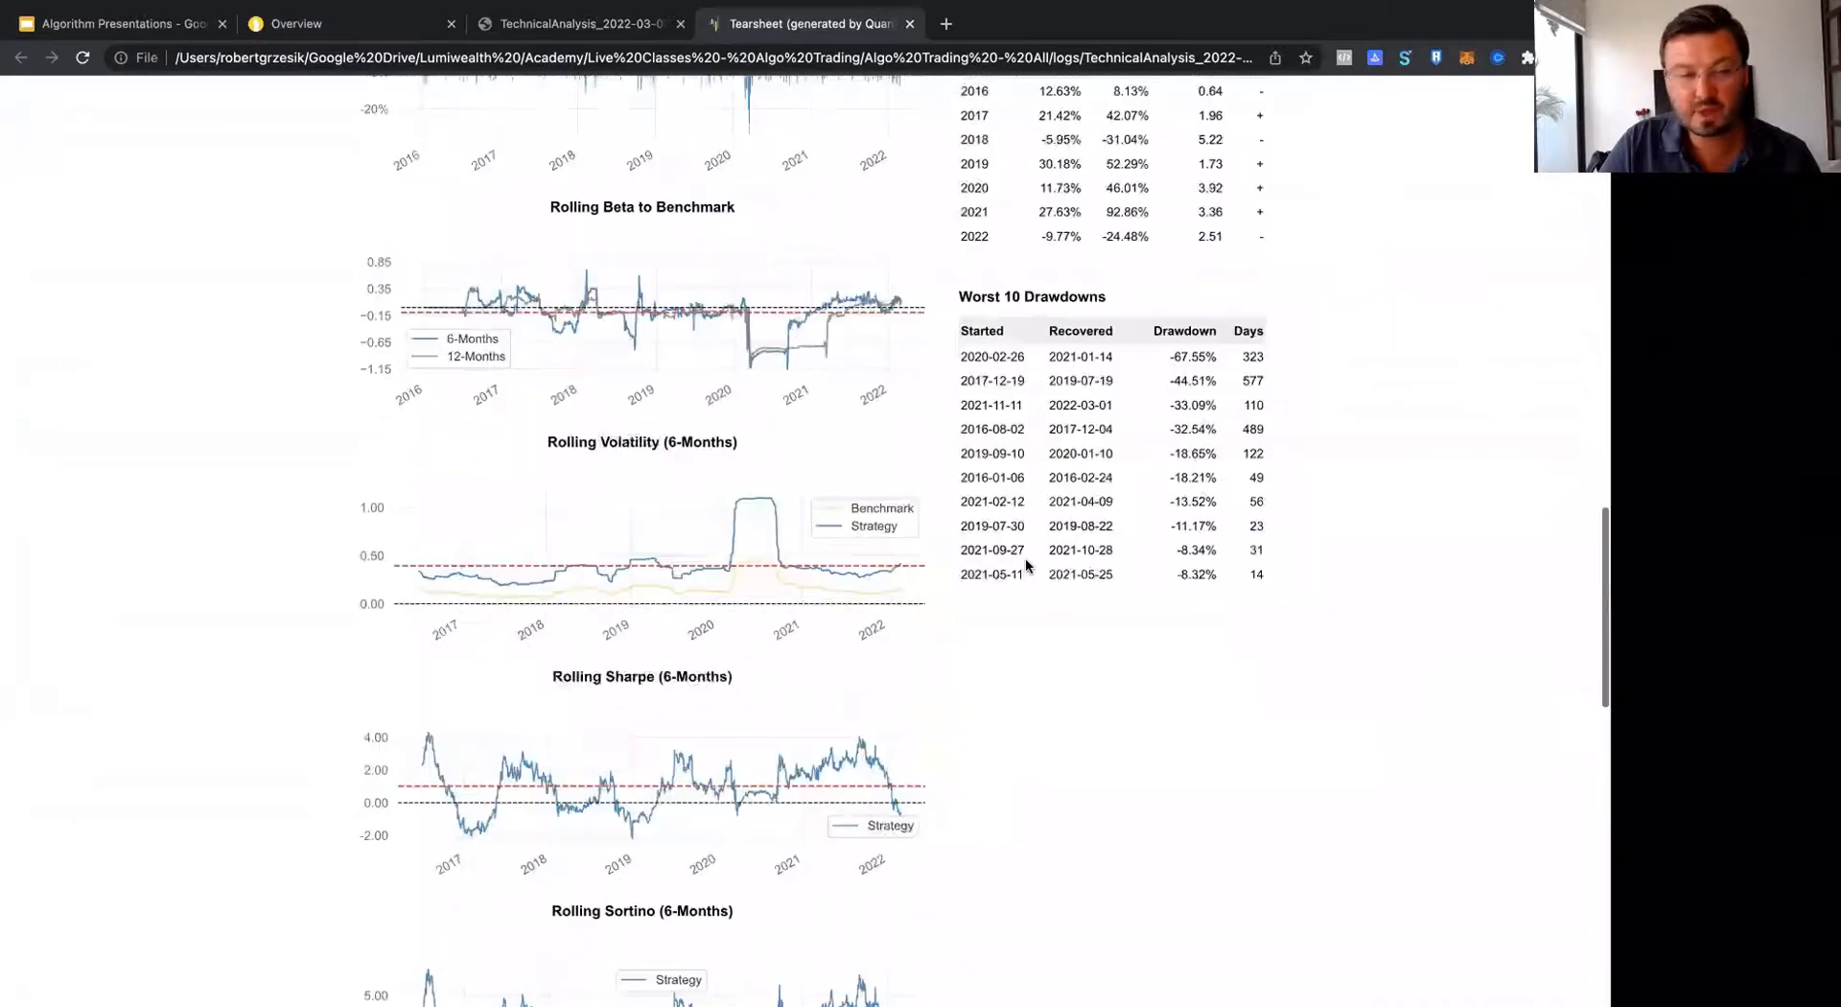
# Step: Return to the Alpaca paper overview showing $99,769.44 equity with TMF and UPRO held
pyautogui.click(289, 23)
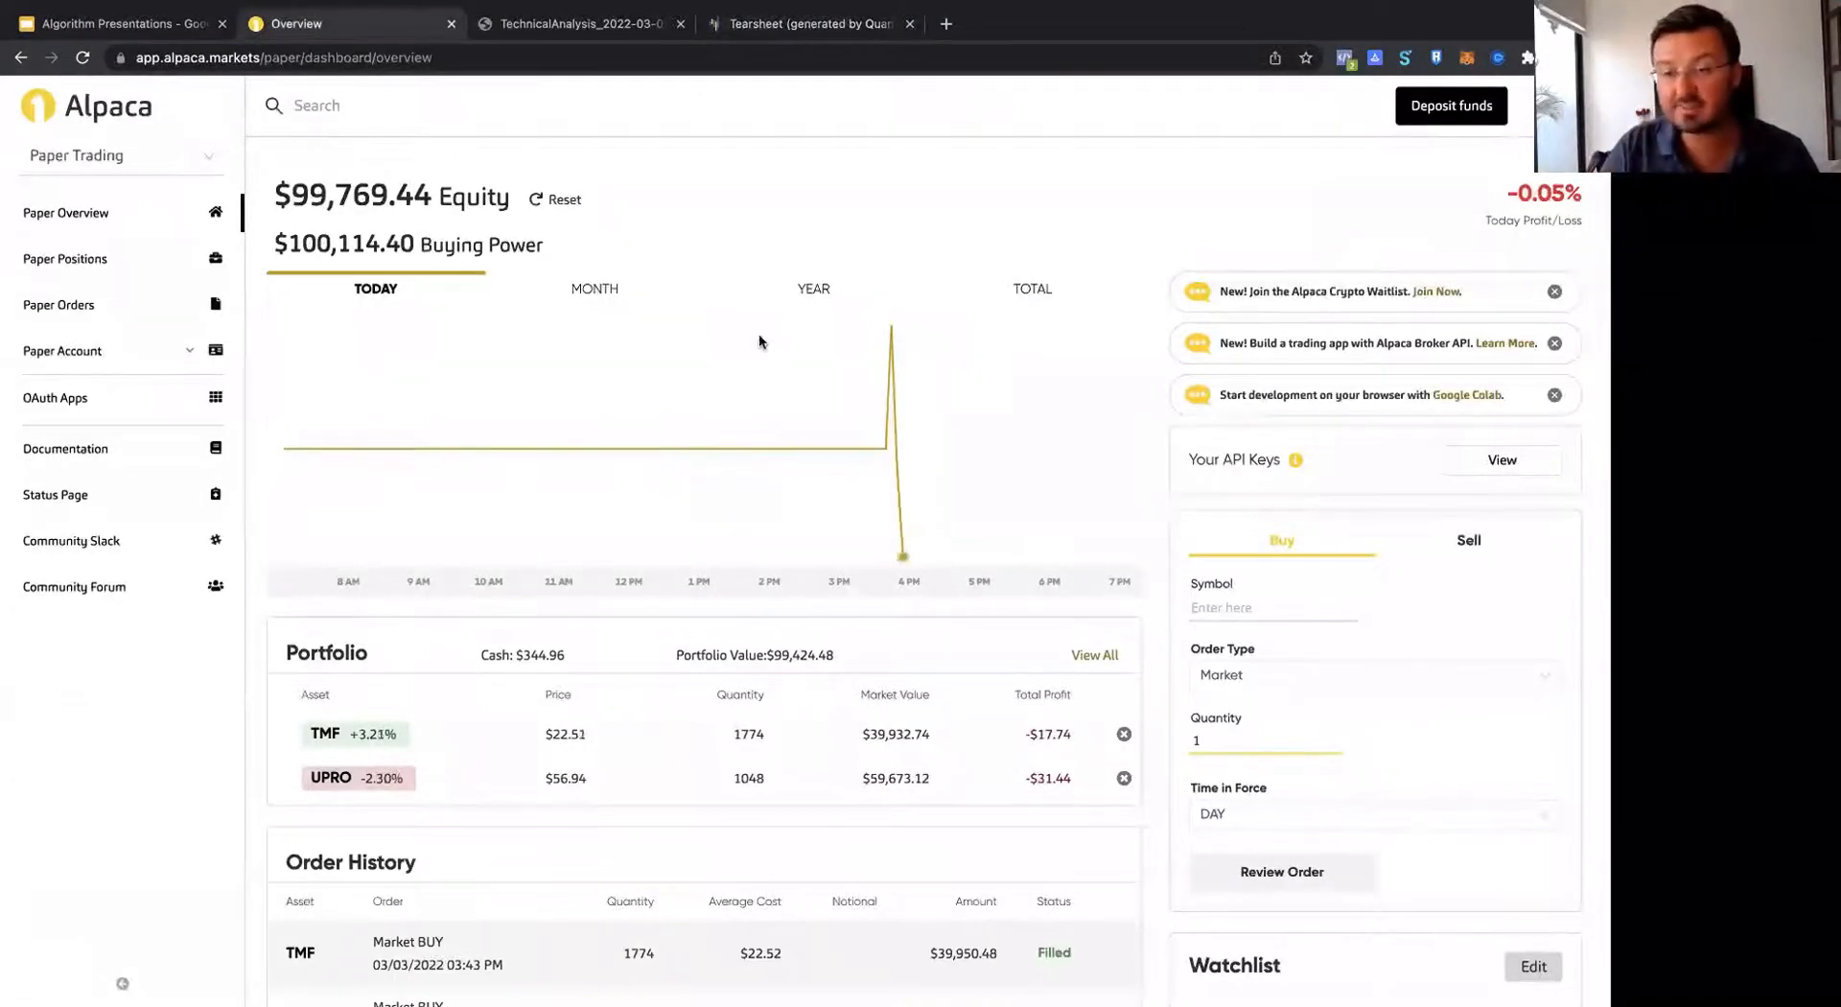
pyautogui.moveTo(1118, 200)
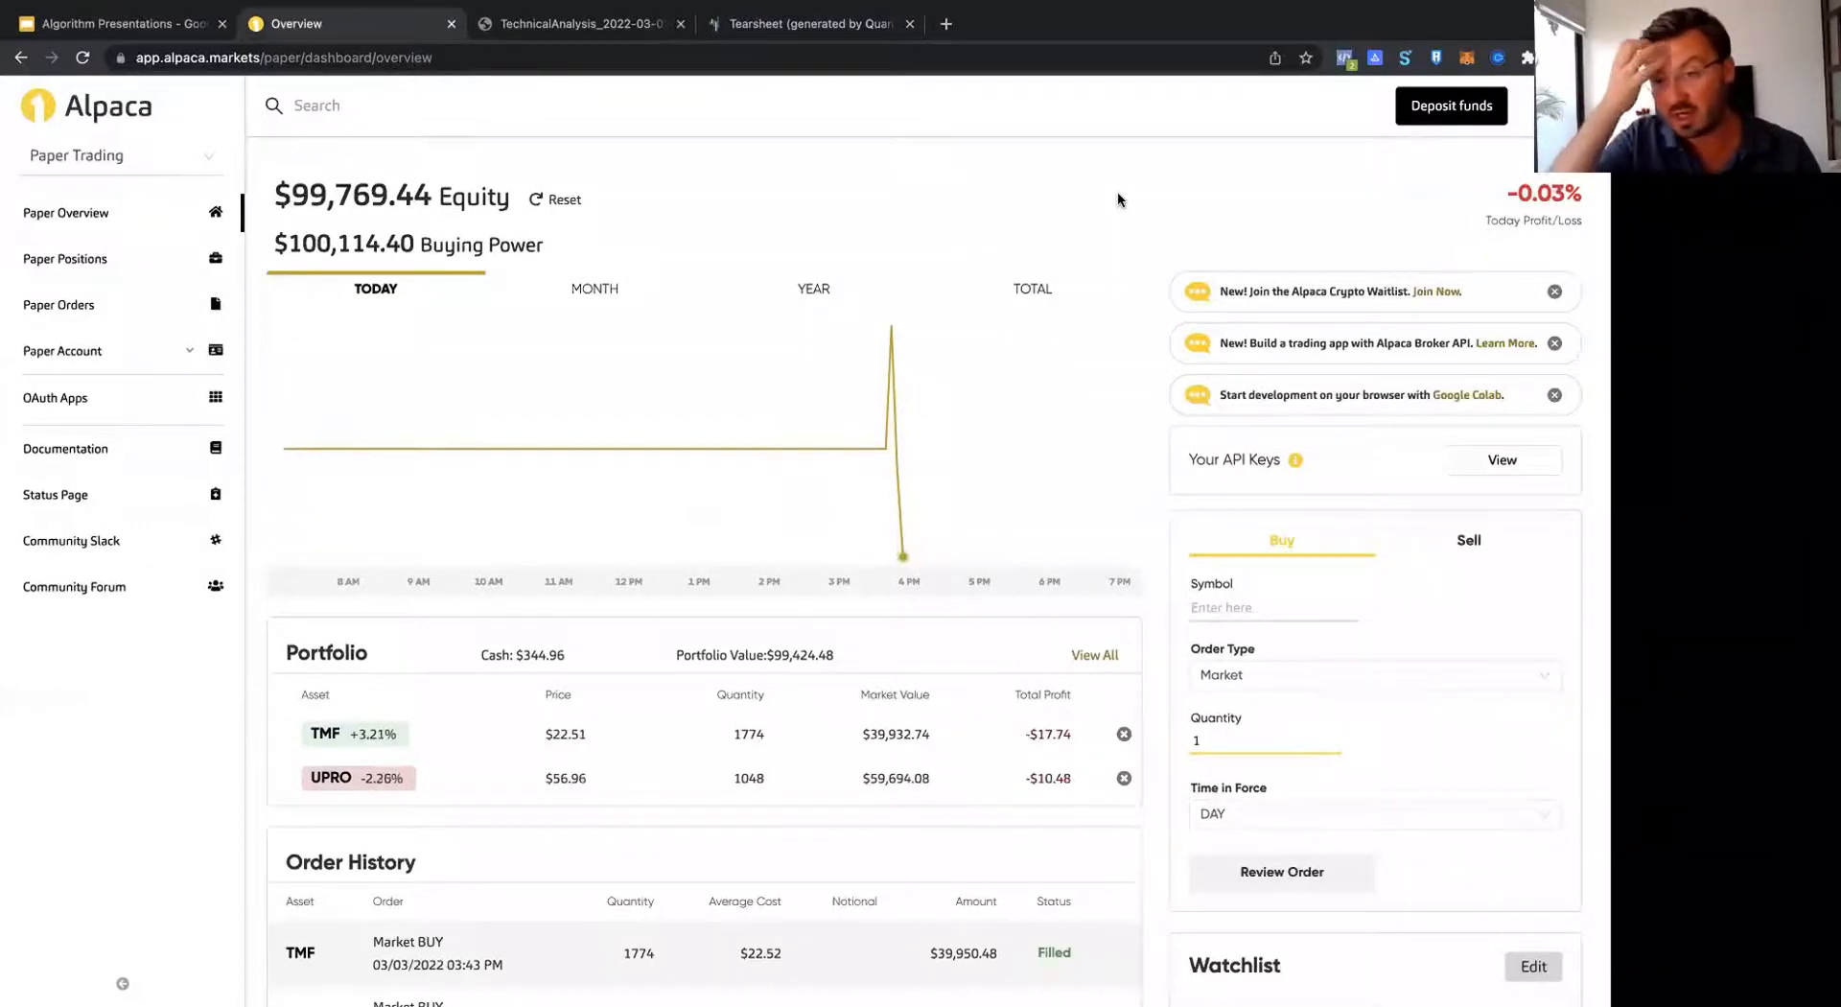
pyautogui.moveTo(1180, 180)
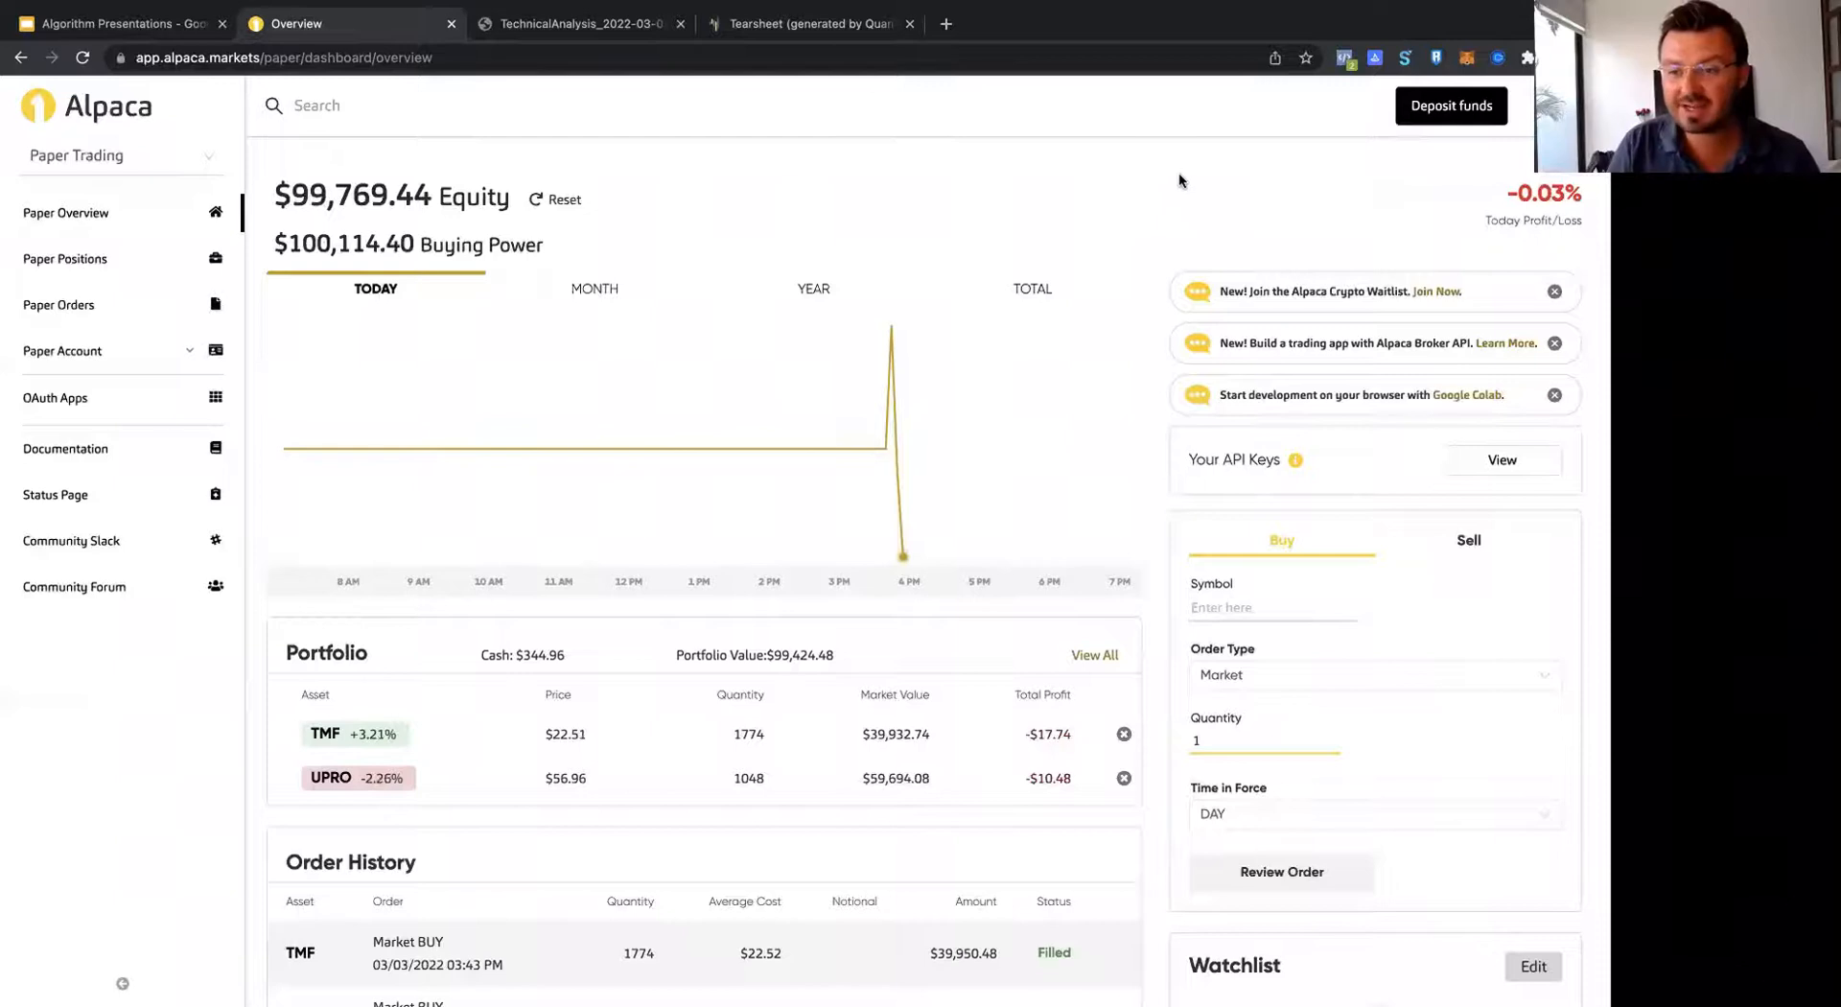